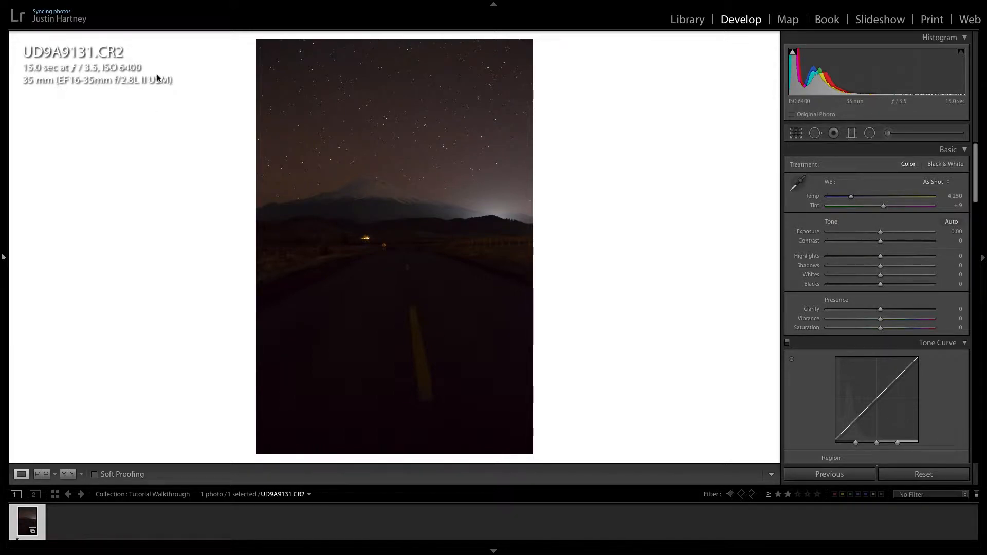
mouse_move(423, 175)
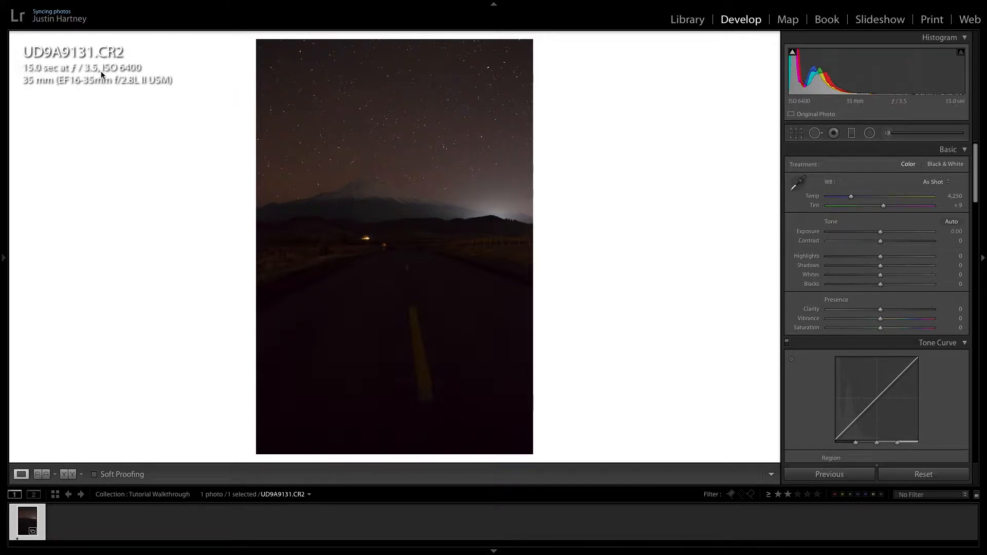
mouse_move(205, 73)
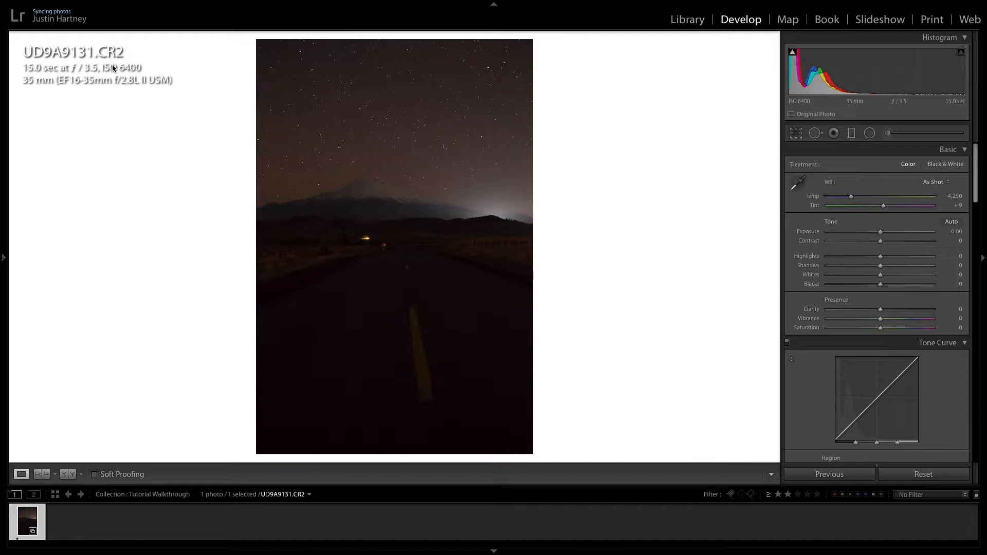
mouse_move(150, 70)
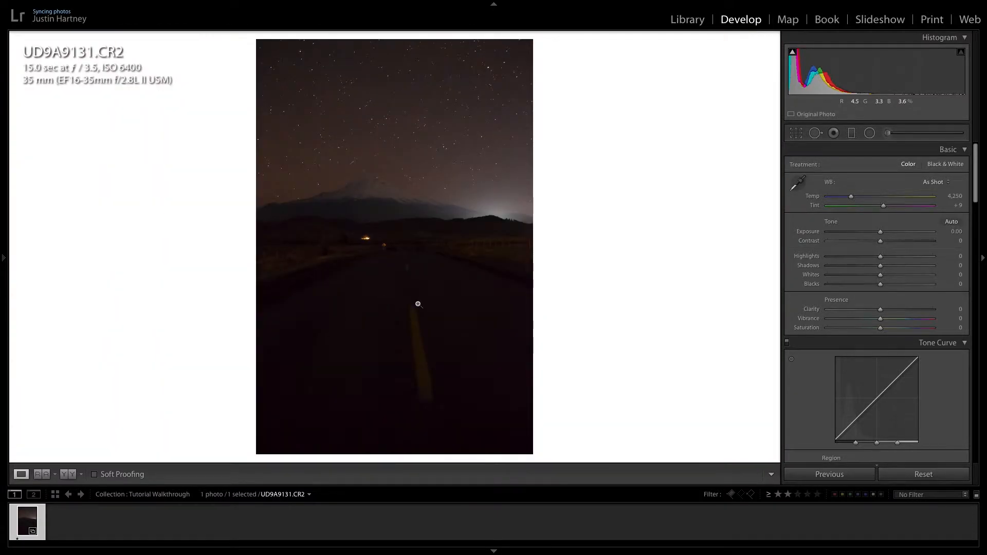
mouse_move(841, 265)
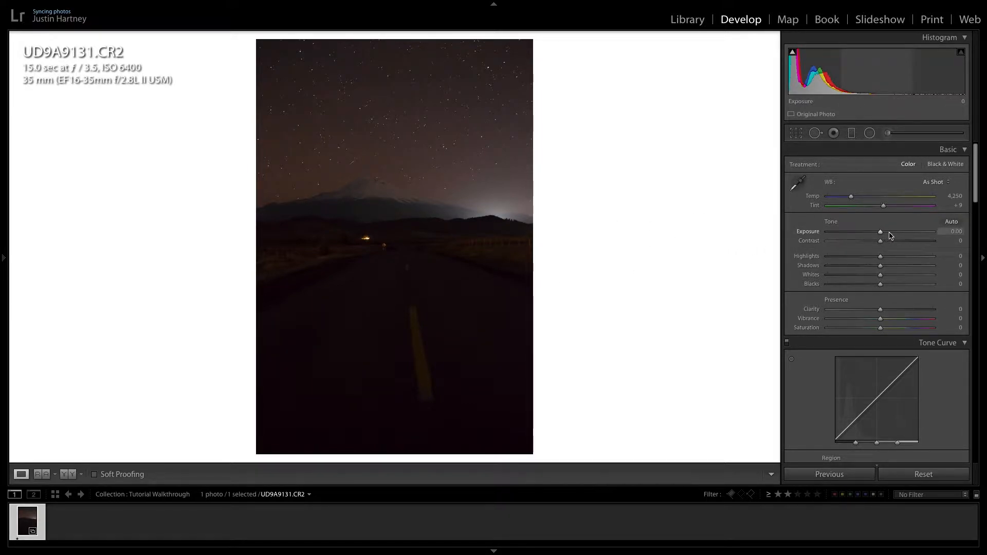
- Raise Exposure to about +1.65 and settle Highlights on a slight reduction of -15
drag(880, 231, 925, 232)
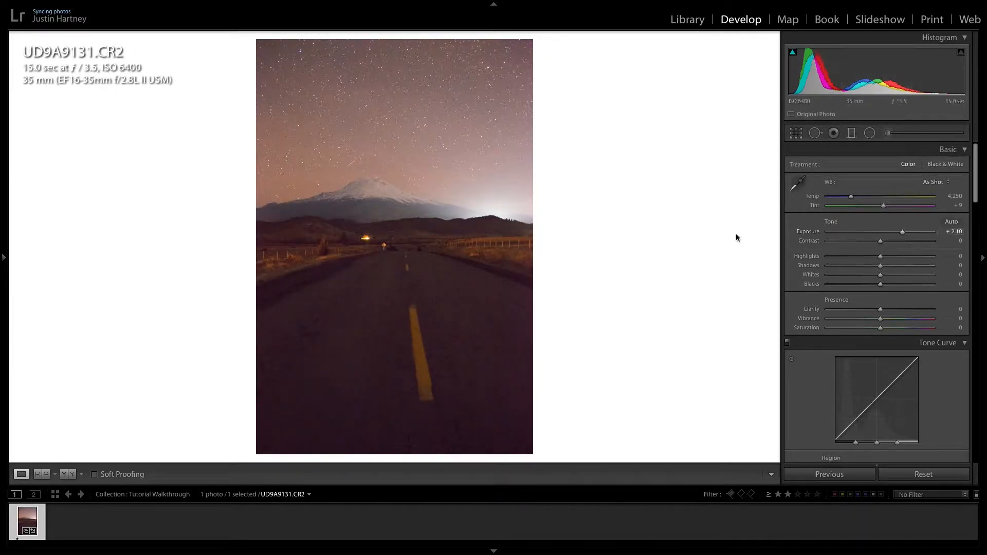
mouse_move(478, 241)
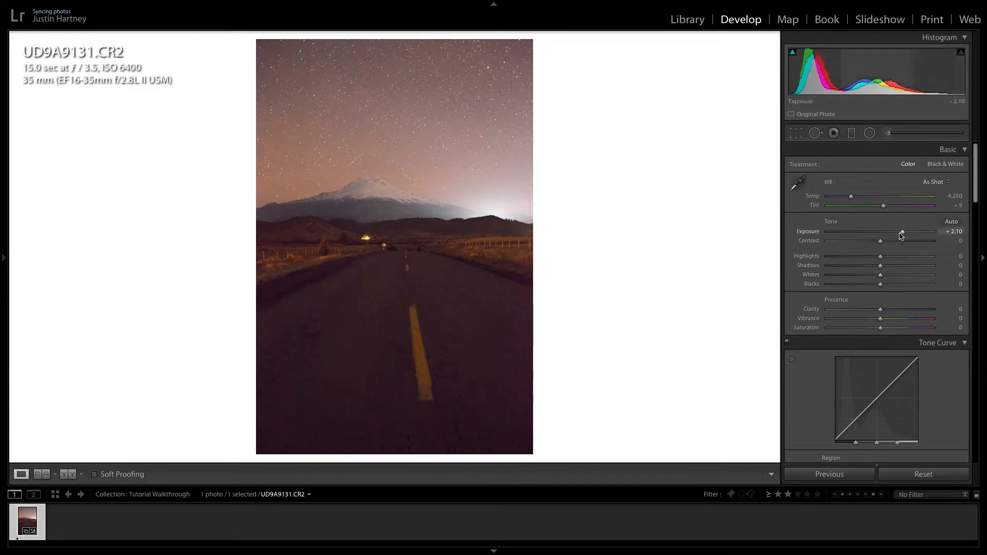
drag(902, 231, 896, 232)
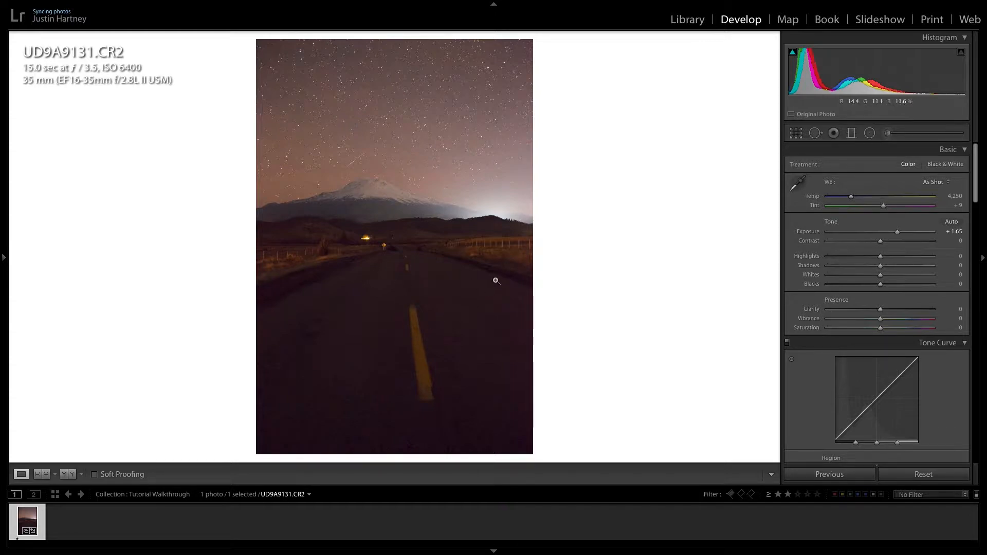
drag(880, 257, 868, 257)
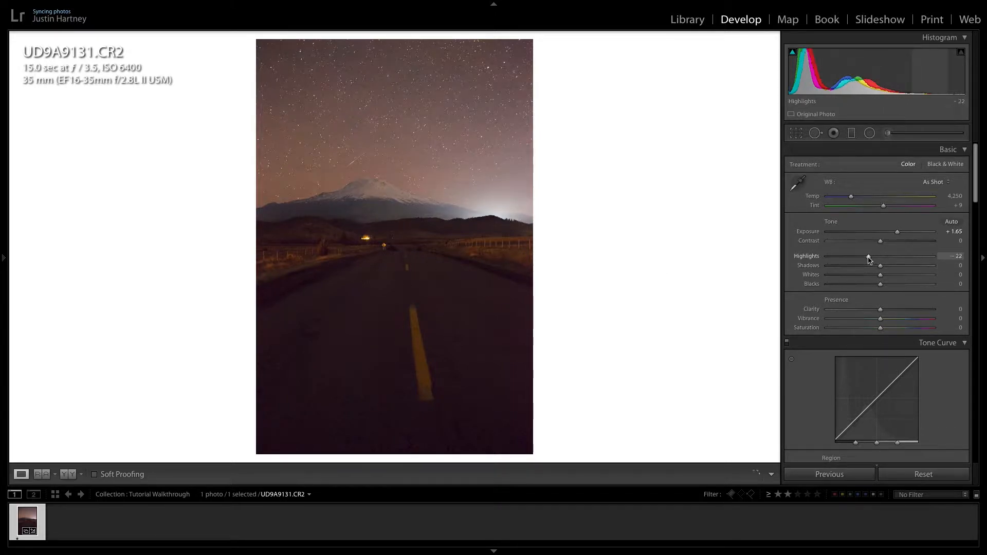
drag(867, 260, 918, 261)
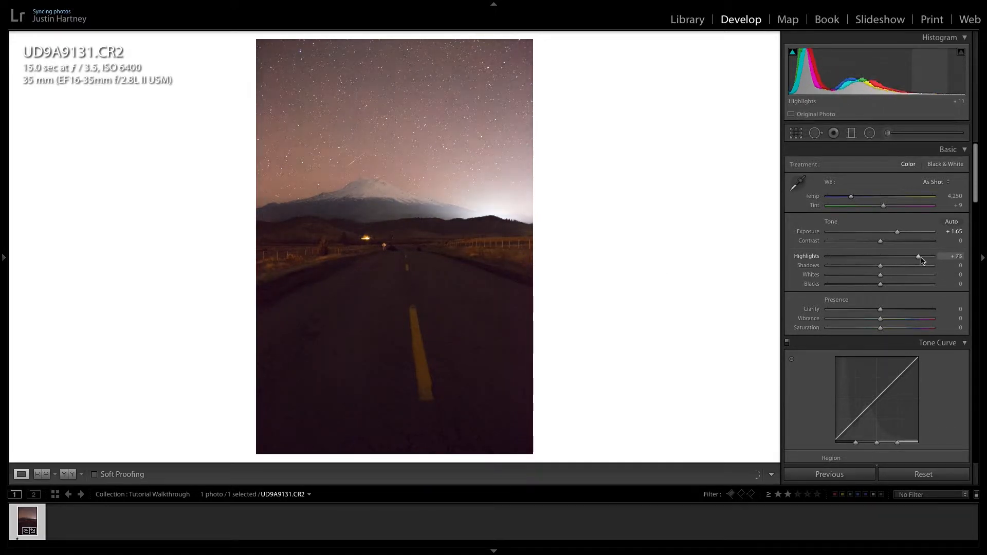
drag(918, 256, 862, 256)
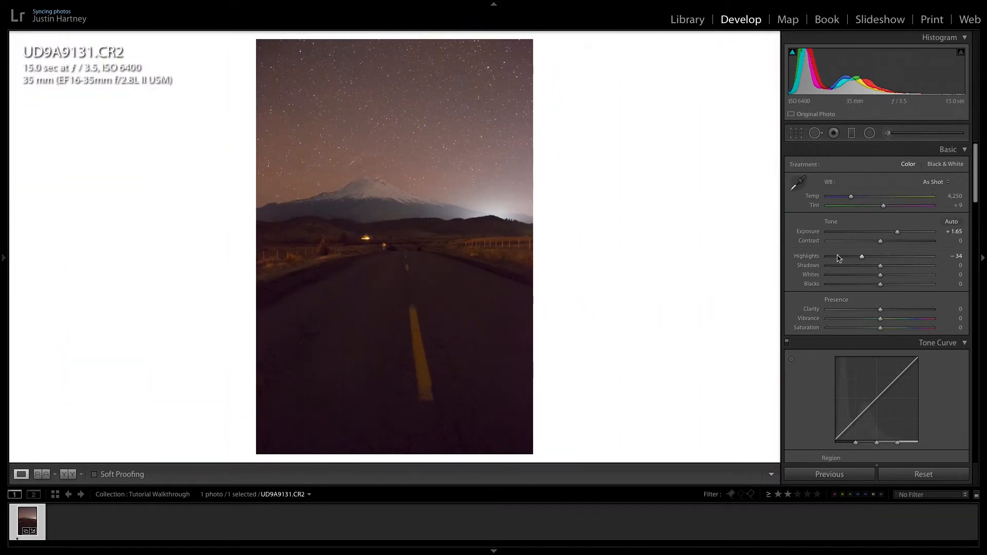
drag(862, 256, 872, 256)
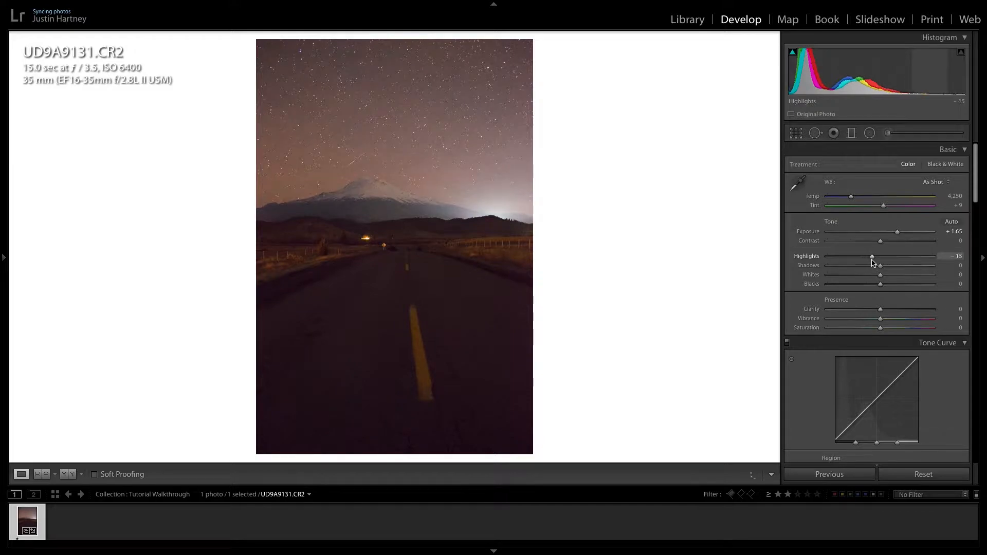
mouse_move(832, 266)
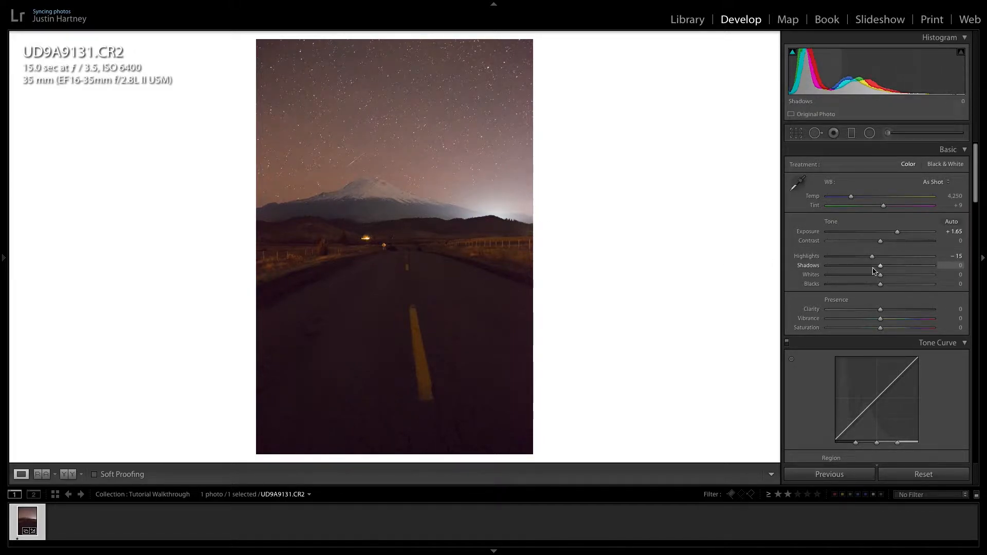
- Deepen Shadows to -68, lift Whites to +55 and raise Blacks to +15
drag(879, 265, 826, 266)
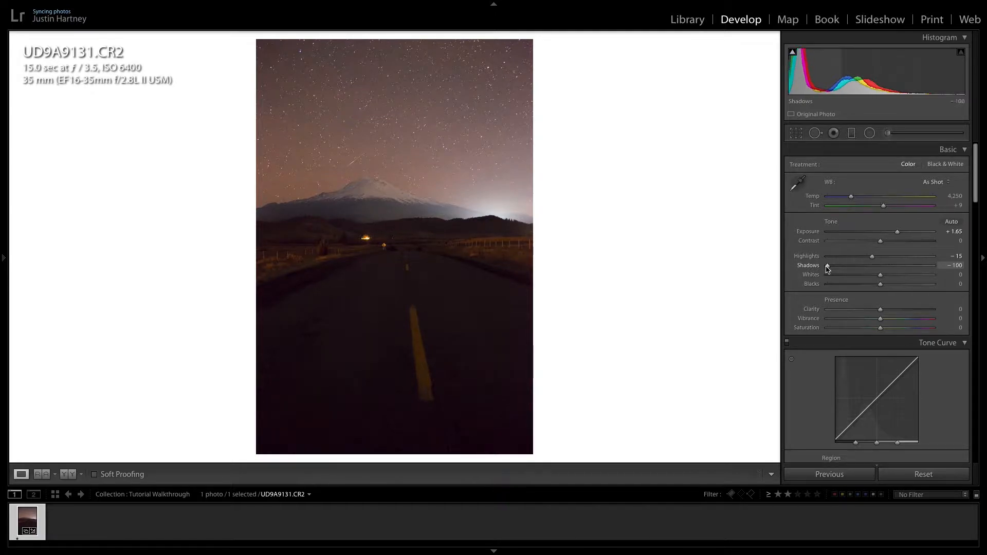
drag(821, 266, 910, 266)
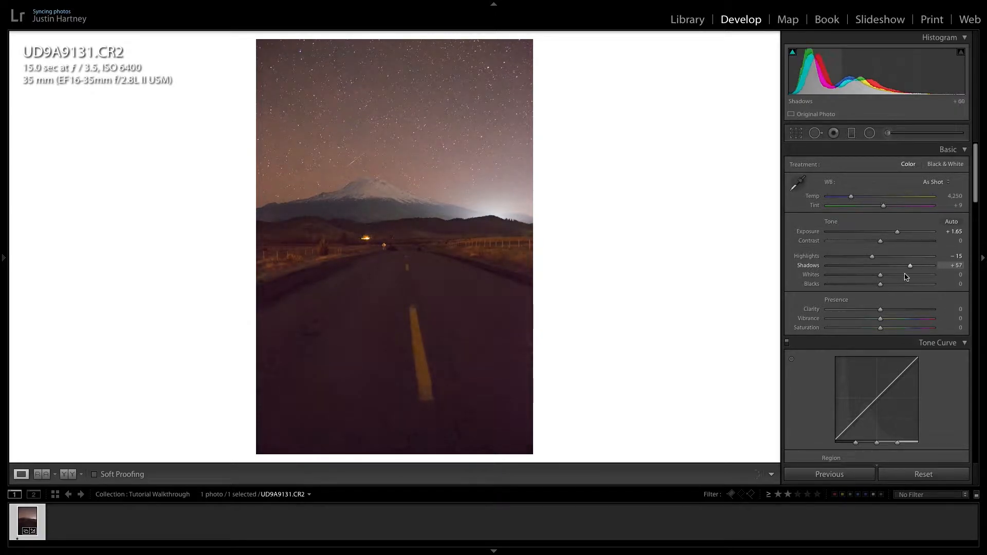
drag(909, 265, 872, 265)
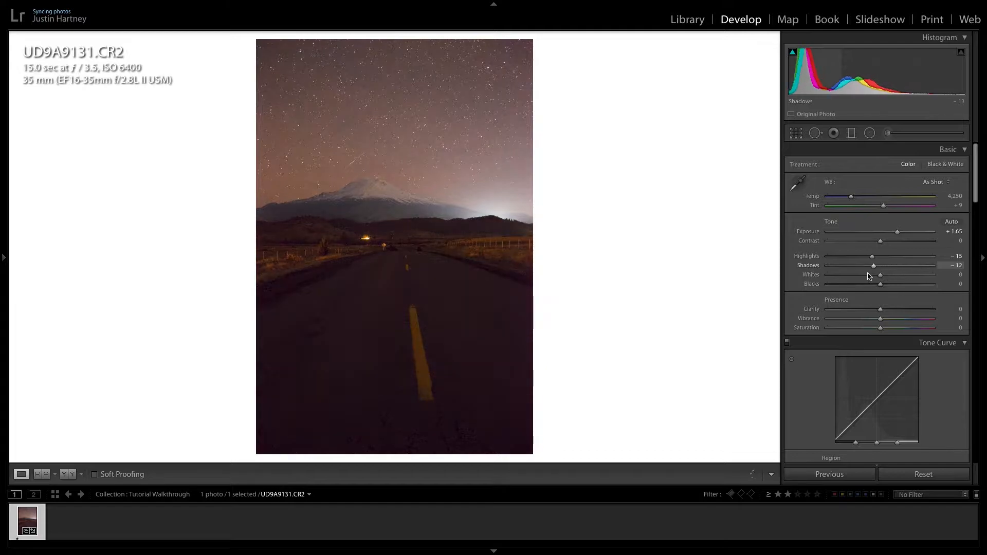
drag(873, 266, 843, 266)
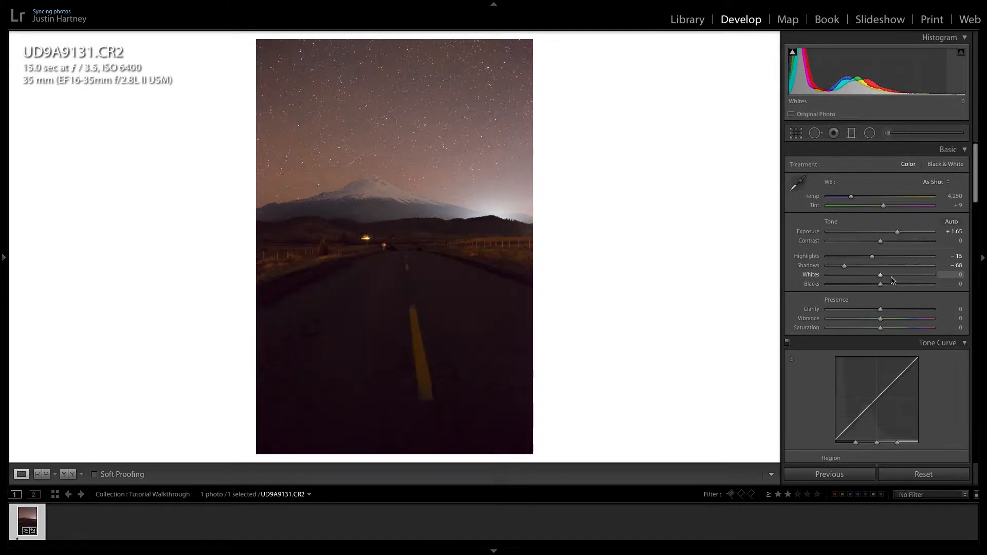
drag(879, 274, 893, 274)
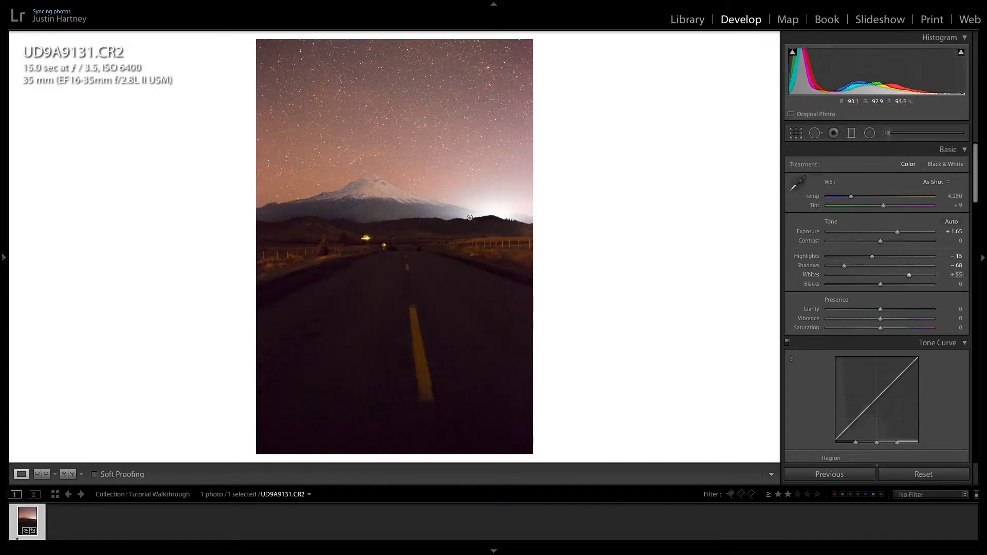
click(468, 218)
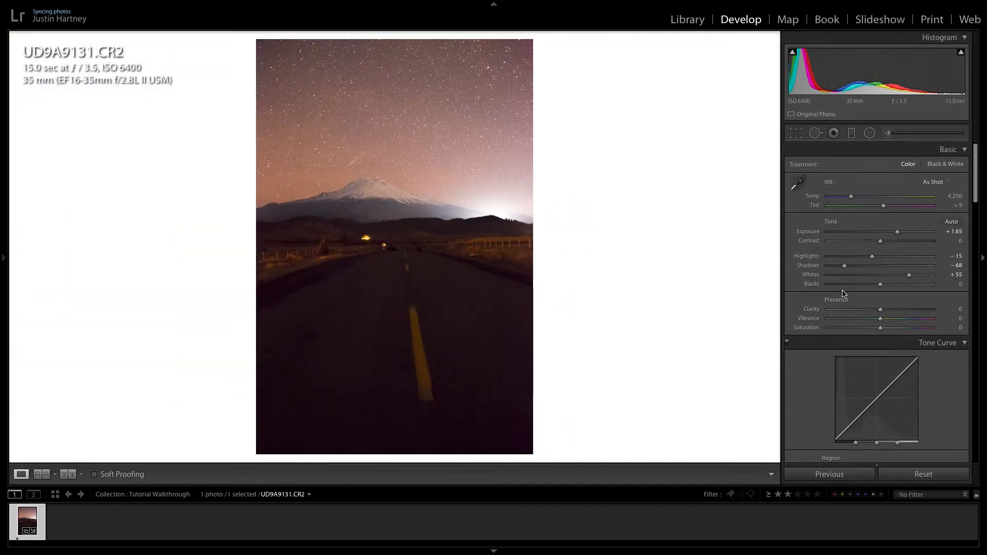
drag(880, 283, 888, 283)
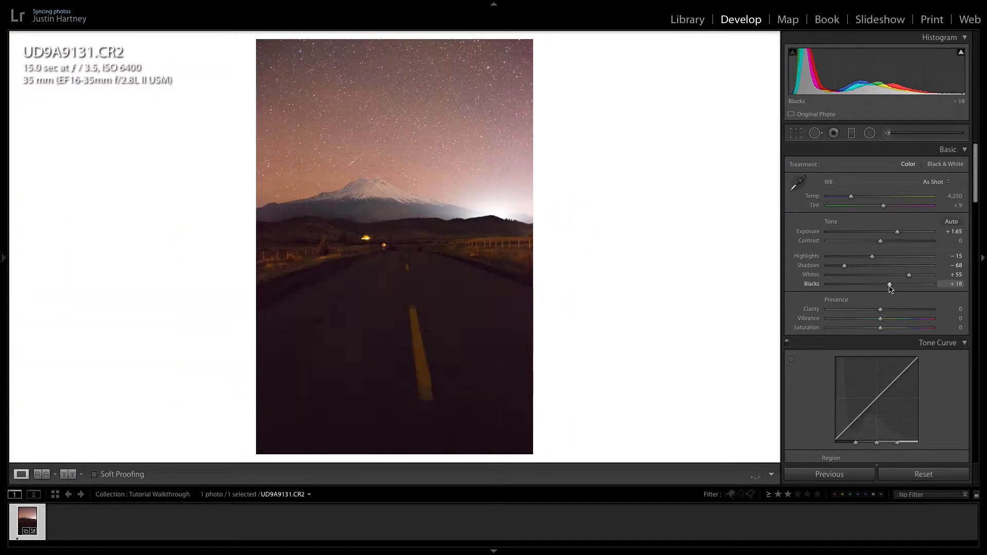
drag(890, 284, 886, 283)
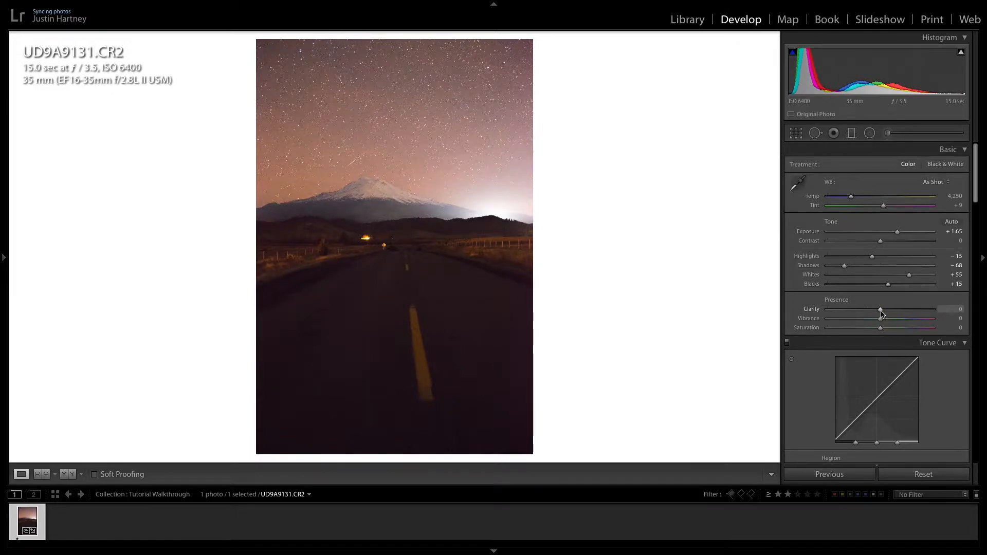
- Add Clarity +6 and cool the Temp to about 3,637 for a bluer sky
drag(880, 313, 884, 313)
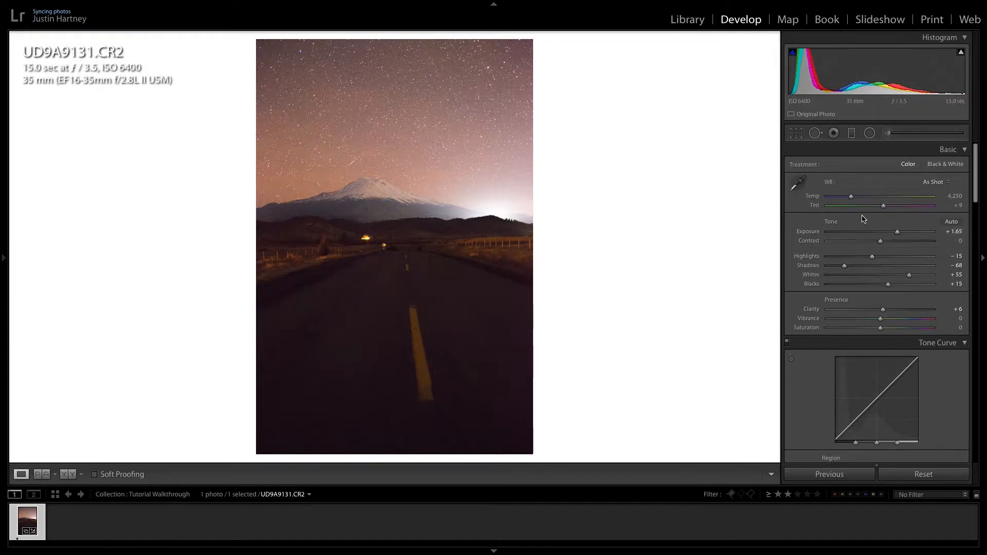
drag(854, 195, 848, 196)
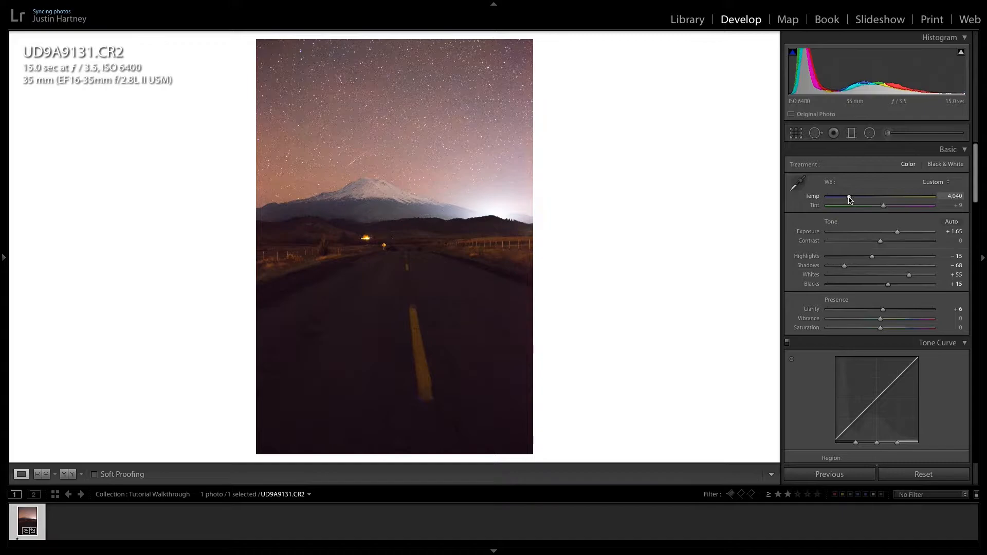
drag(848, 201, 846, 200)
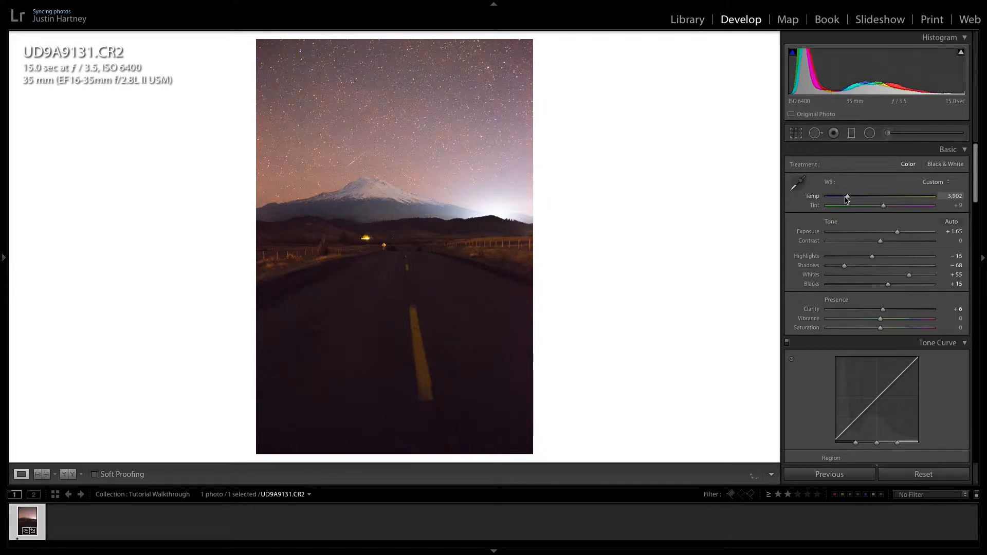
drag(848, 198, 843, 197)
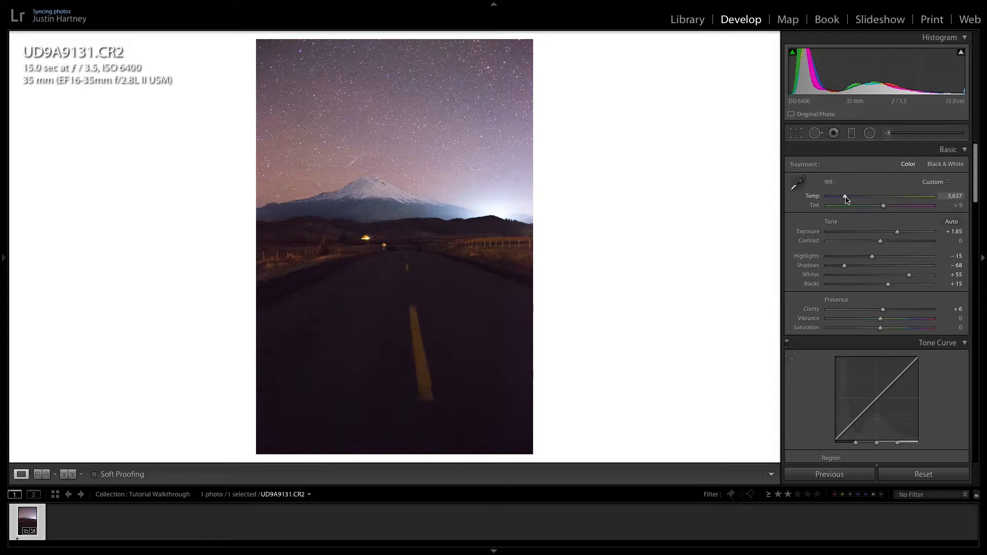
drag(844, 196, 846, 196)
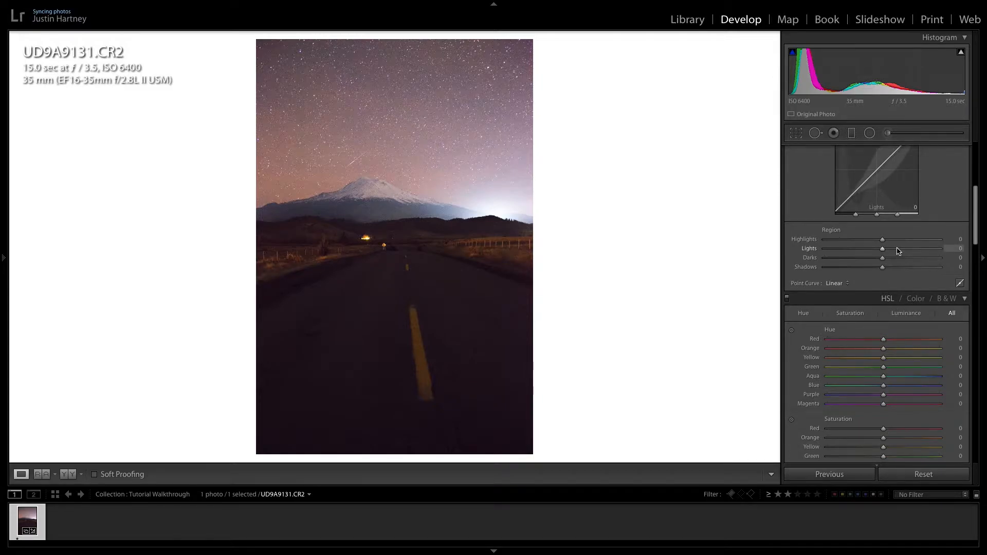
- On the Tone Curve, slightly dim Highlights and Lights and lift Darks to +35
click(938, 155)
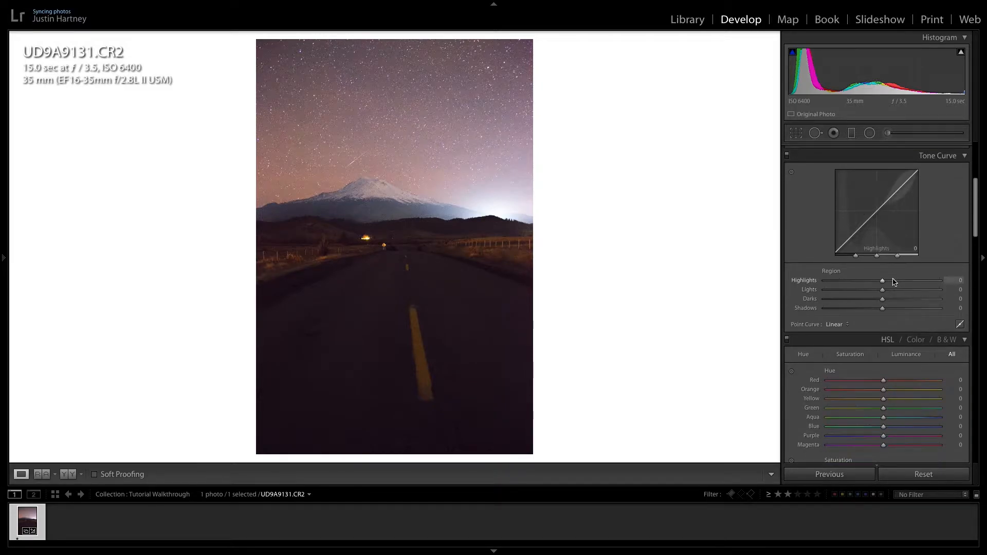
drag(881, 279, 856, 279)
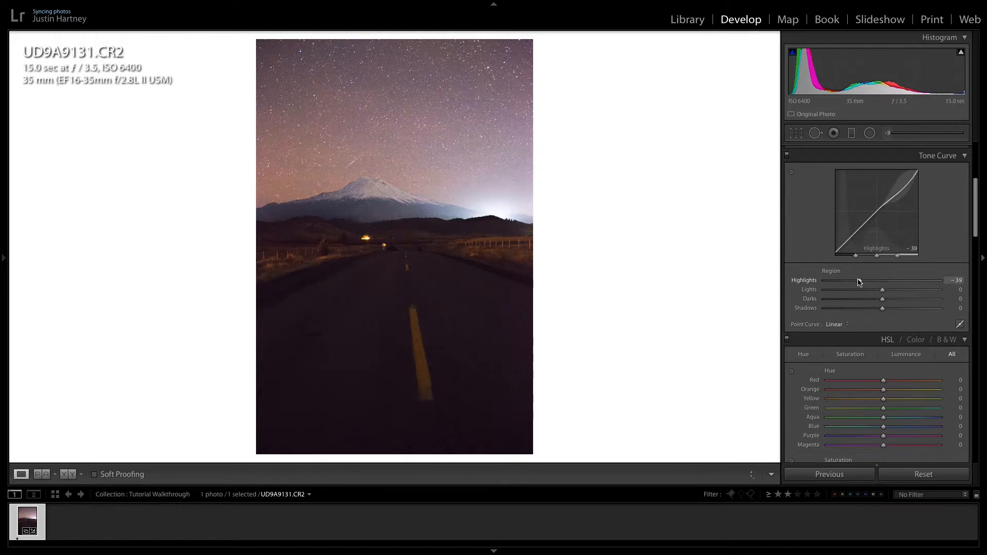
drag(856, 280, 874, 280)
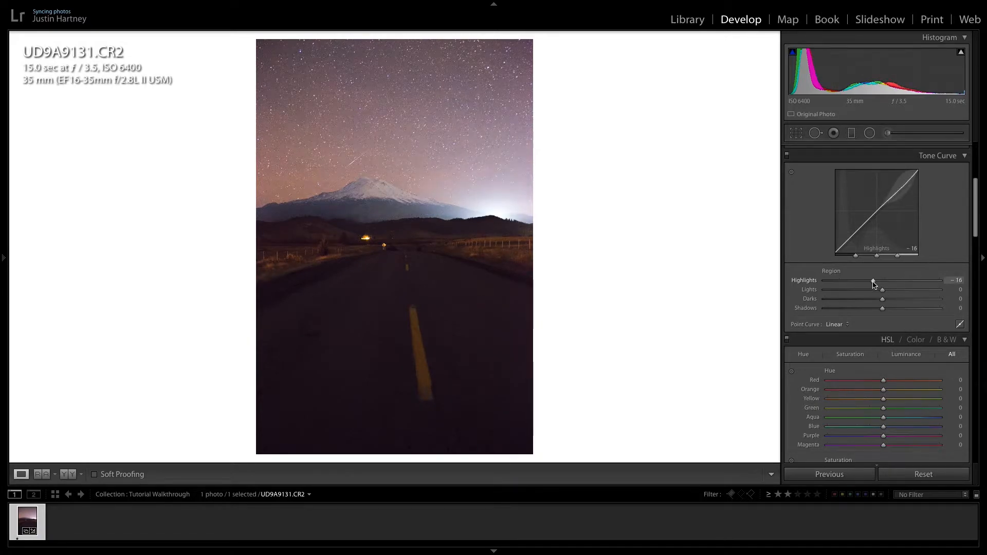
drag(881, 288, 870, 289)
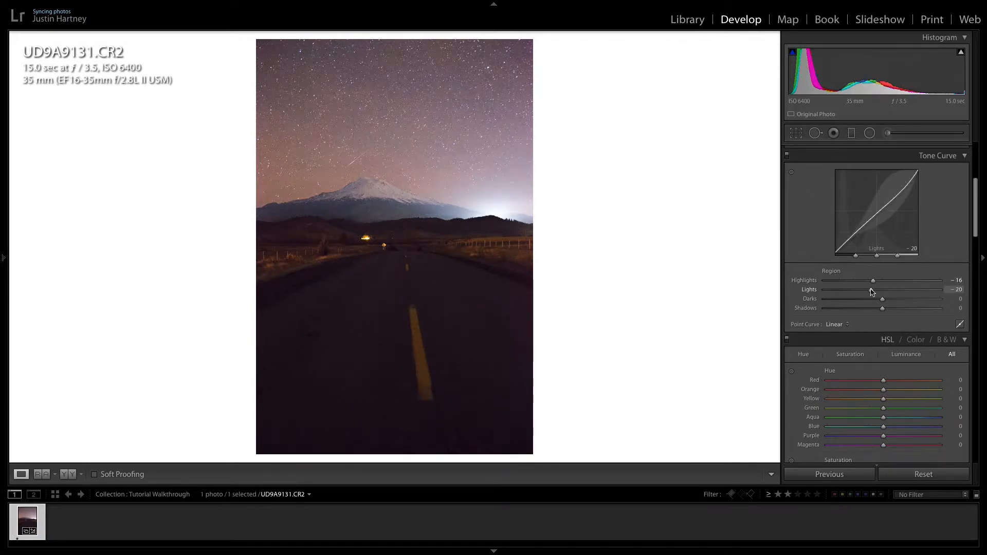
drag(896, 288, 876, 288)
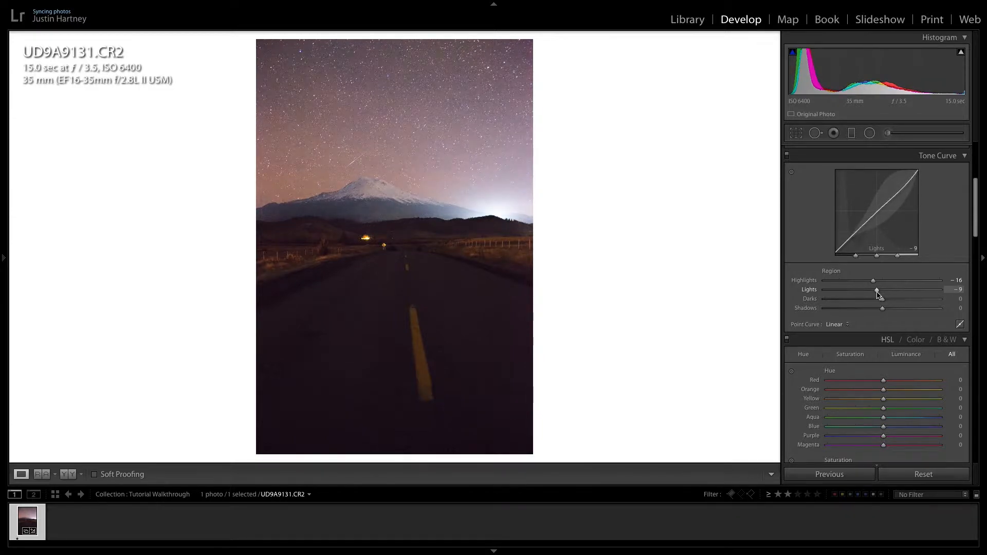
drag(883, 307, 904, 301)
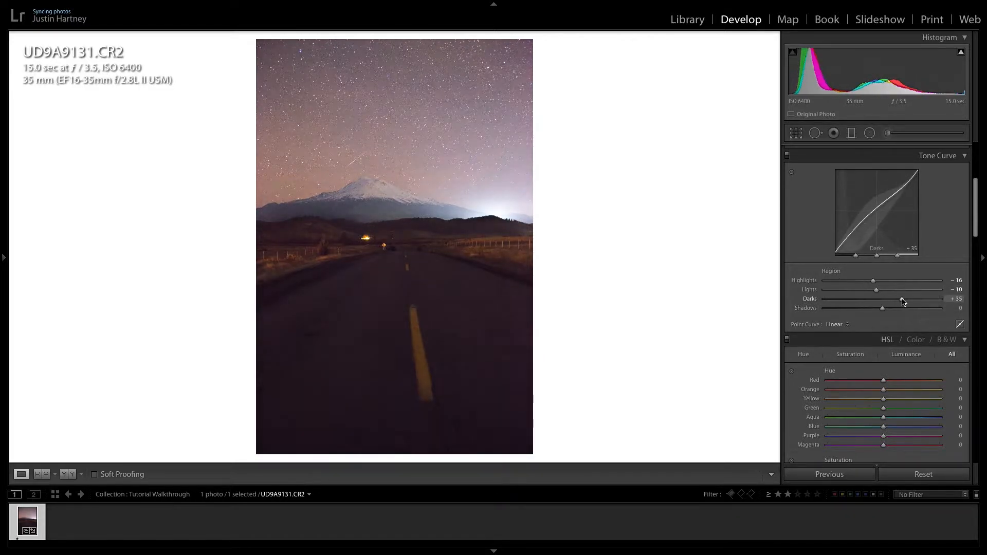
drag(881, 308, 869, 307)
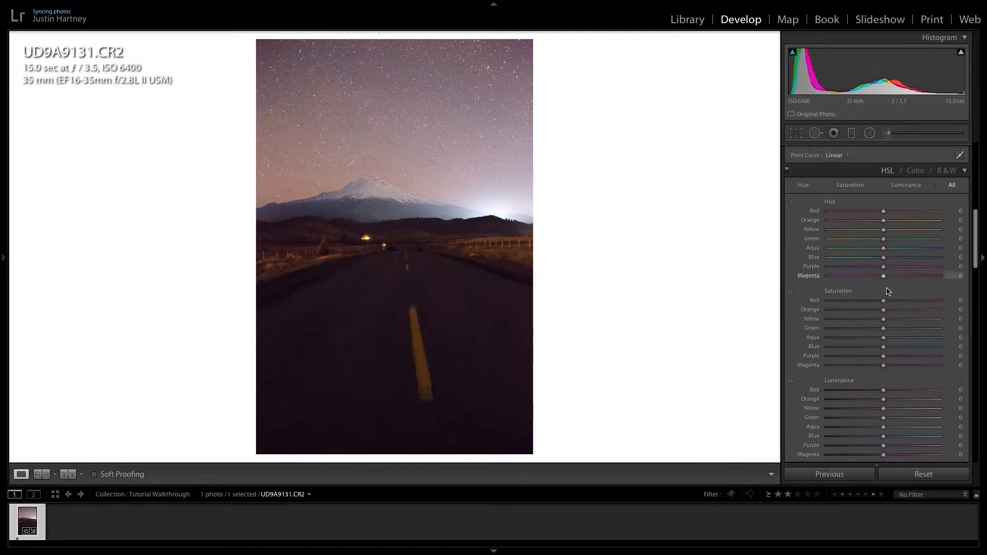
- In Split Toning, set the Highlights tint to hue 200 with saturation 11
scroll(down, 3)
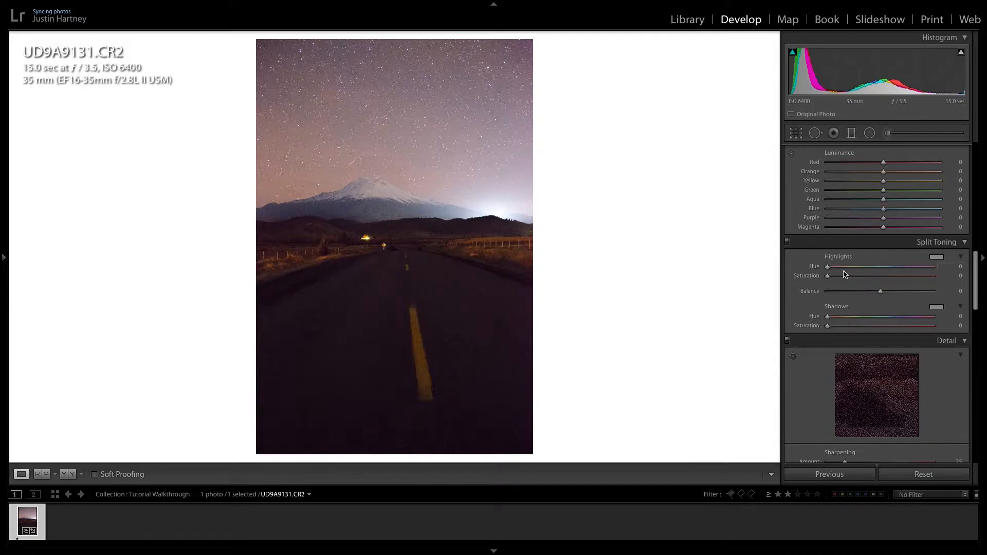
mouse_move(873, 257)
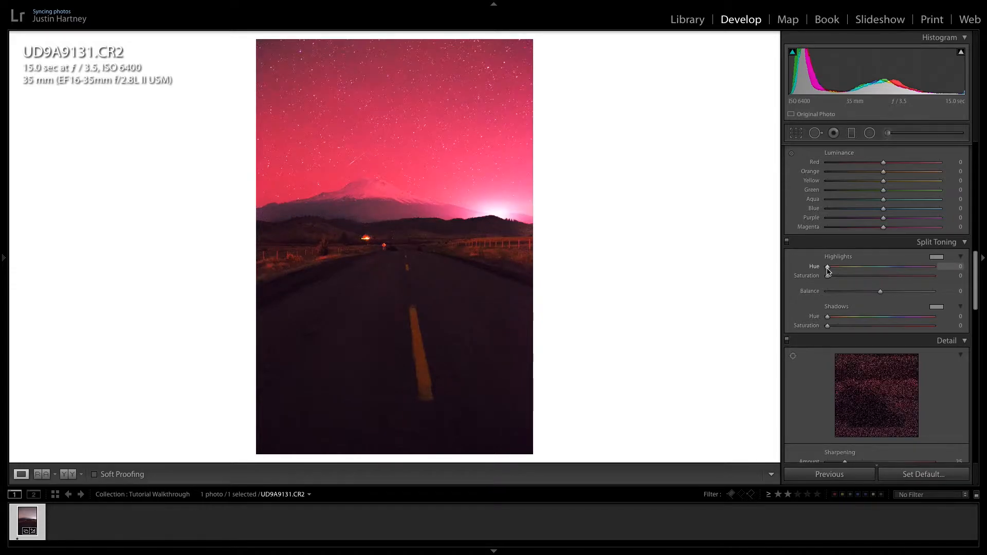
drag(826, 271, 853, 270)
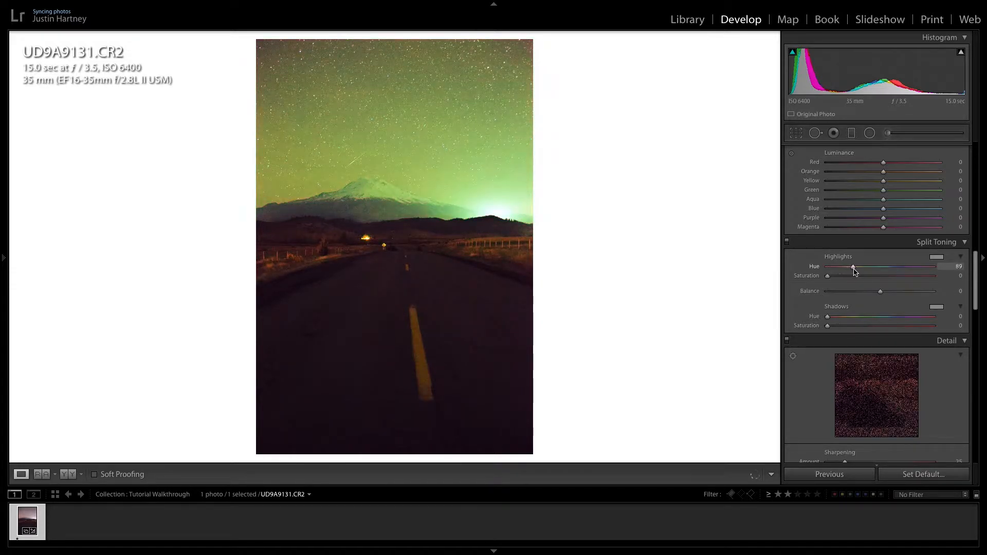
drag(854, 266, 876, 267)
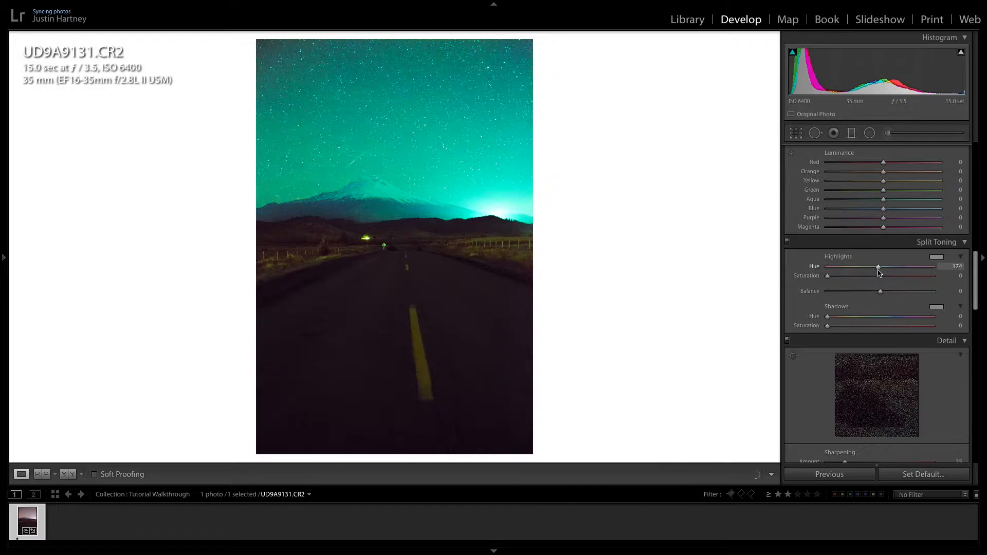
drag(878, 265, 873, 266)
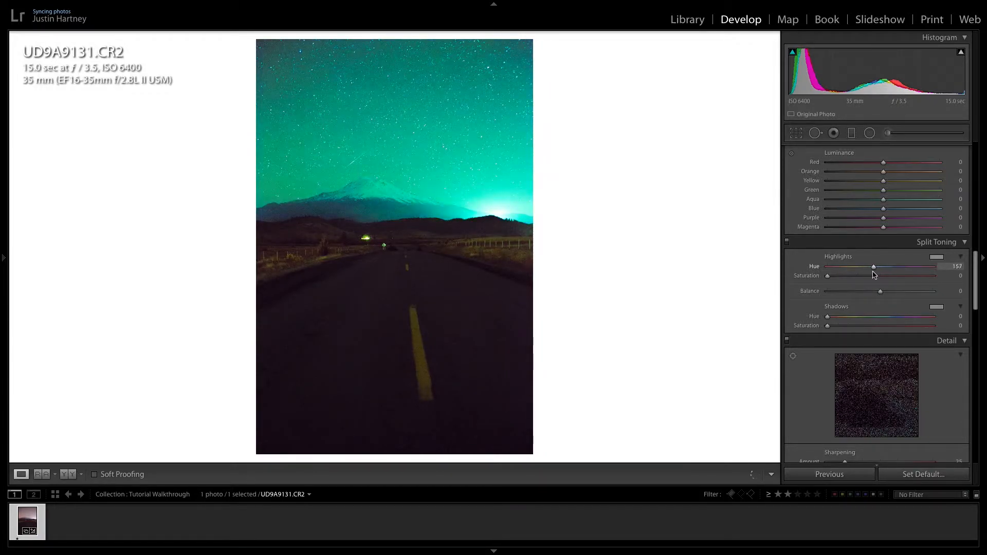
drag(873, 266, 888, 266)
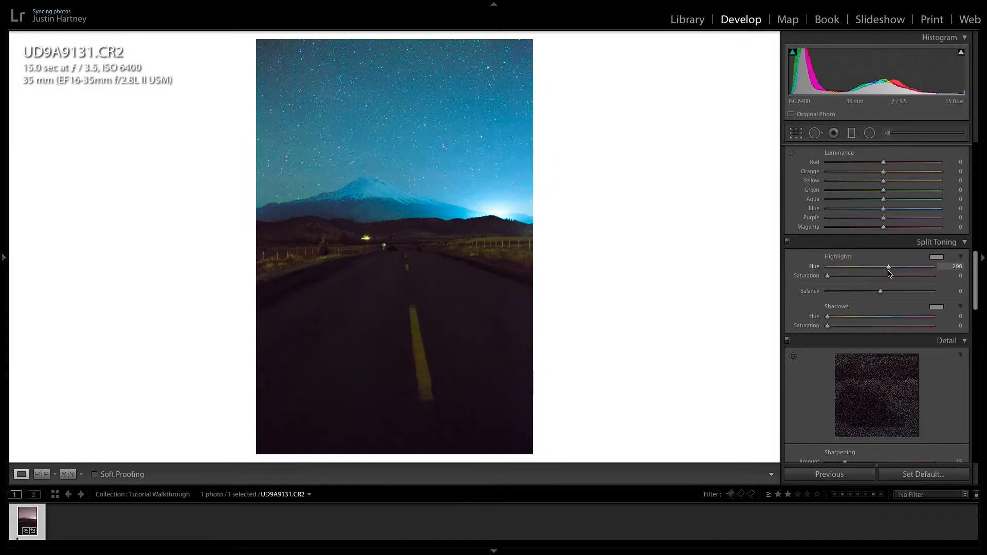
drag(889, 266, 885, 266)
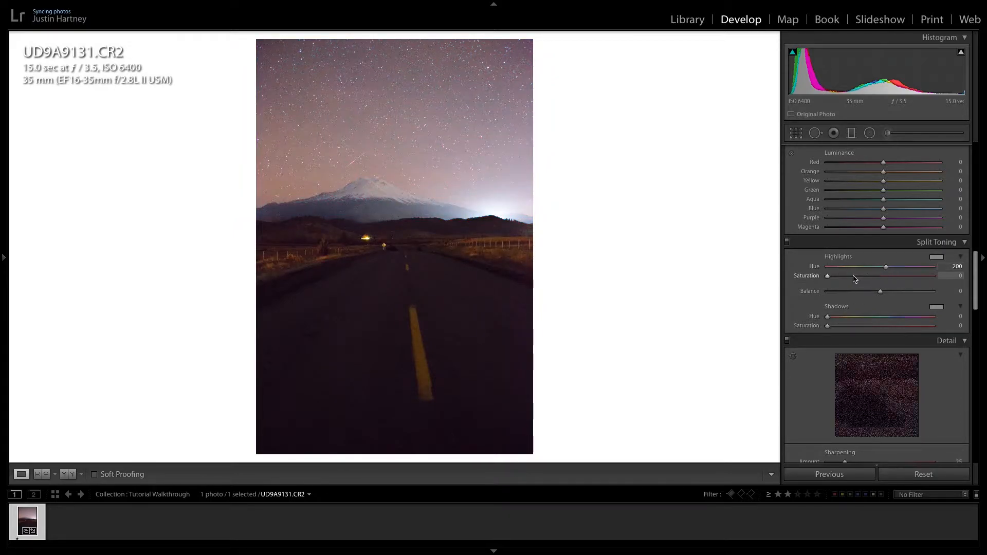
drag(827, 275, 837, 276)
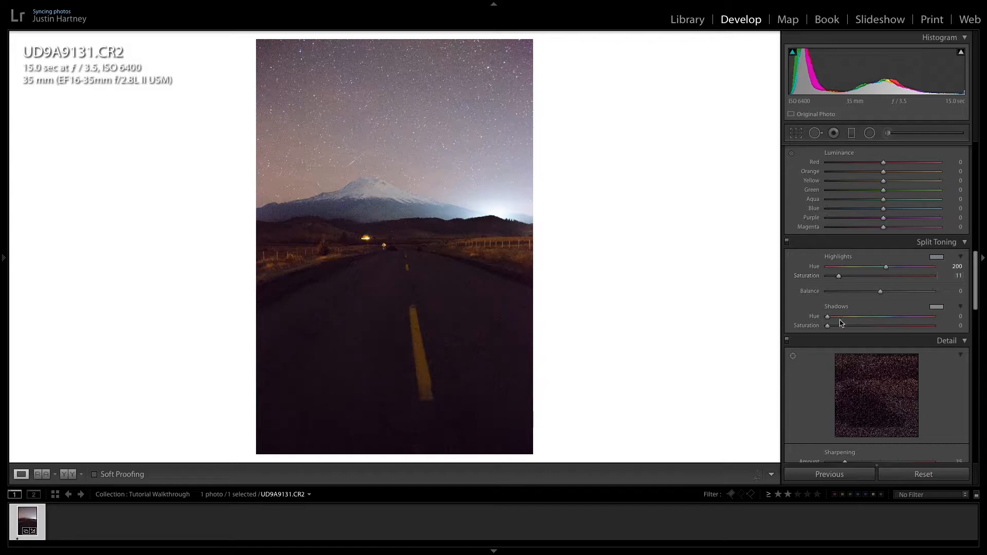
- Sweep the Shadows tint hue through green and cyan to a bluish hue
drag(826, 316, 850, 316)
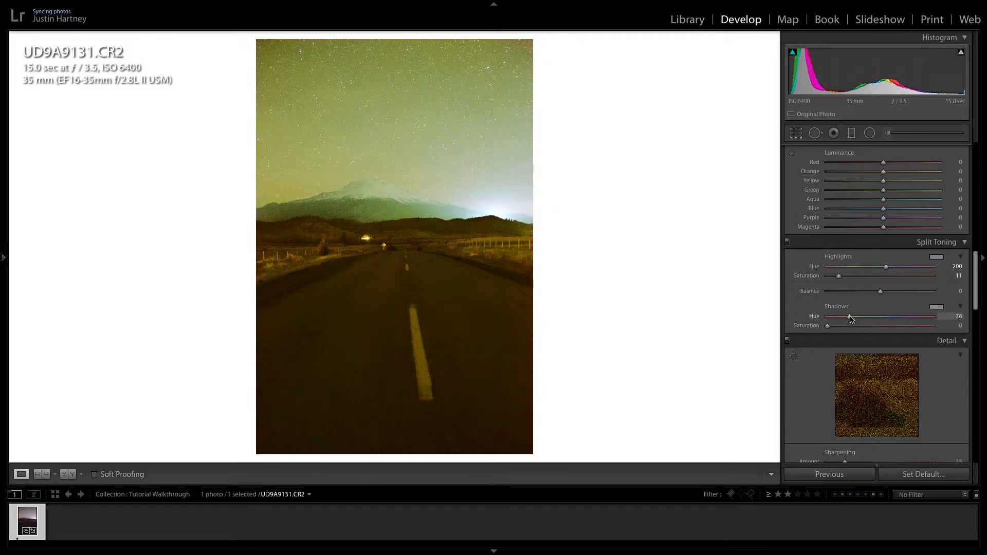
drag(850, 316, 876, 316)
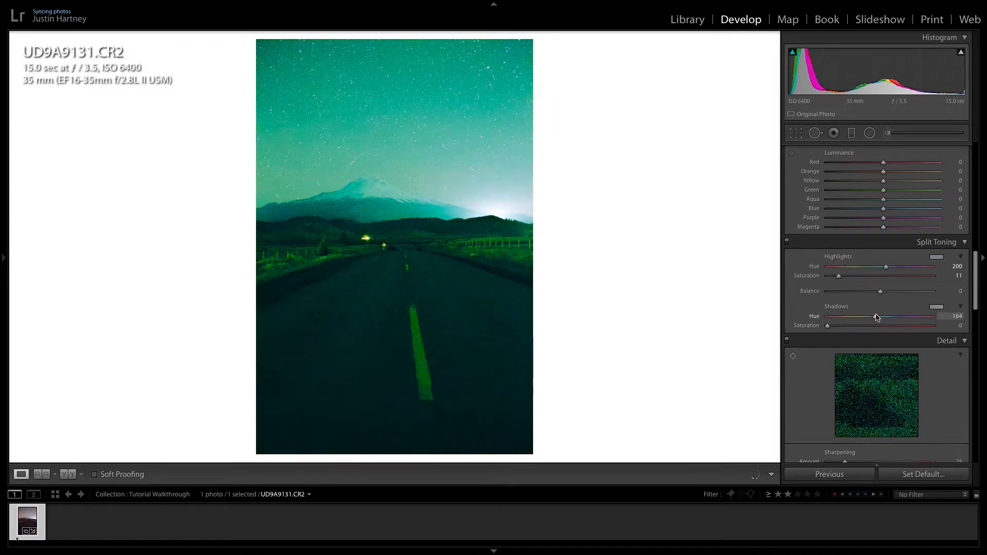
drag(872, 319, 880, 319)
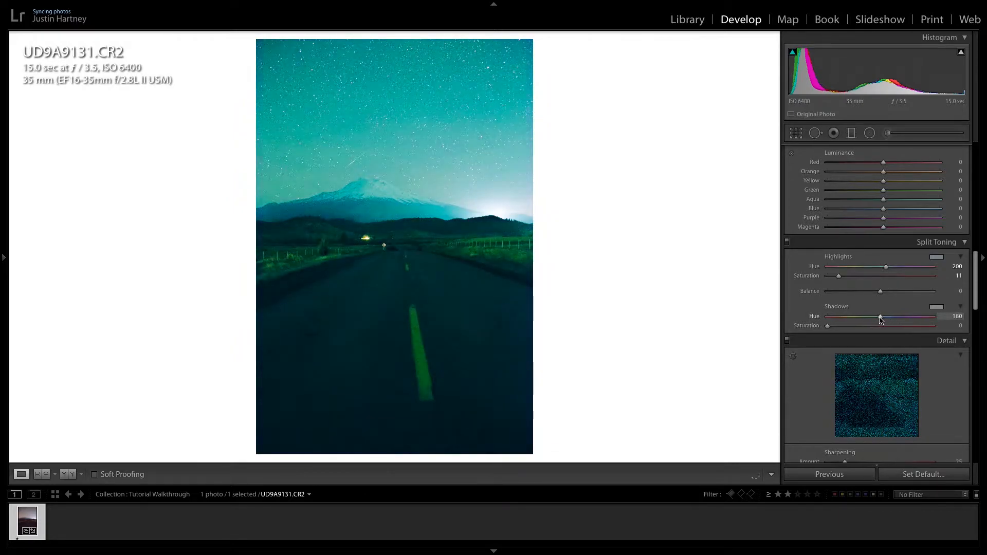
drag(878, 316, 890, 316)
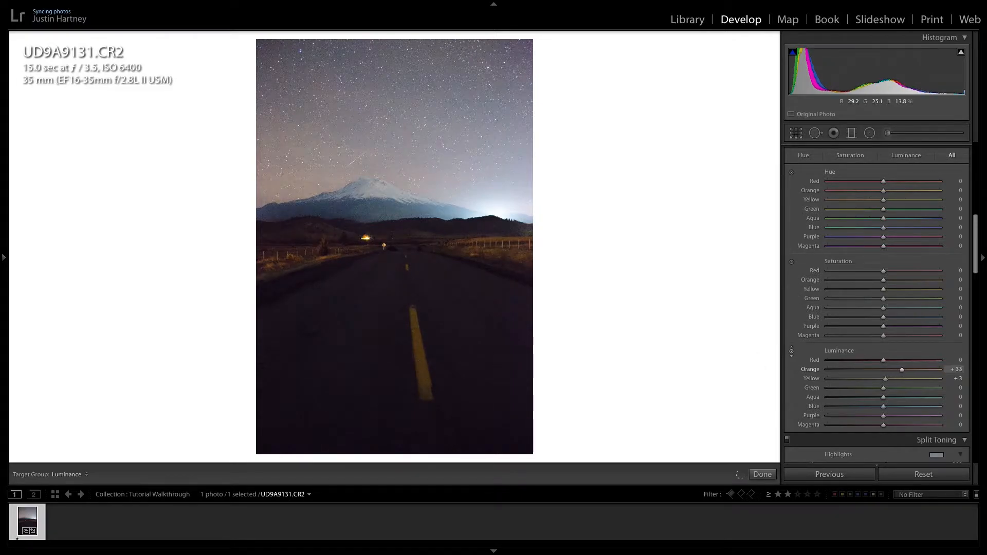
- With the HSL Luminance tool, set Orange luminance +38 and Yellow -8
drag(901, 370, 828, 369)
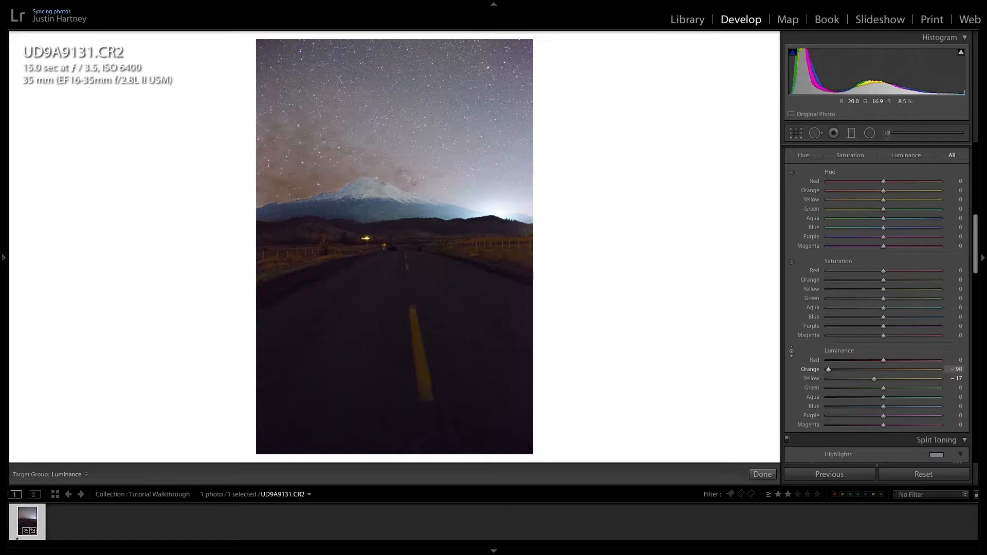
drag(828, 369, 839, 369)
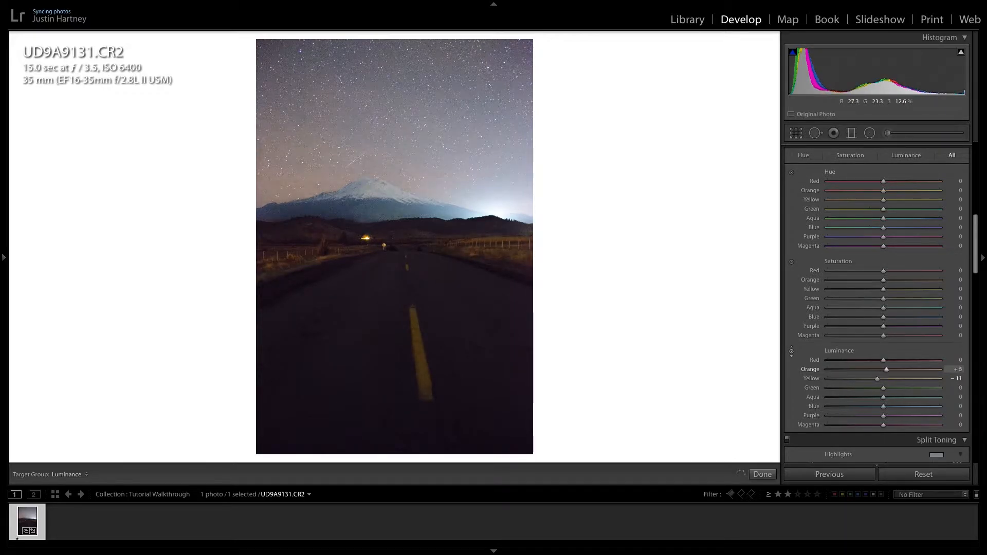
drag(885, 369, 898, 369)
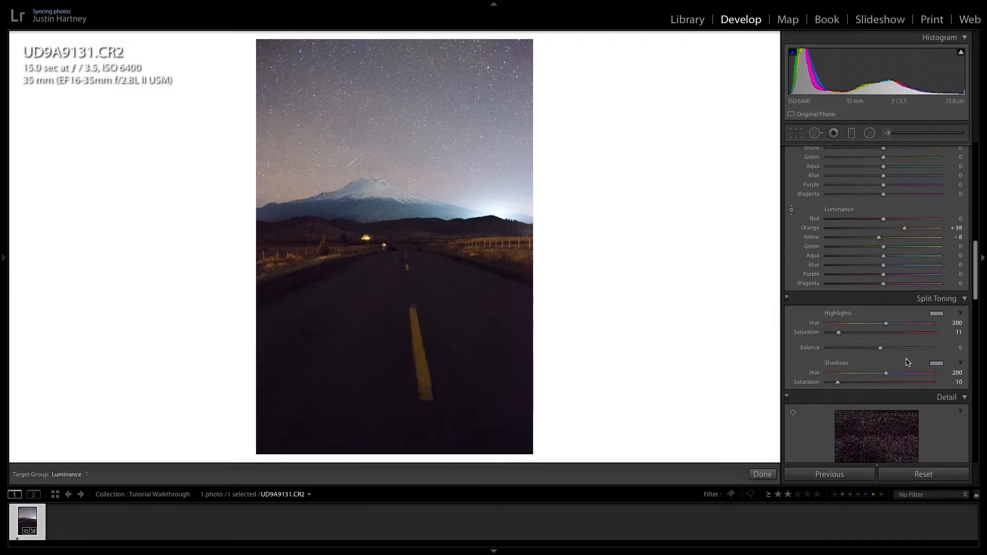
scroll(down, 3)
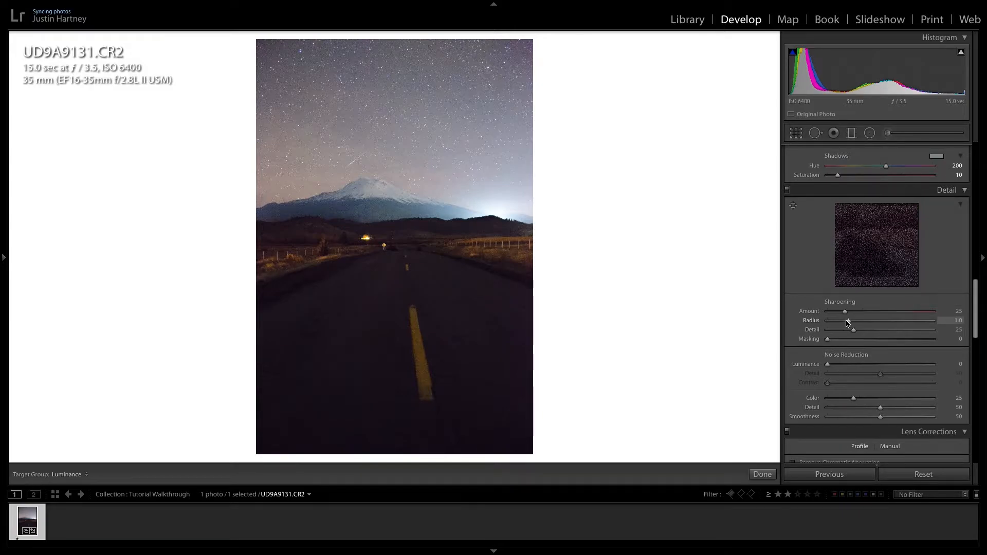
- Set Sharpening Radius 0.5, Detail 100, Masking 85 and Amount 29 to target edges and stars
drag(853, 321, 826, 321)
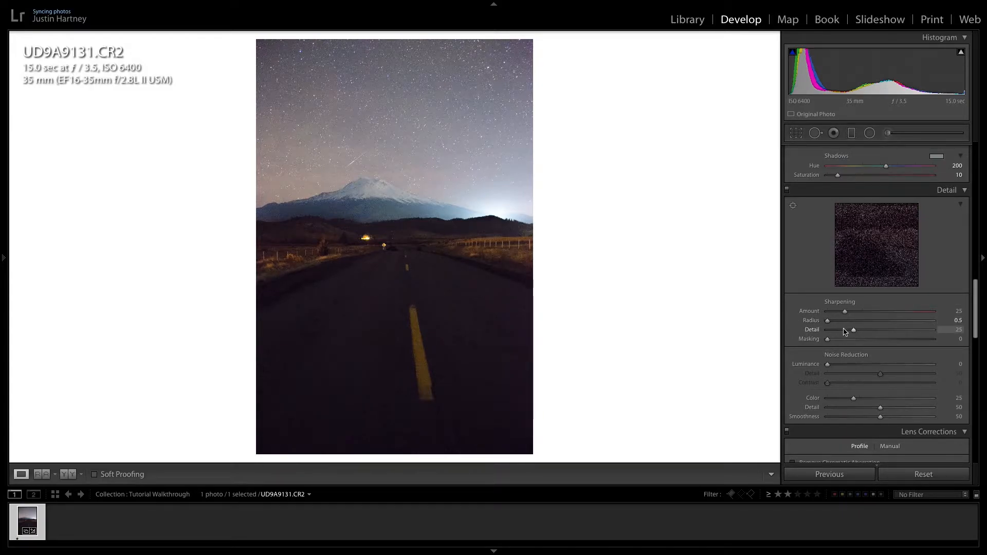
drag(855, 329, 932, 329)
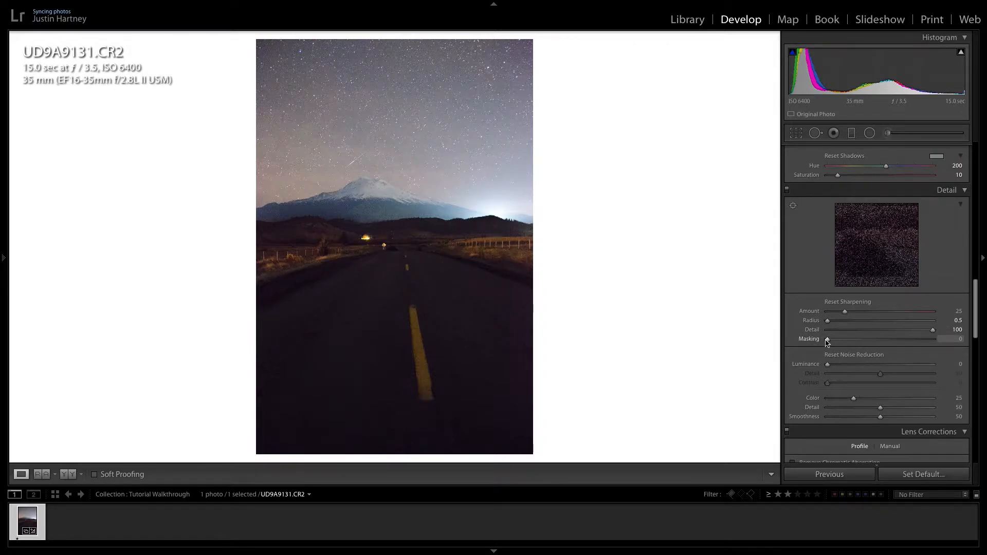
drag(827, 339, 857, 338)
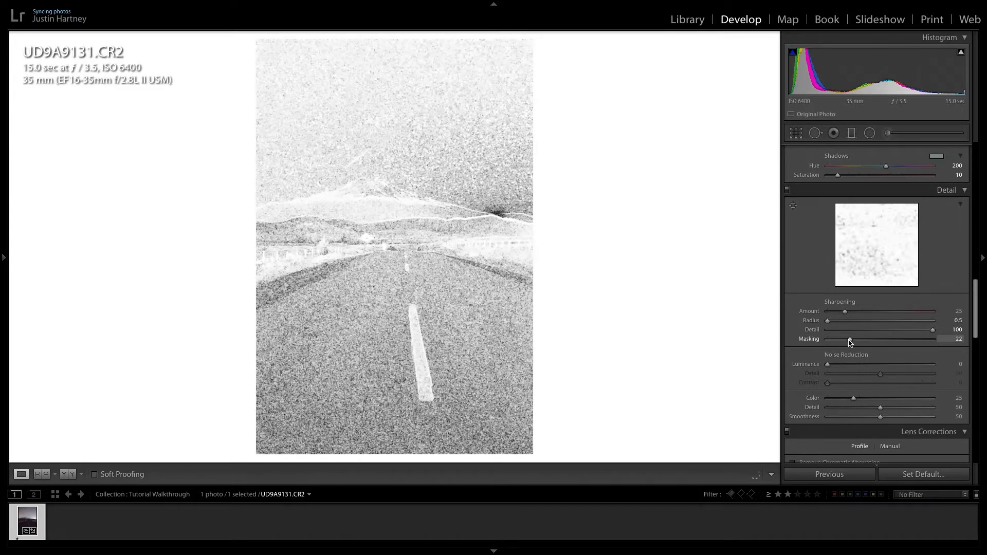
drag(871, 338, 887, 338)
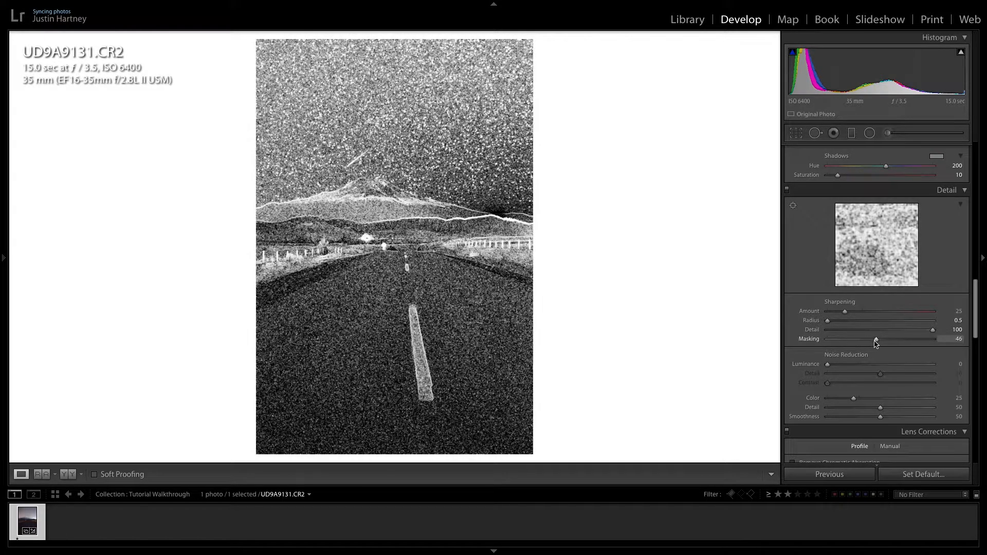
drag(874, 338, 911, 338)
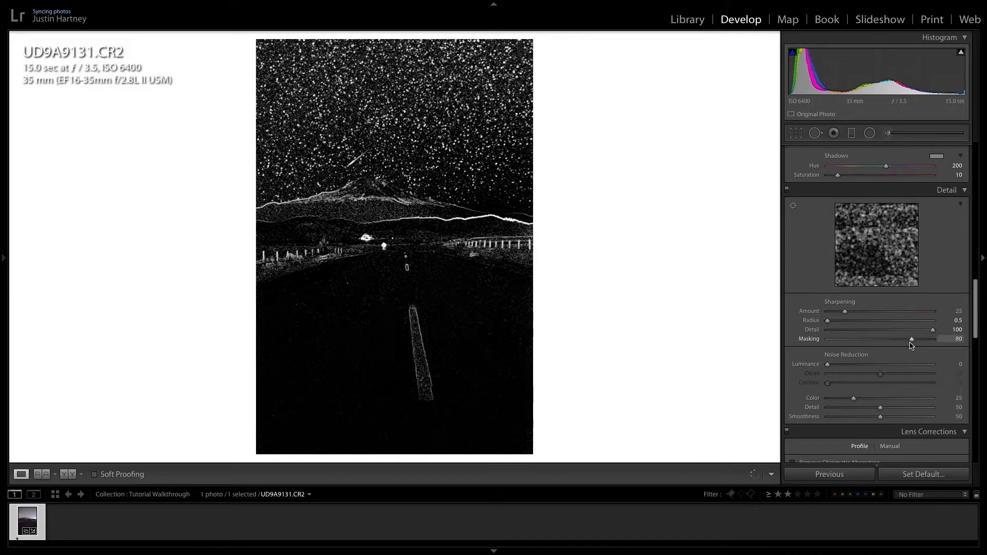
drag(911, 340, 916, 339)
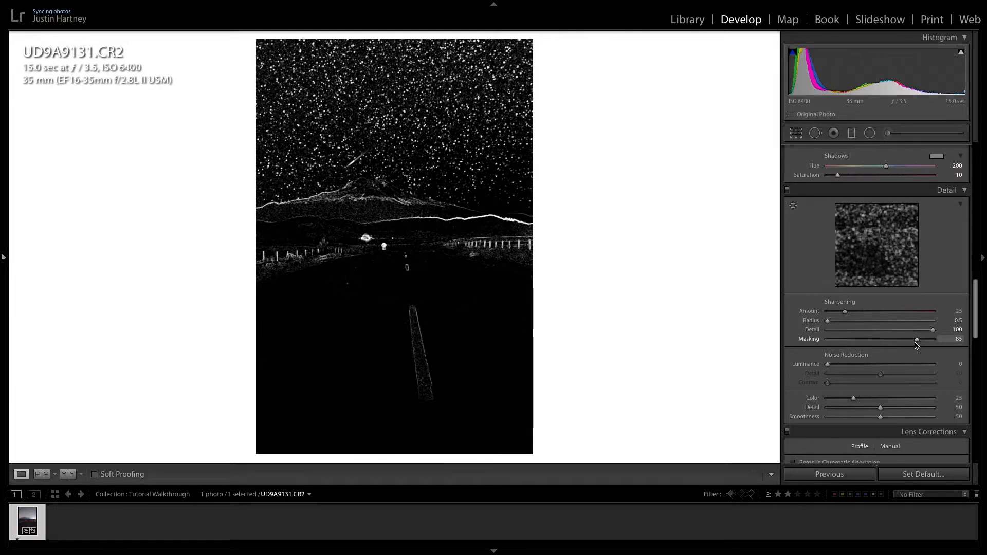
drag(916, 339, 920, 339)
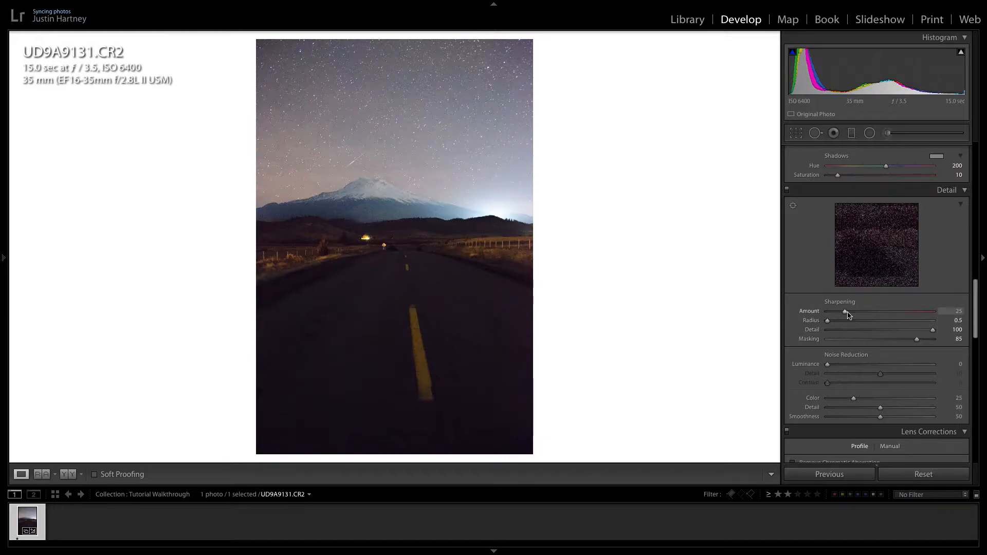
drag(842, 311, 848, 288)
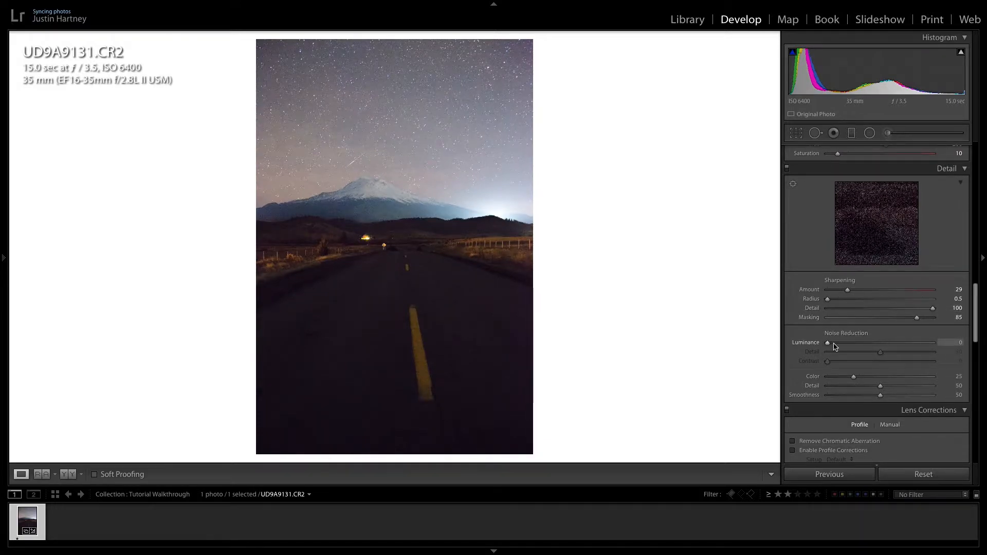
- Apply Noise Reduction with Luminance 22, Color Detail 31 and Smoothness 71
drag(848, 341, 851, 341)
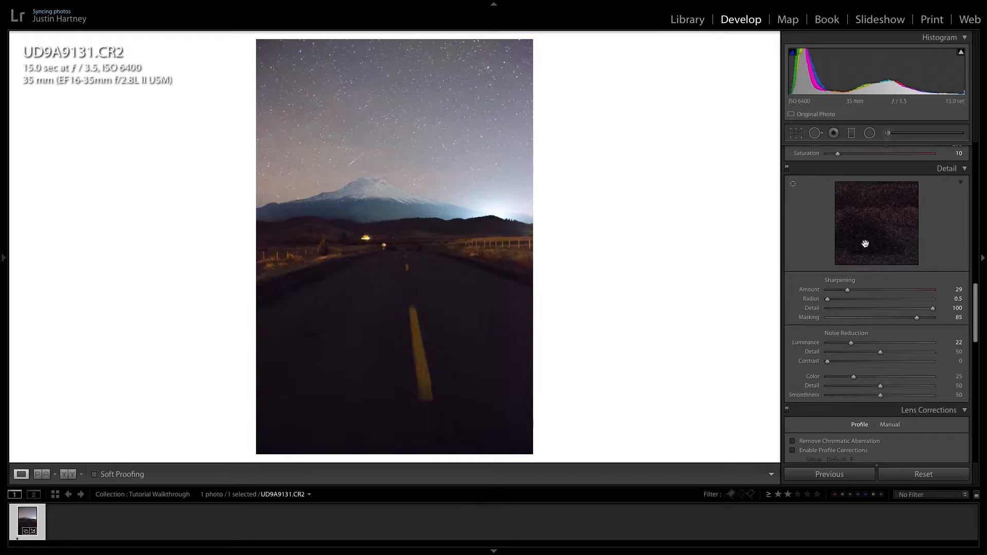
mouse_move(893, 333)
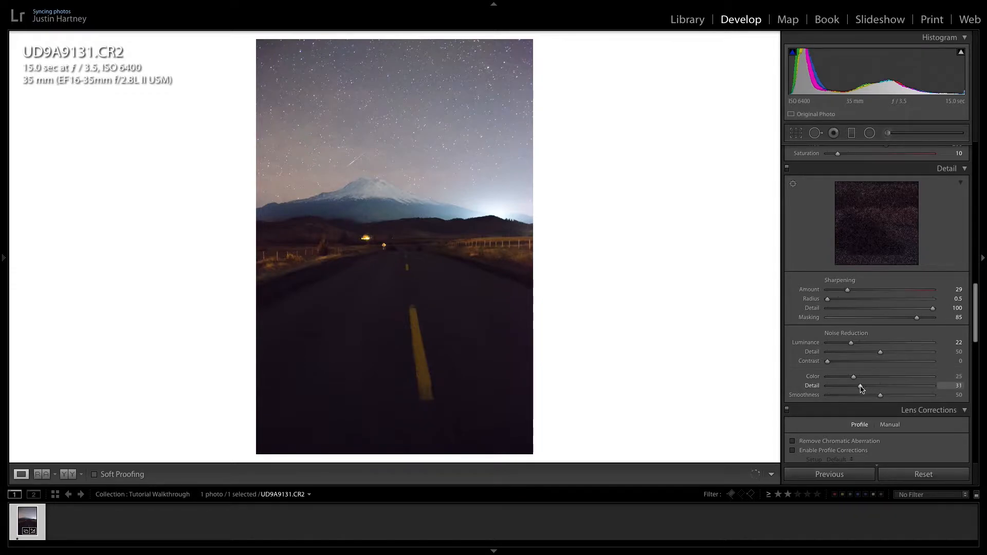
drag(880, 395, 901, 394)
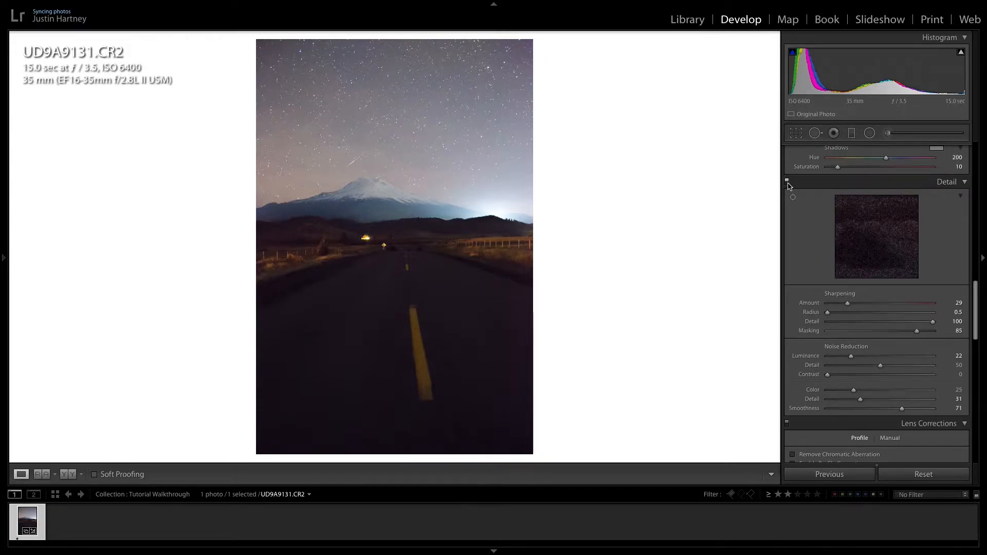
click(786, 182)
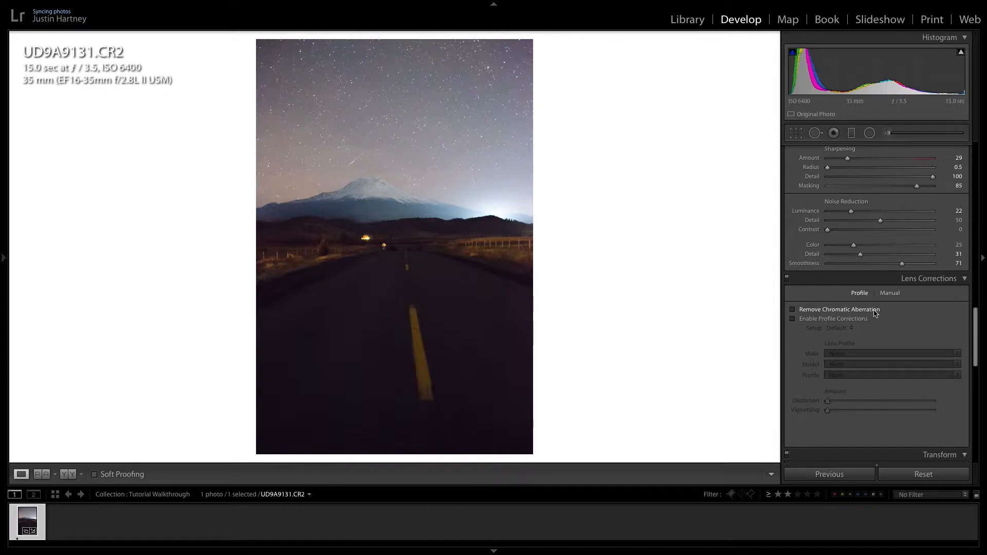
click(793, 309)
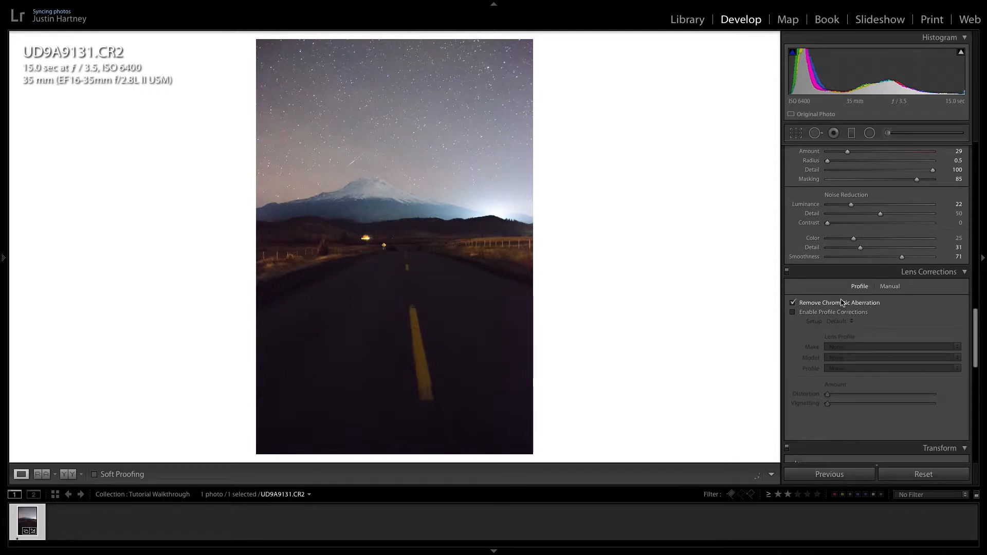
click(512, 265)
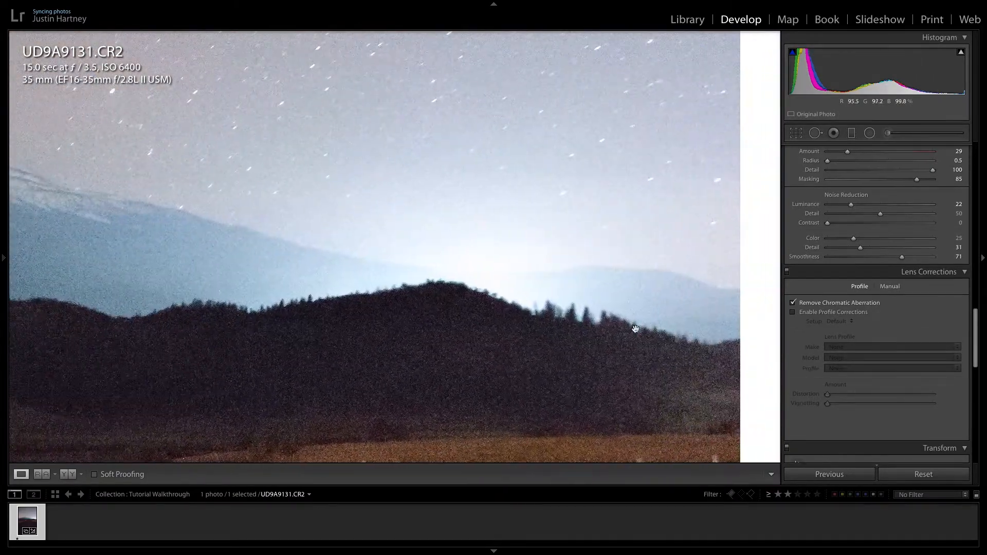
click(793, 302)
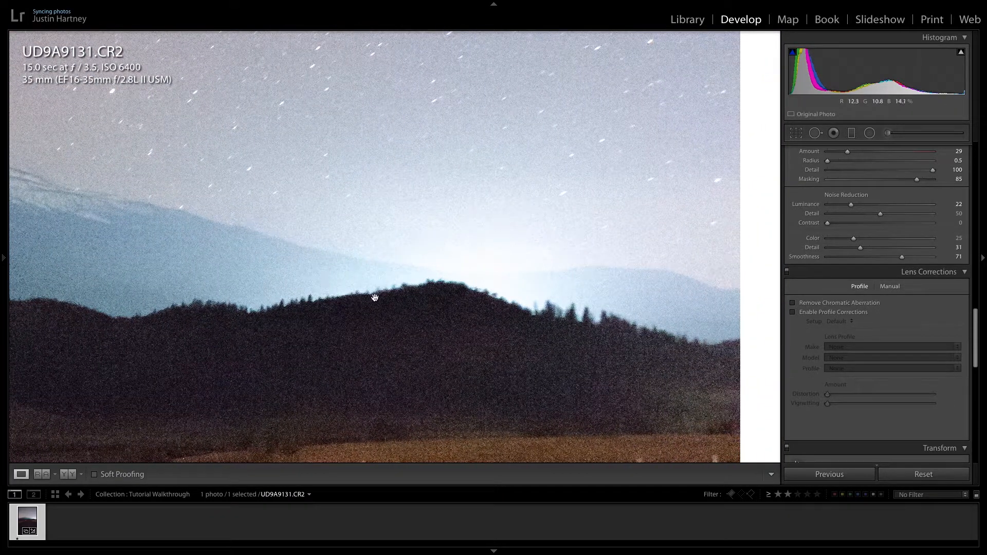
click(793, 302)
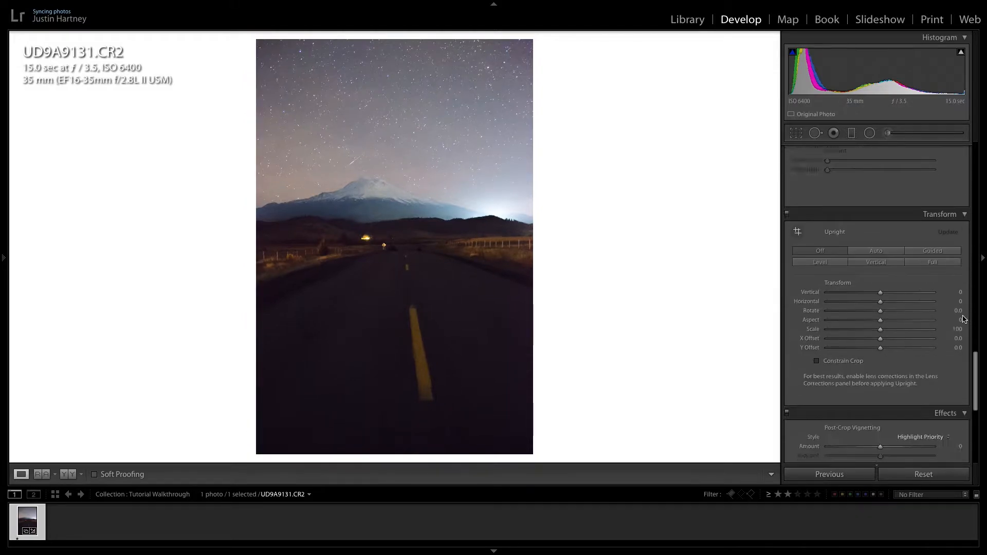
- Add Dehaze +32 in Effects and create a virtual copy of the photo
scroll(down, 3)
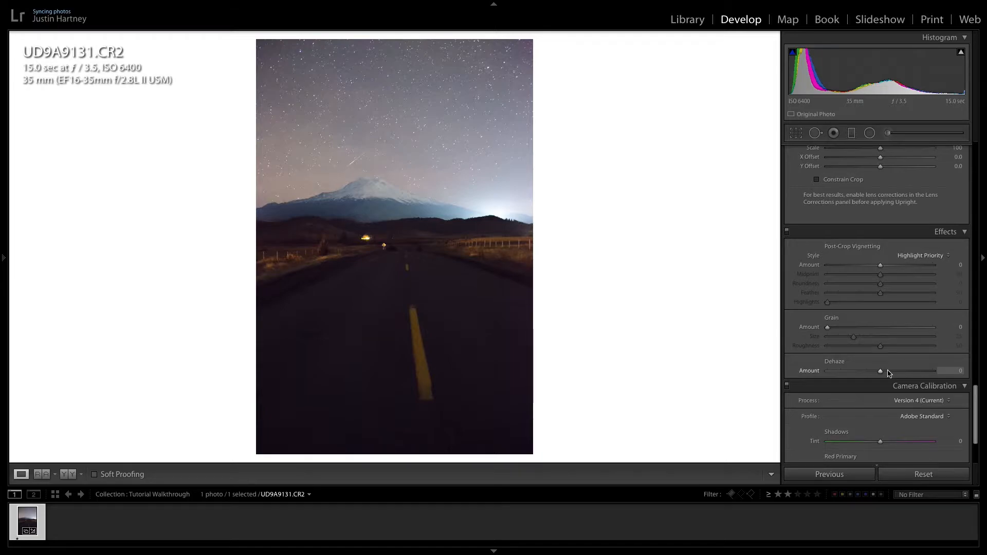
drag(880, 372, 893, 371)
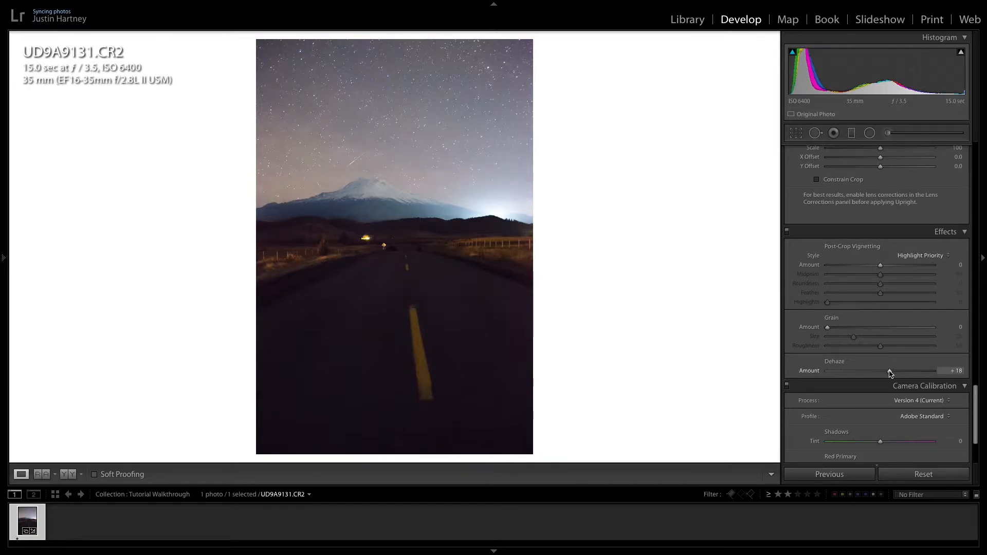
drag(888, 370, 897, 370)
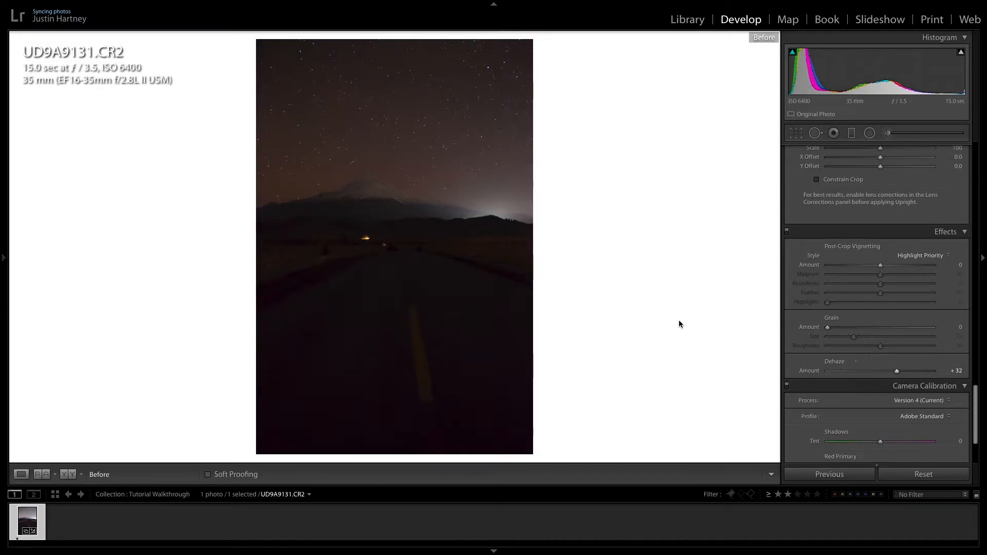
right_click(402, 234)
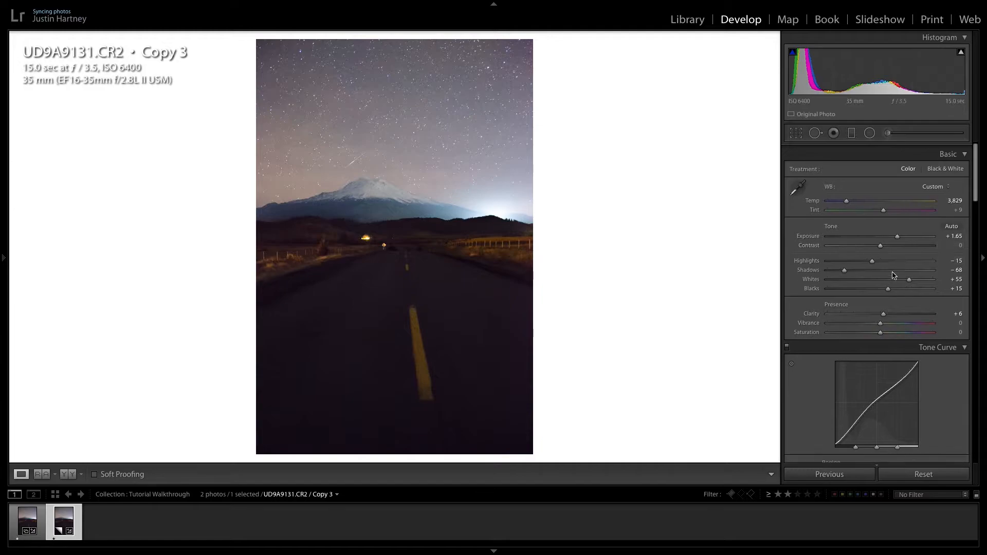
- On the virtual copy, push Dehaze up to +67 and return to the Basic panel
scroll(down, 3)
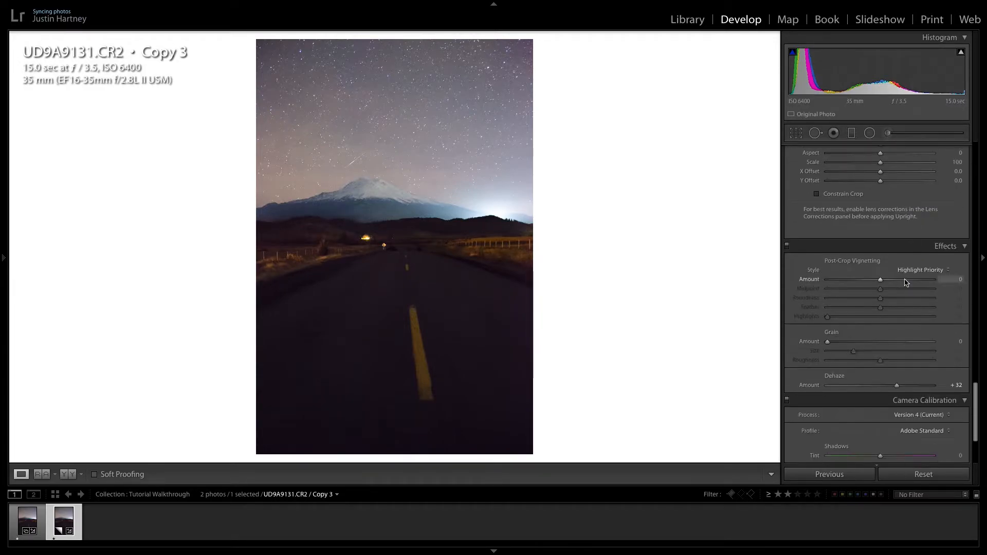
drag(896, 384, 916, 296)
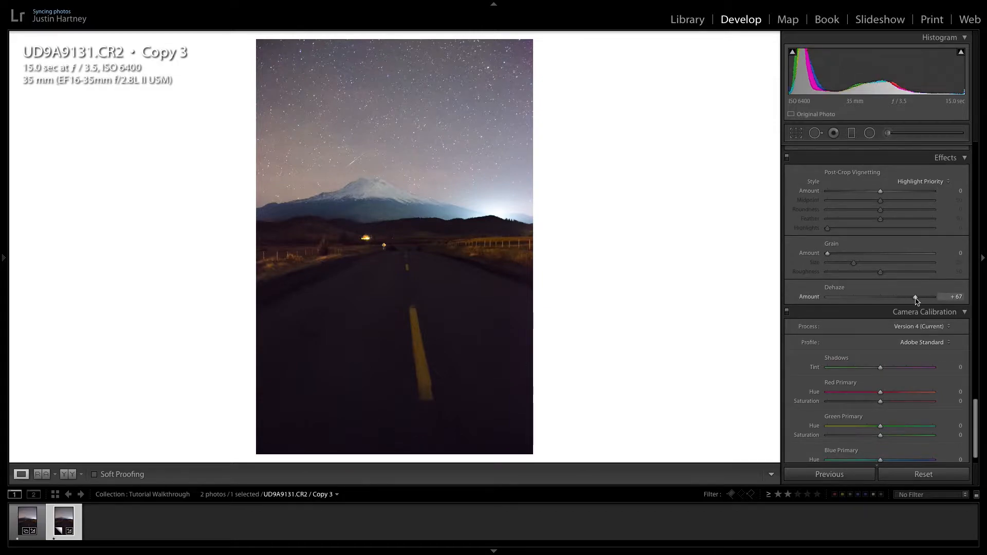
drag(915, 297, 919, 297)
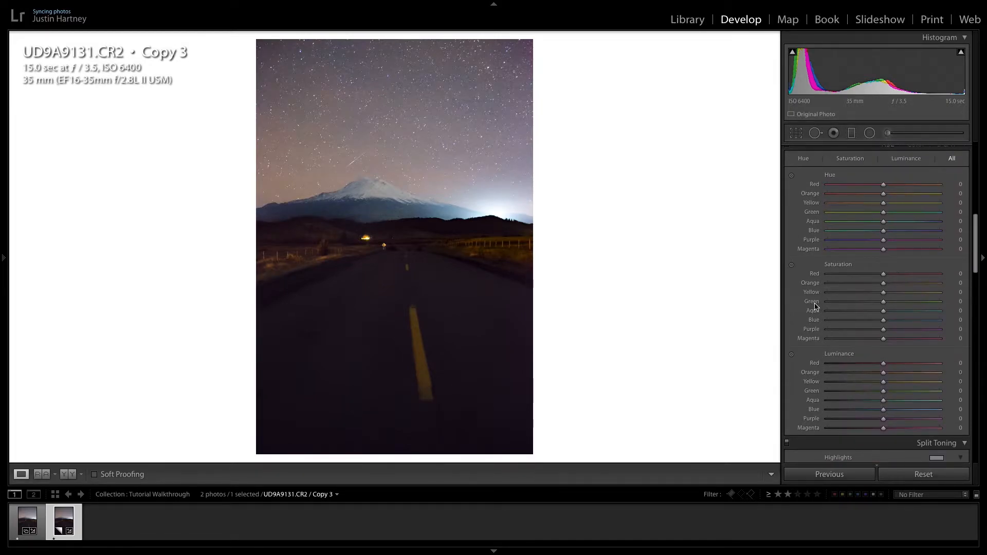
click(947, 149)
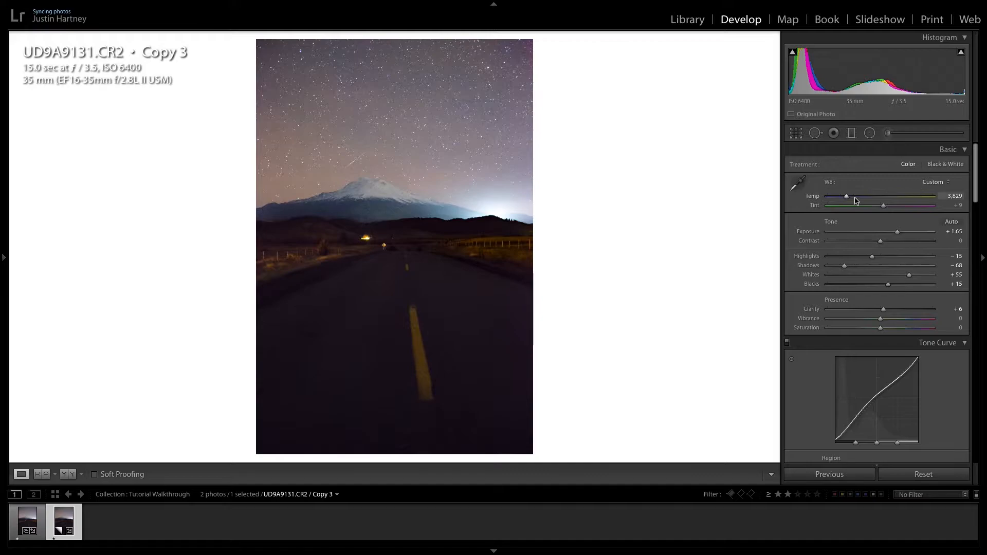
mouse_move(846, 198)
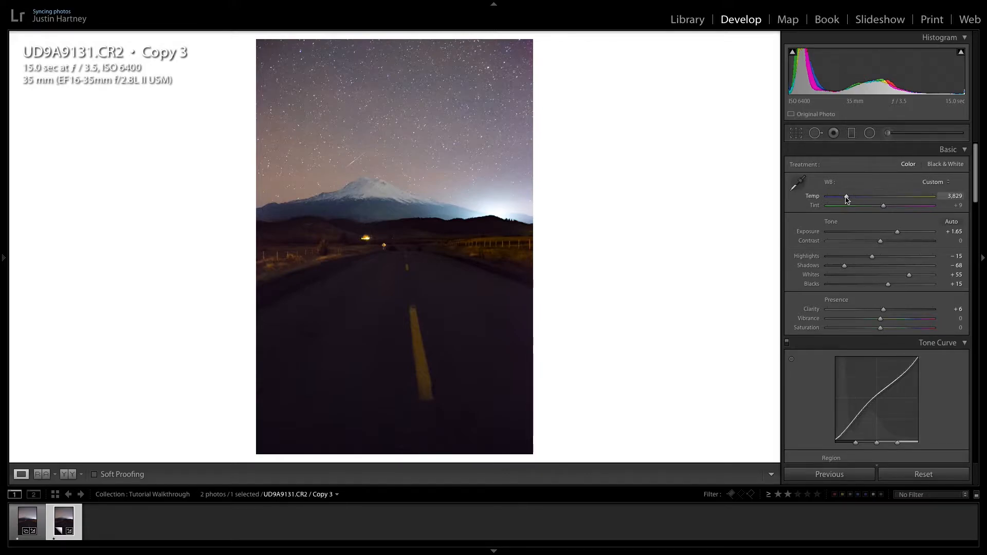
- On the copy, cool Temp to 3,247, lower Blacks to -39 and Shadows to -72, nudging Highlights up
drag(845, 199, 839, 198)
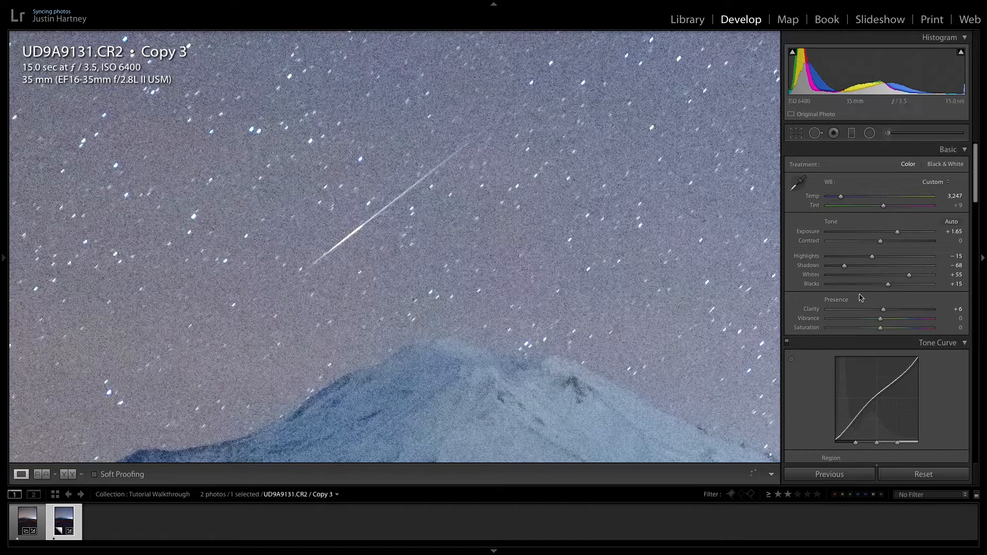
scroll(down, 3)
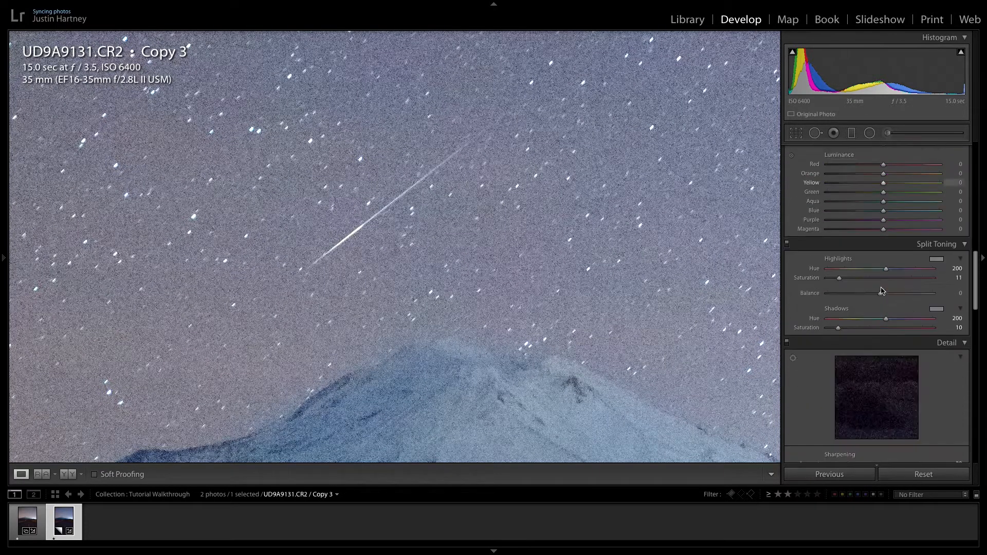
scroll(down, 3)
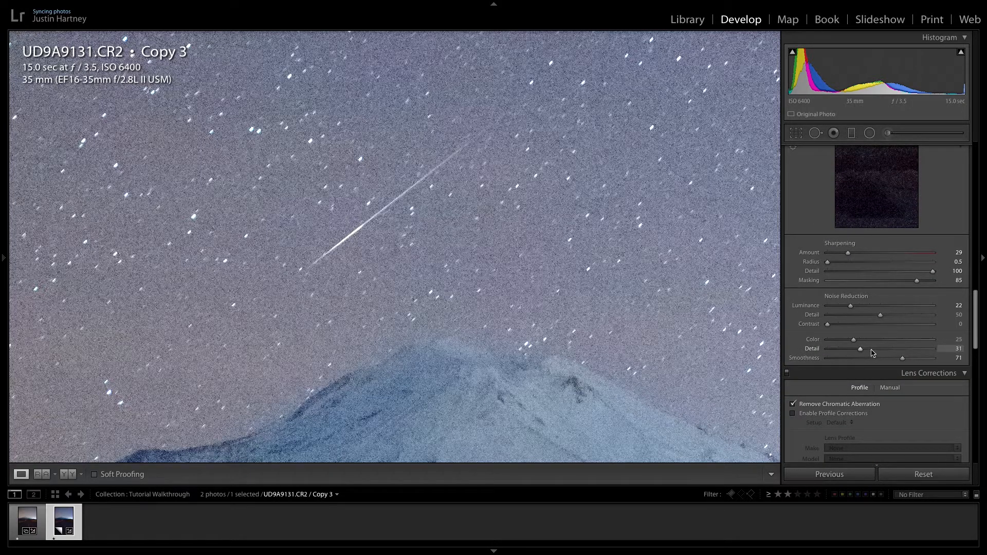
drag(877, 339, 850, 340)
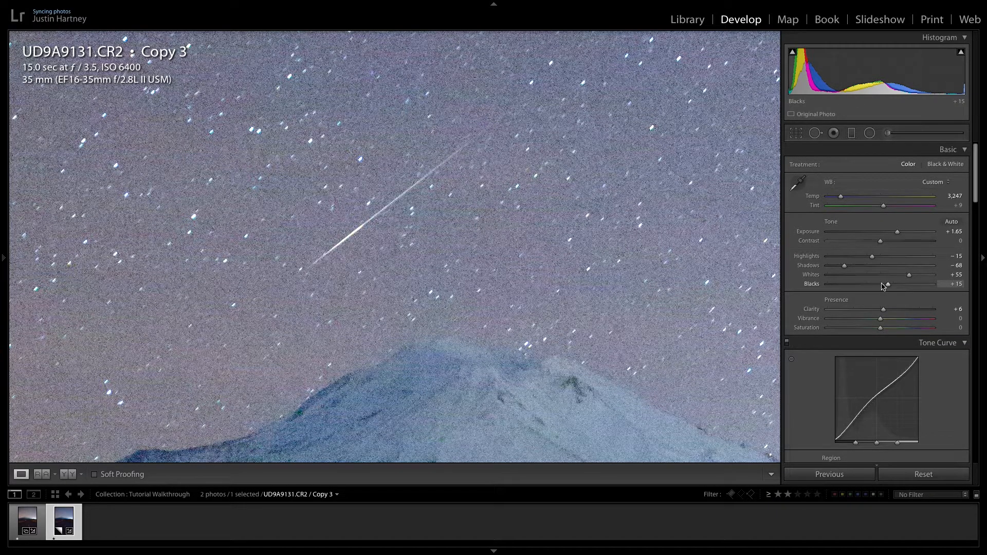
drag(886, 284, 842, 284)
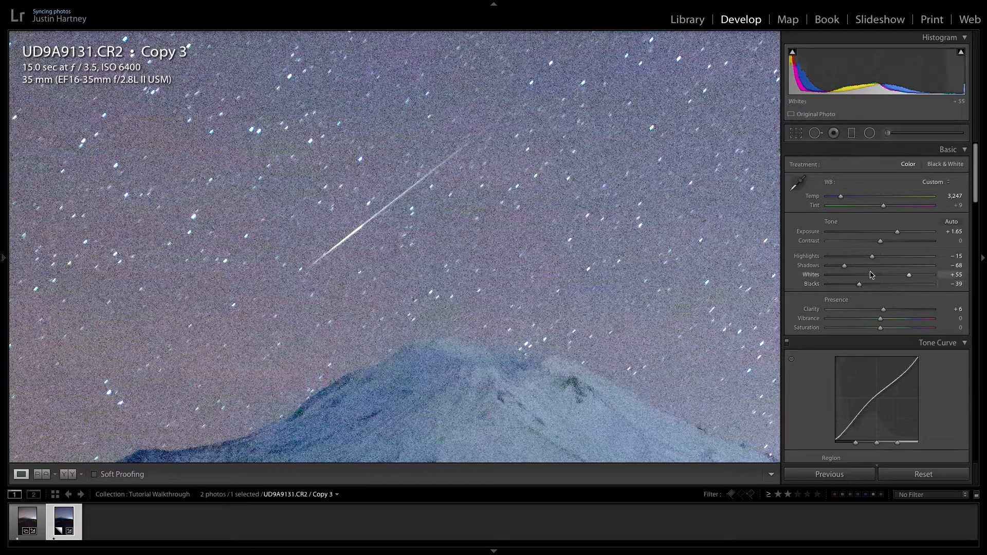
drag(844, 265, 841, 266)
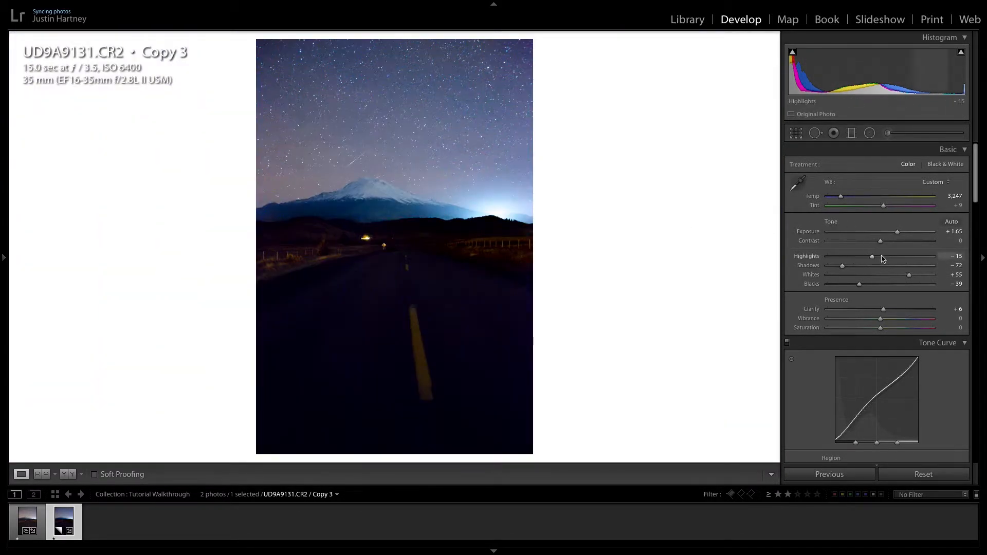
drag(871, 256, 888, 256)
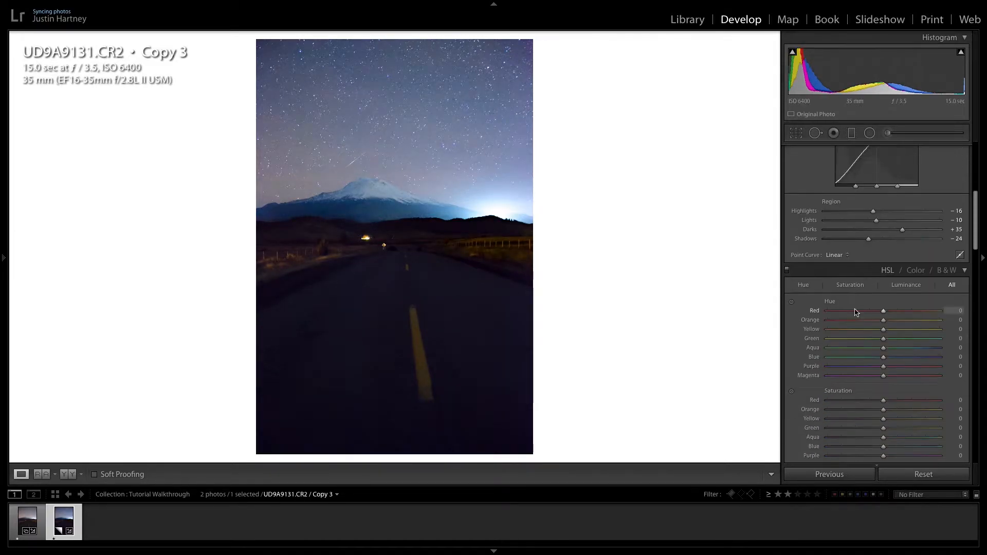
- Lower the virtual copy's Blue saturation to -24 in the HSL panel
scroll(down, 3)
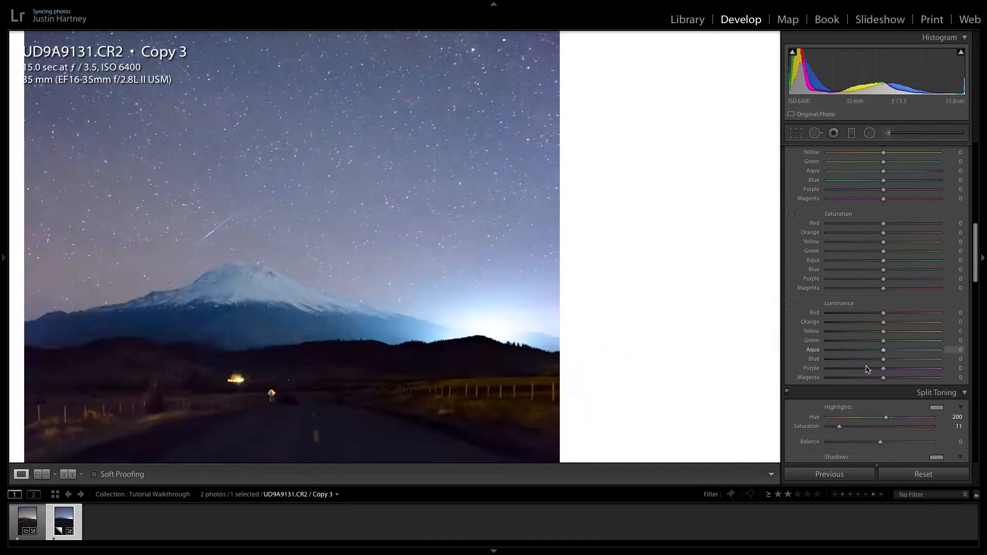
drag(883, 270, 863, 269)
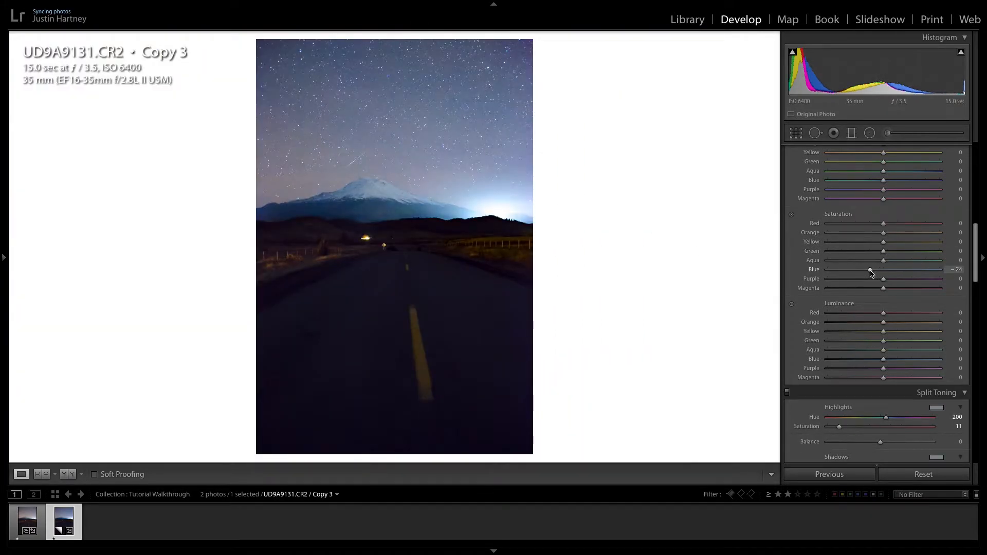
drag(869, 269, 873, 269)
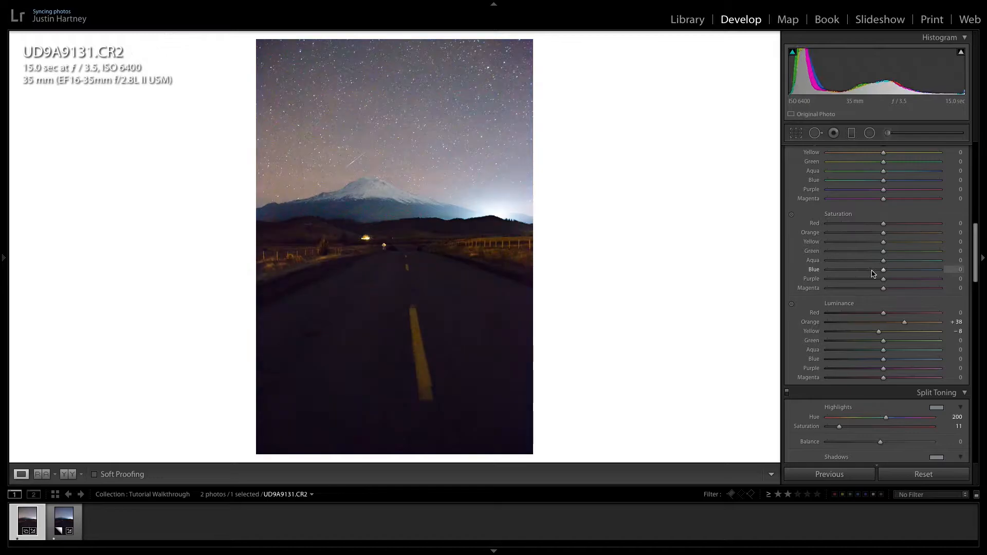
mouse_move(325, 156)
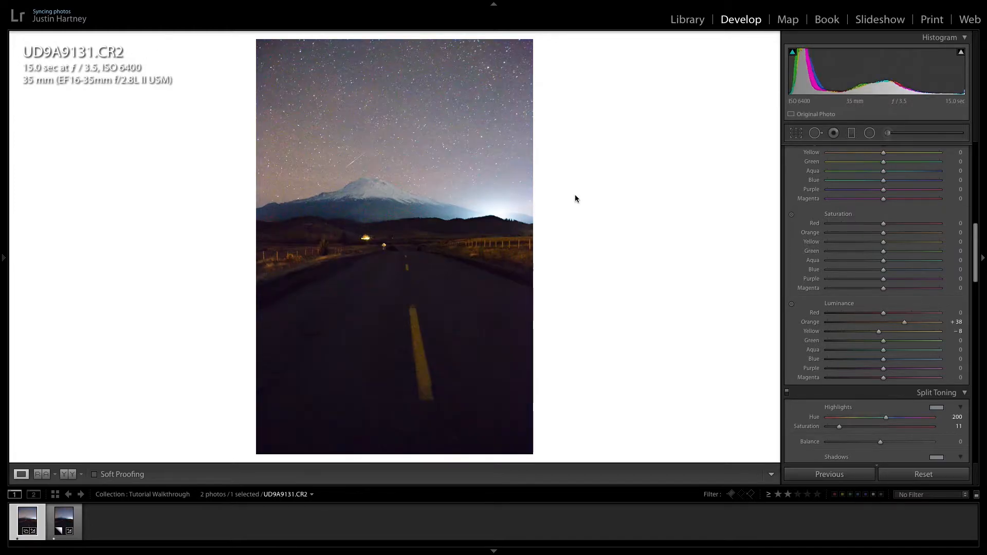
- Select both photo versions and send them to Photoshop as layers in one document
click(62, 520)
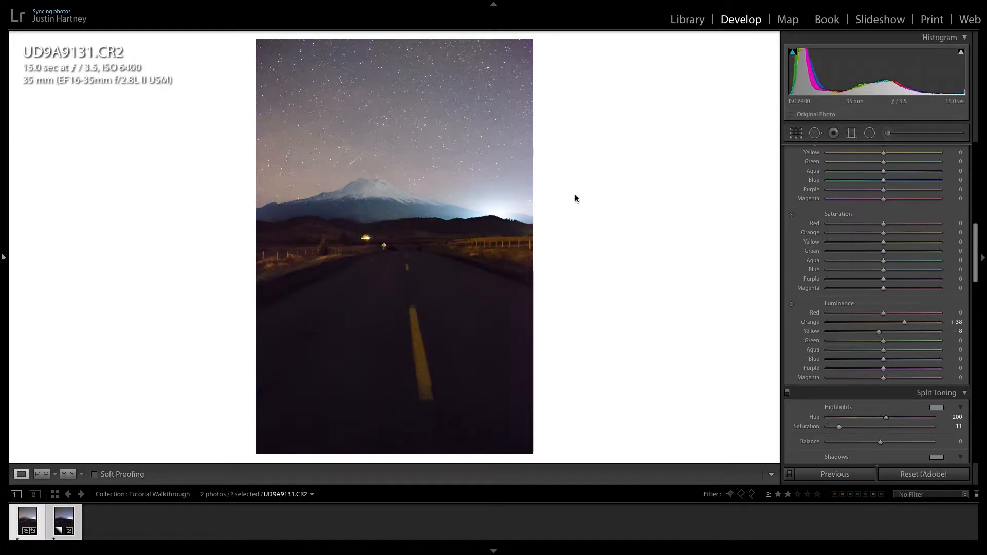
right_click(441, 280)
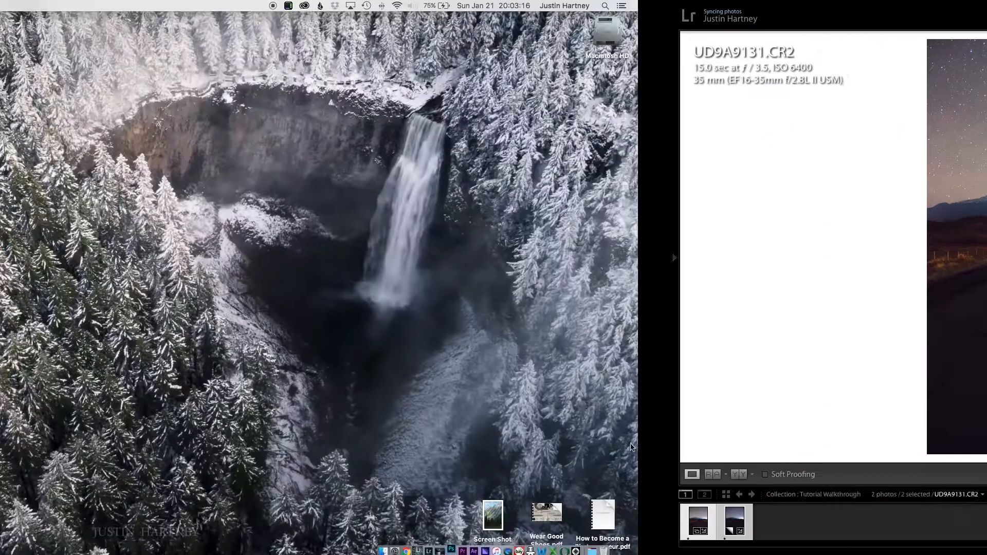
click(451, 549)
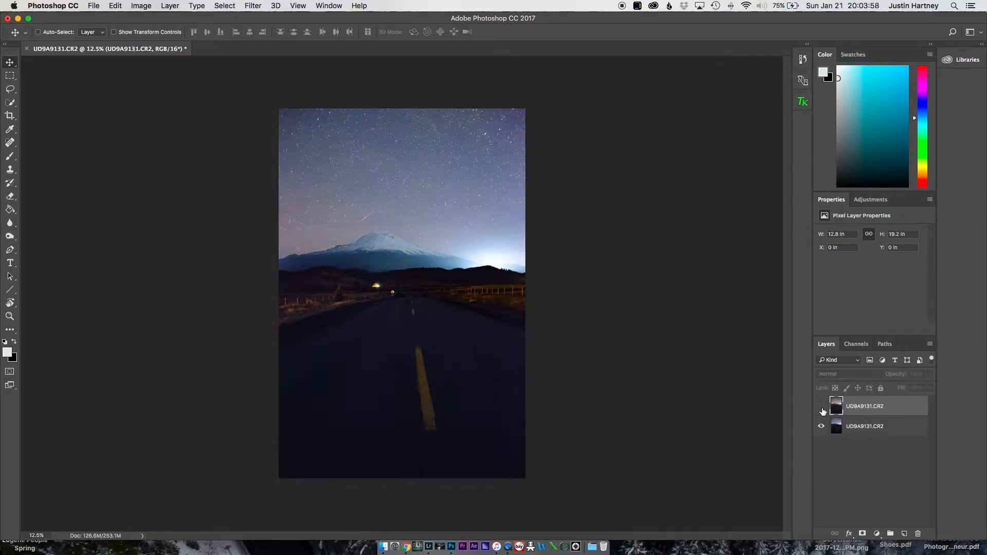
- Compare the two layers, then paint the top layer's mask to reveal its starry sky
click(821, 406)
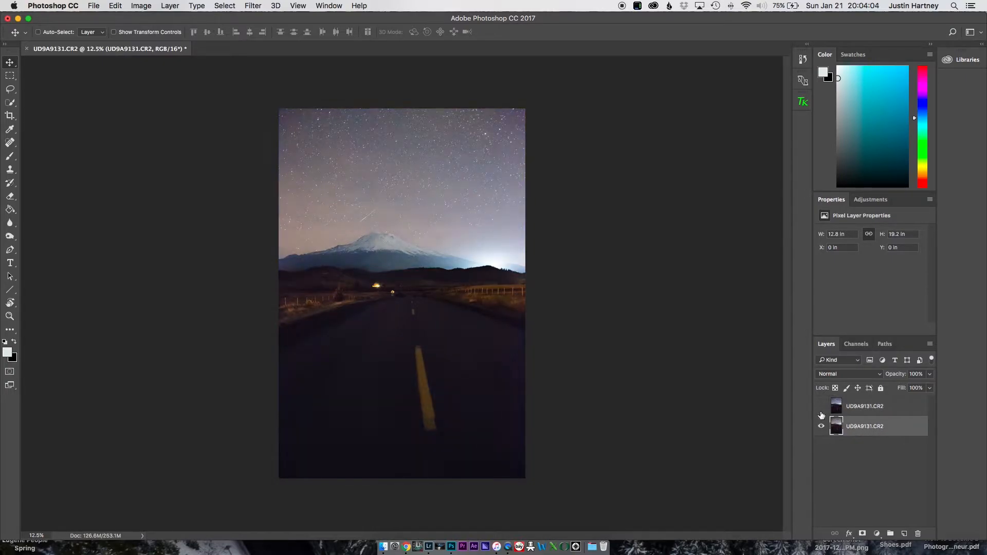
click(820, 406)
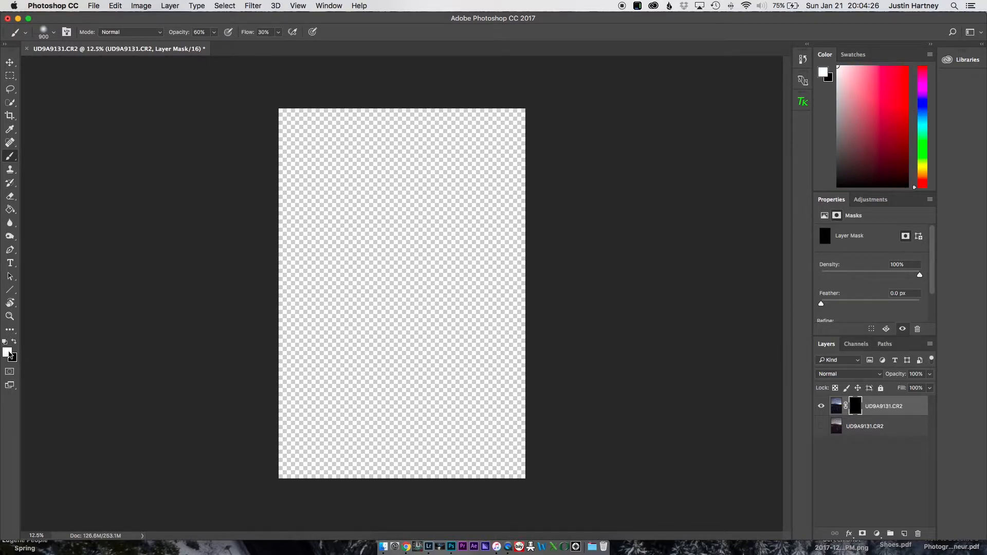
mouse_move(403, 240)
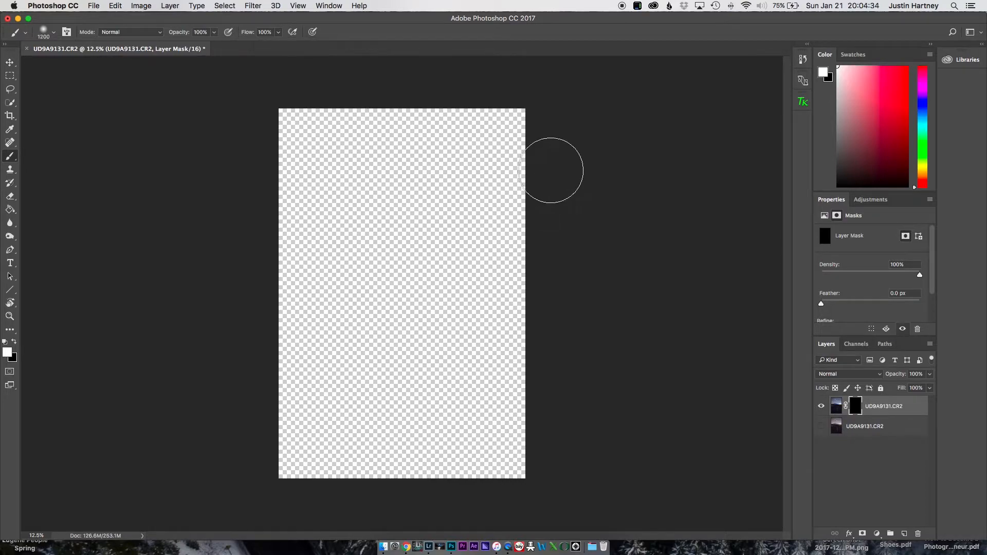
mouse_move(554, 126)
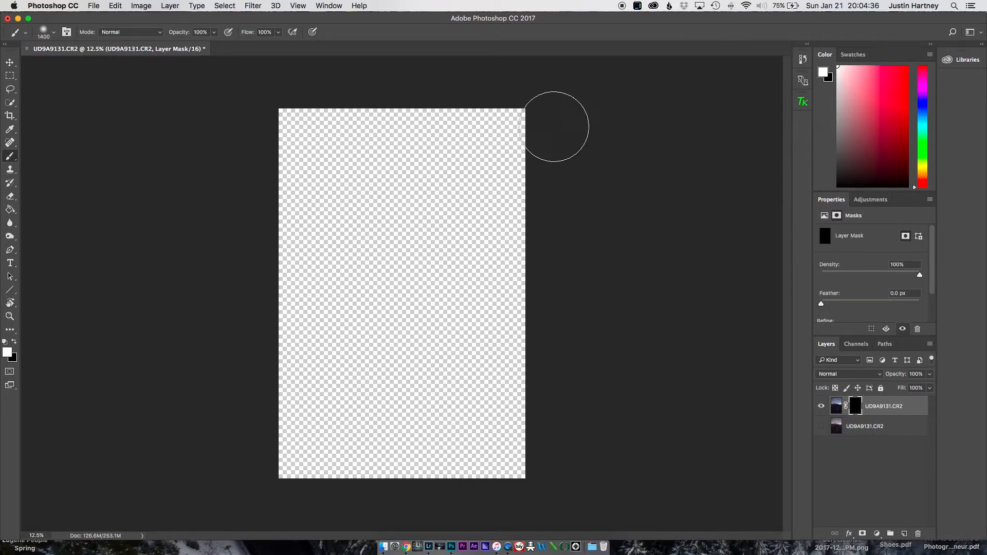
drag(555, 125, 290, 158)
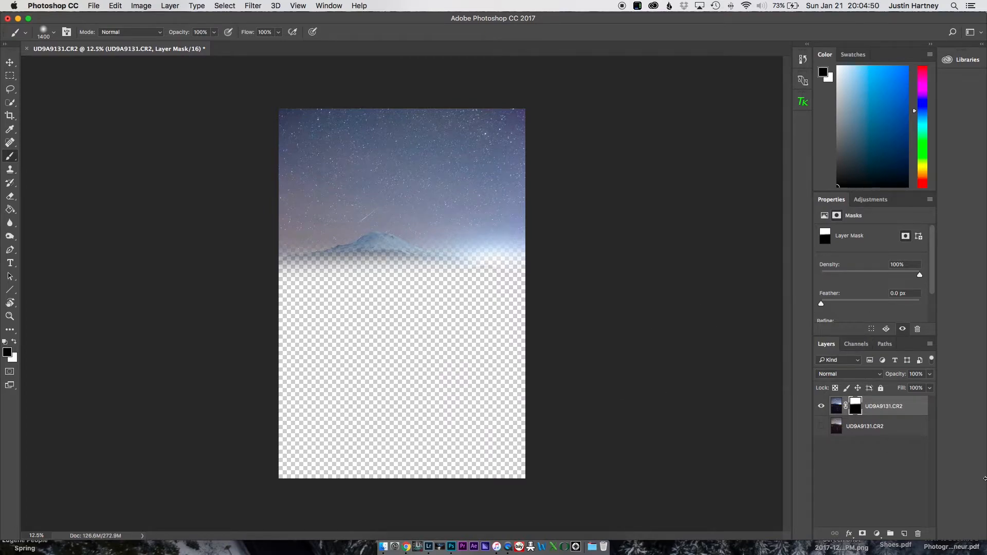
click(820, 426)
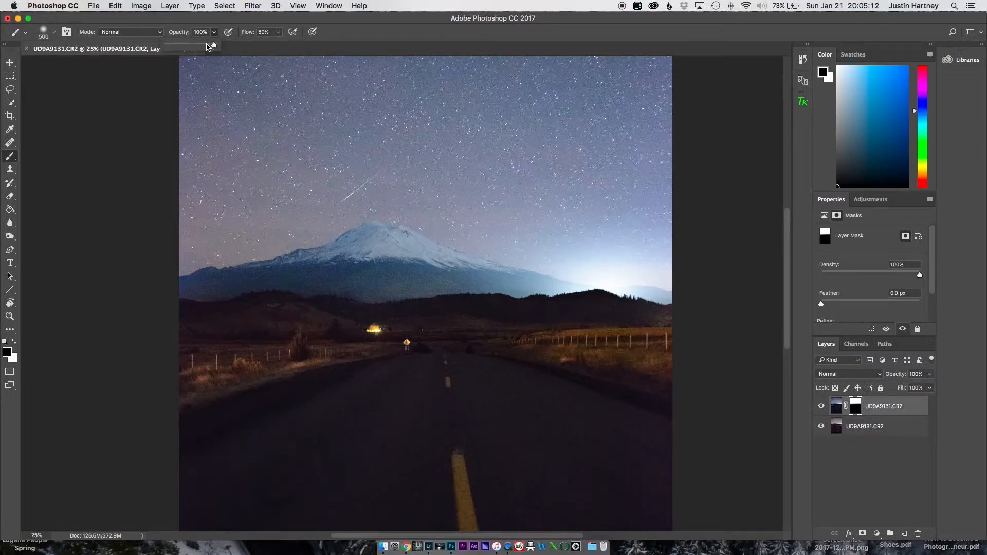
- Soften the mask along the mountain slope and around the snowy peak, then fit the photo in view
drag(213, 46, 198, 45)
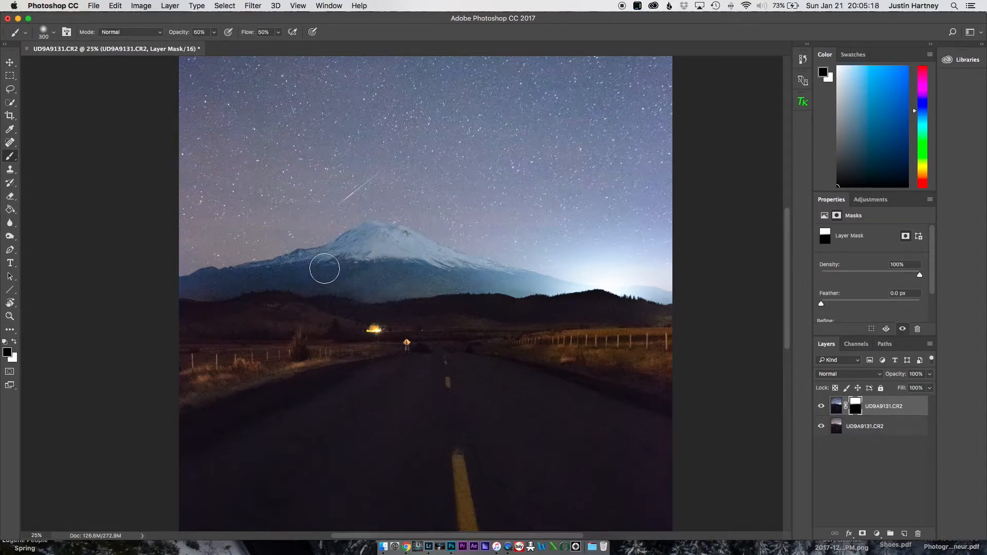
drag(324, 268, 233, 271)
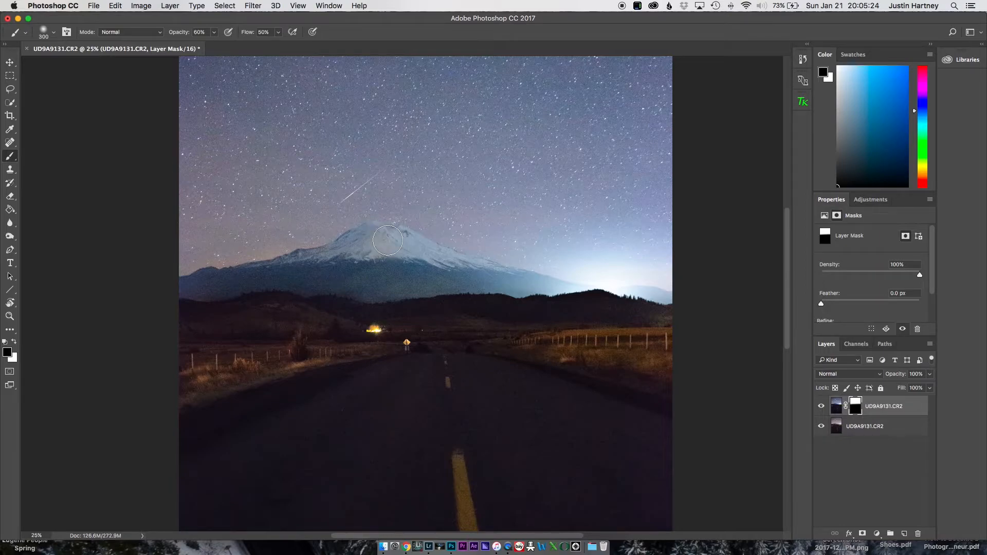
drag(388, 241, 528, 283)
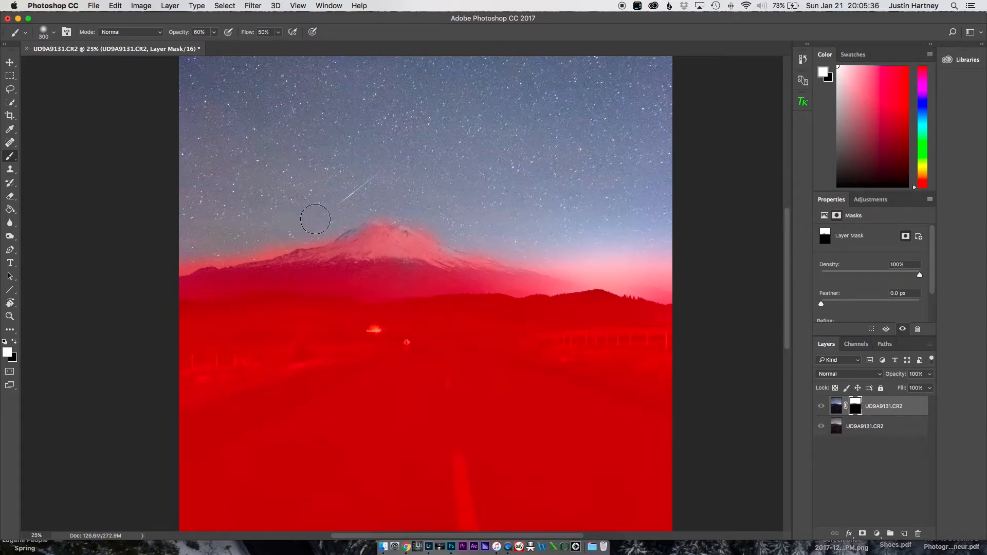
drag(314, 219, 252, 247)
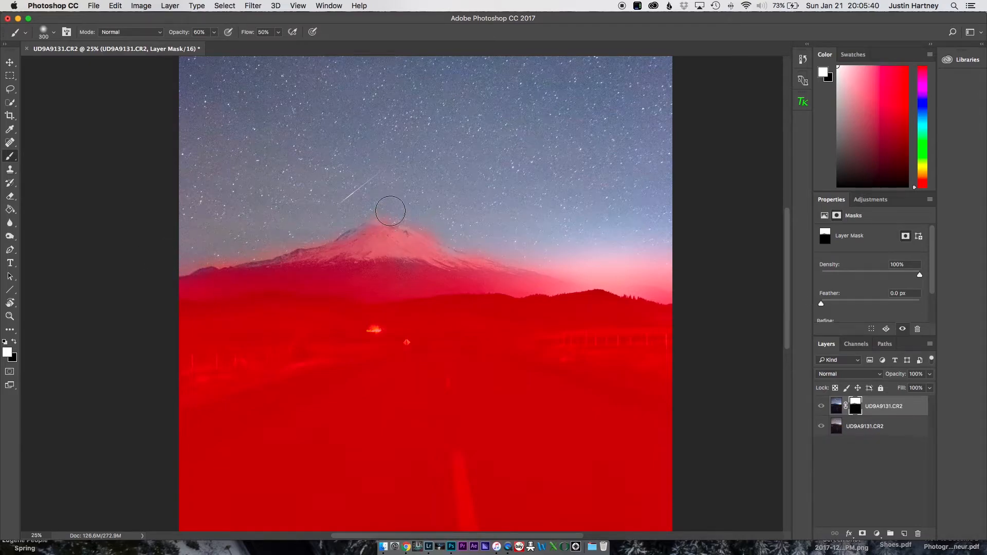
drag(391, 210, 584, 247)
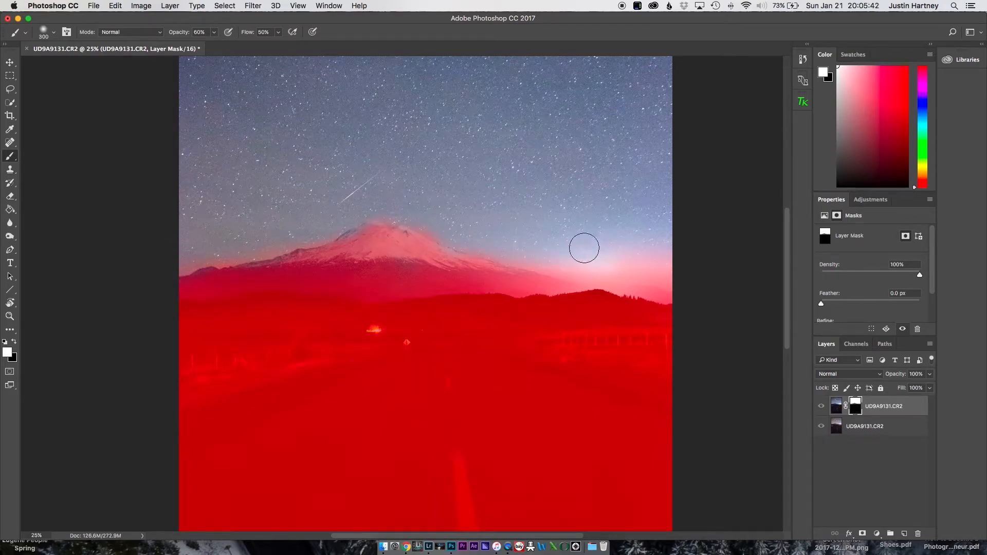
key(cmd+-)
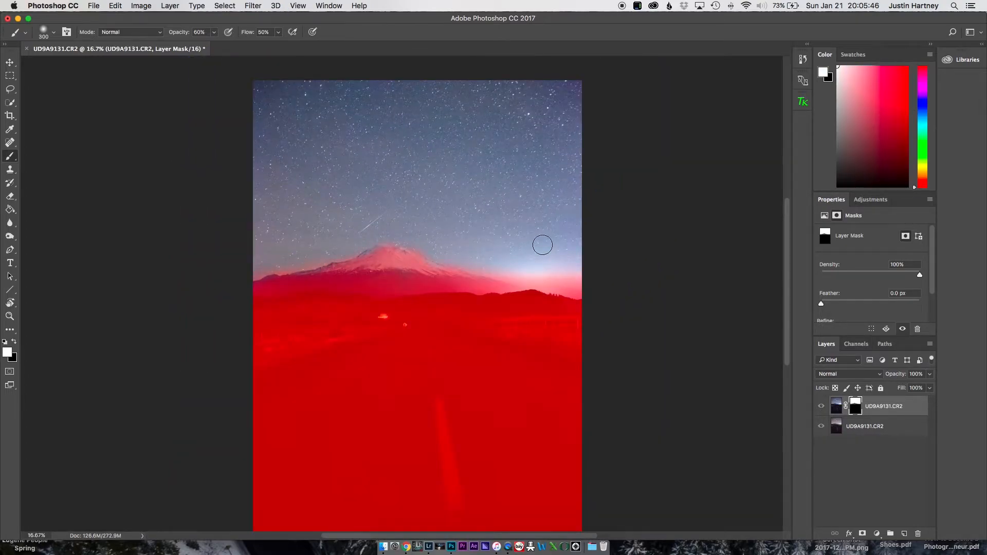
click(822, 407)
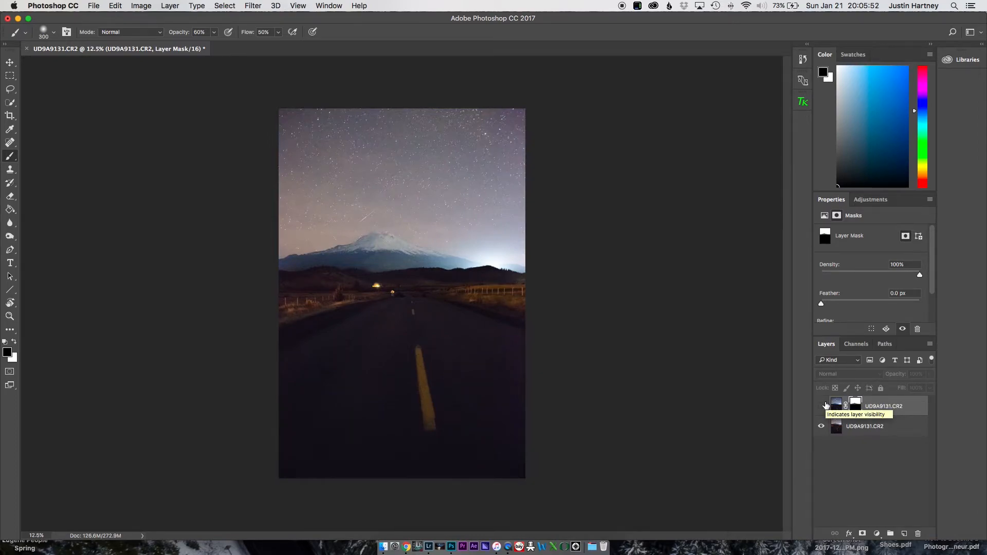
- Hide the blended top layer to compare the composite without it
click(820, 406)
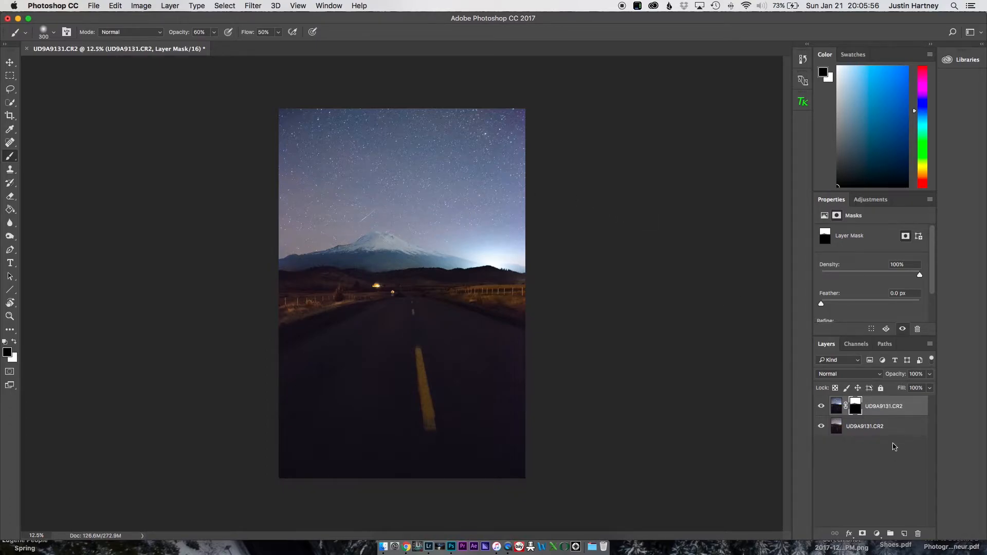
mouse_move(887, 425)
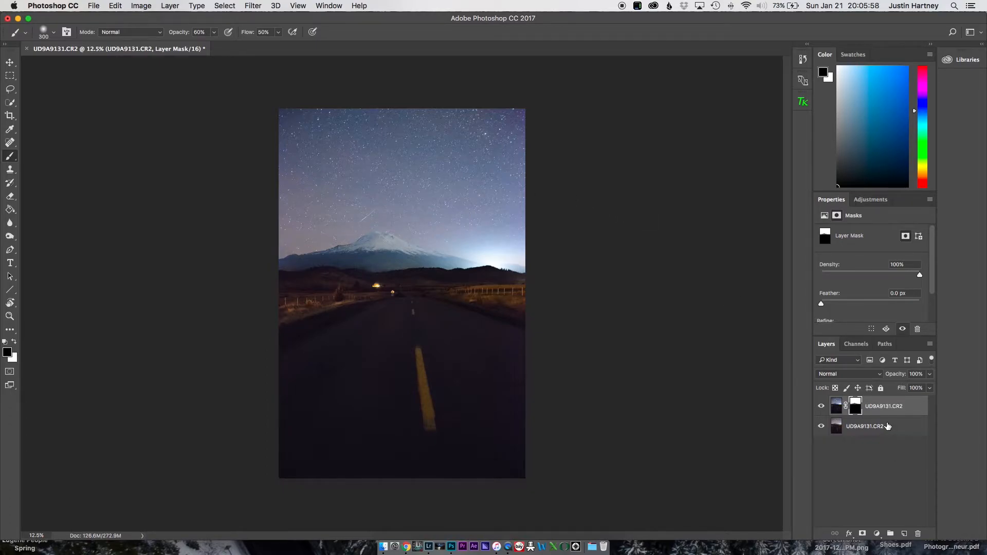
mouse_move(866, 425)
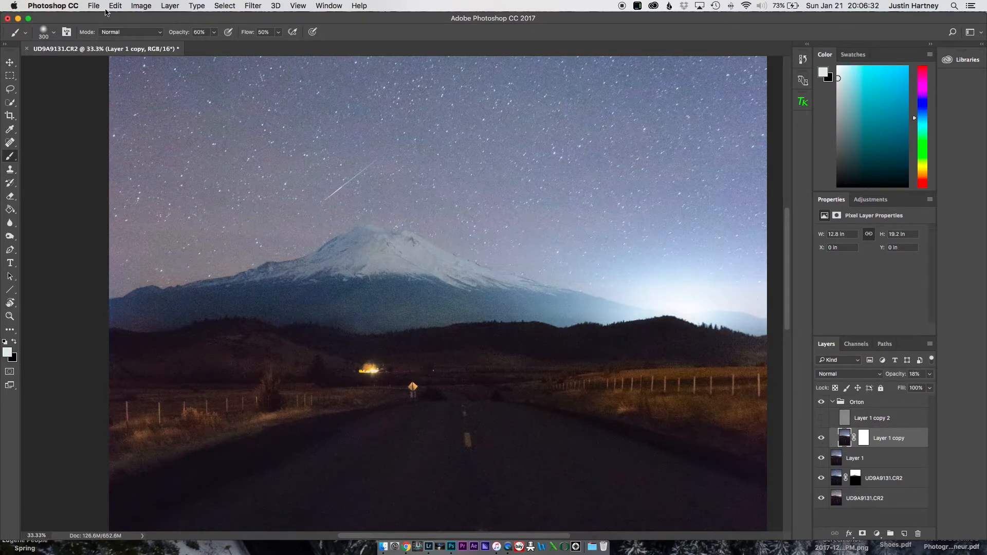
- Apply Brightness/Contrast to Layer 1 copy with Contrast 76 and Brightness about -39
click(141, 6)
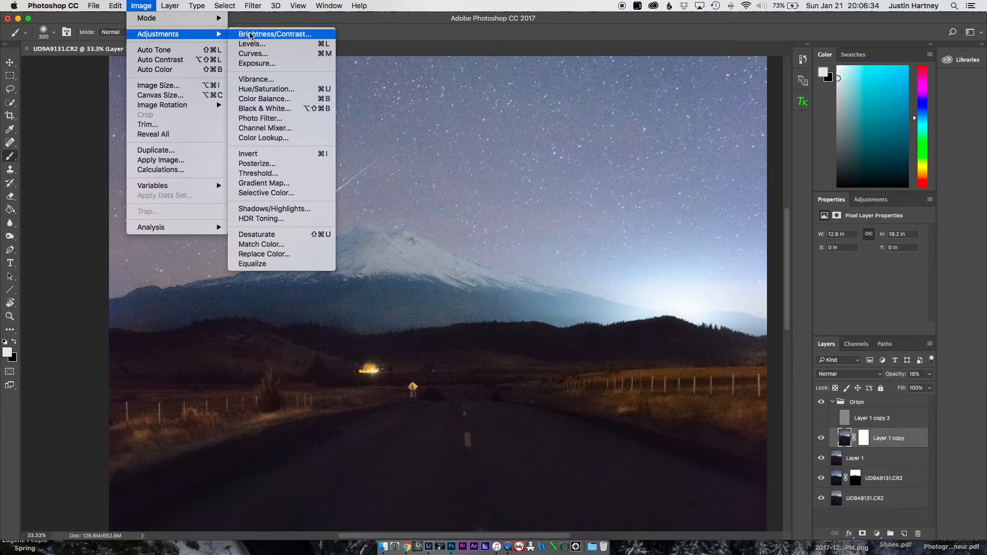
click(275, 34)
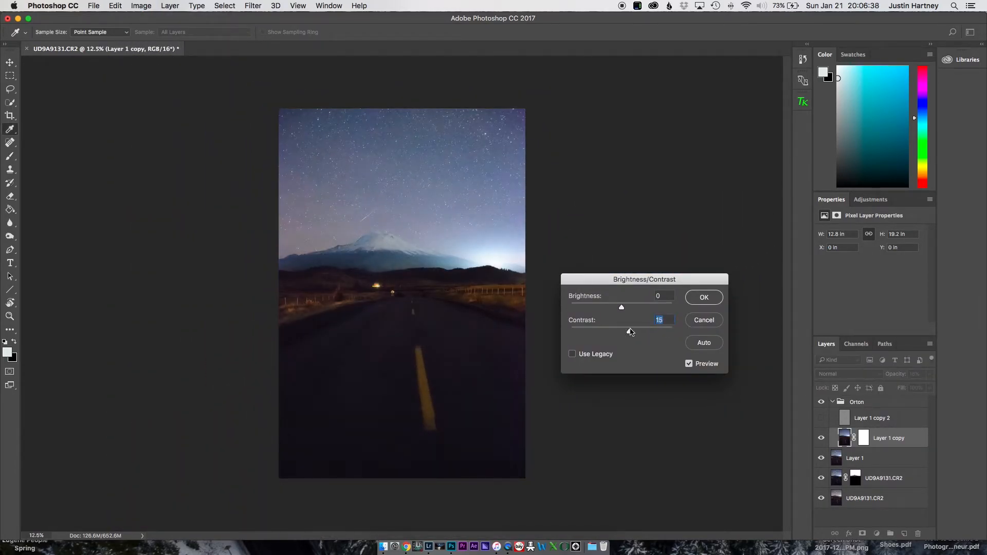
drag(599, 332, 660, 332)
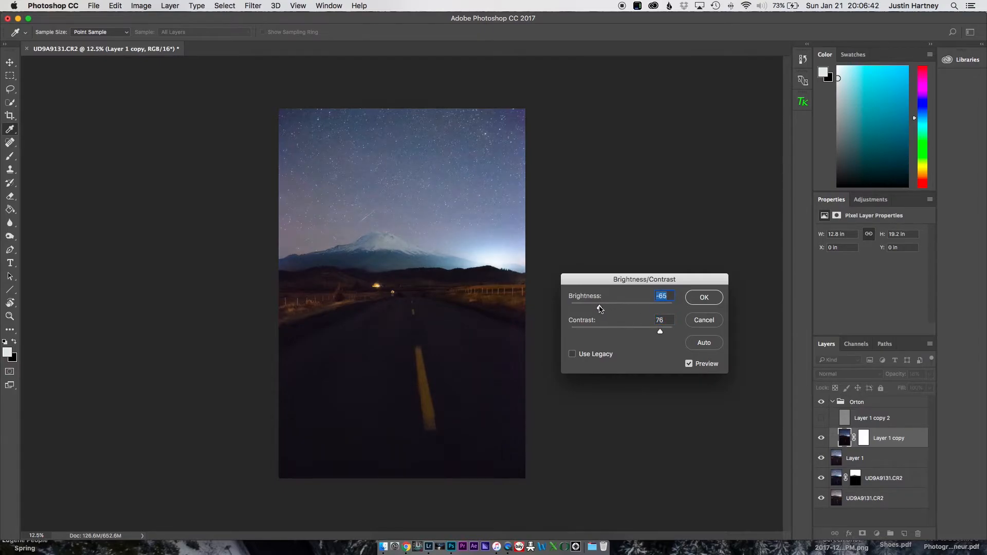
drag(573, 307, 614, 308)
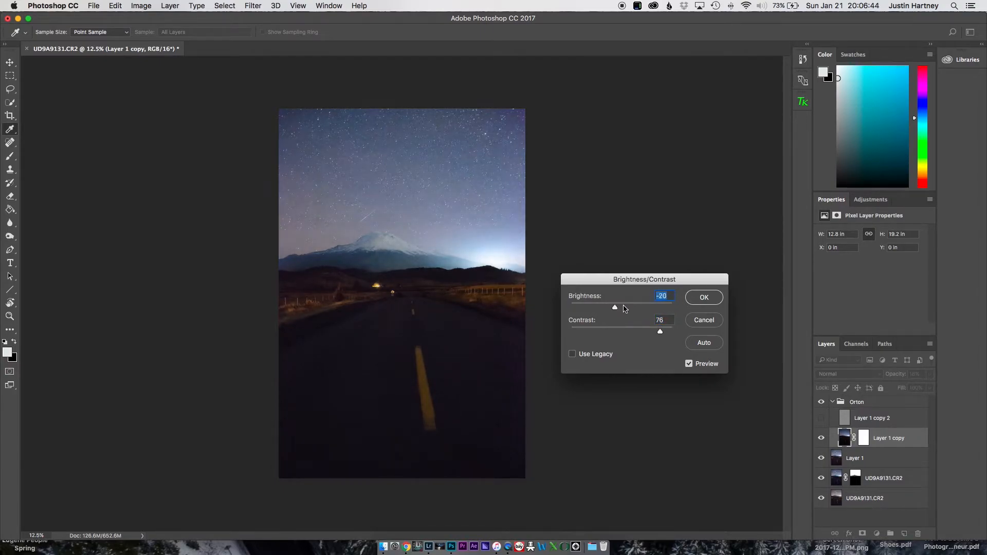
drag(615, 307, 608, 308)
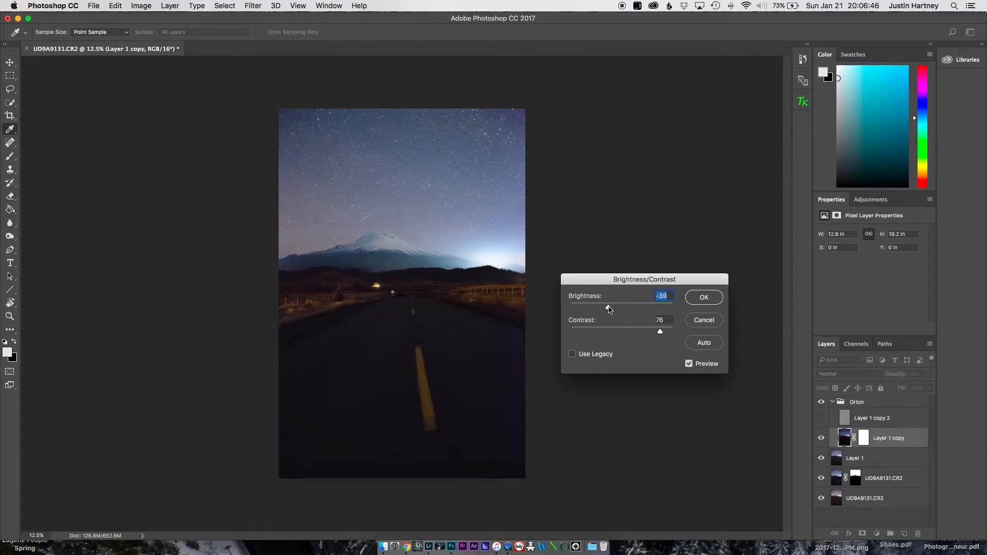
click(703, 296)
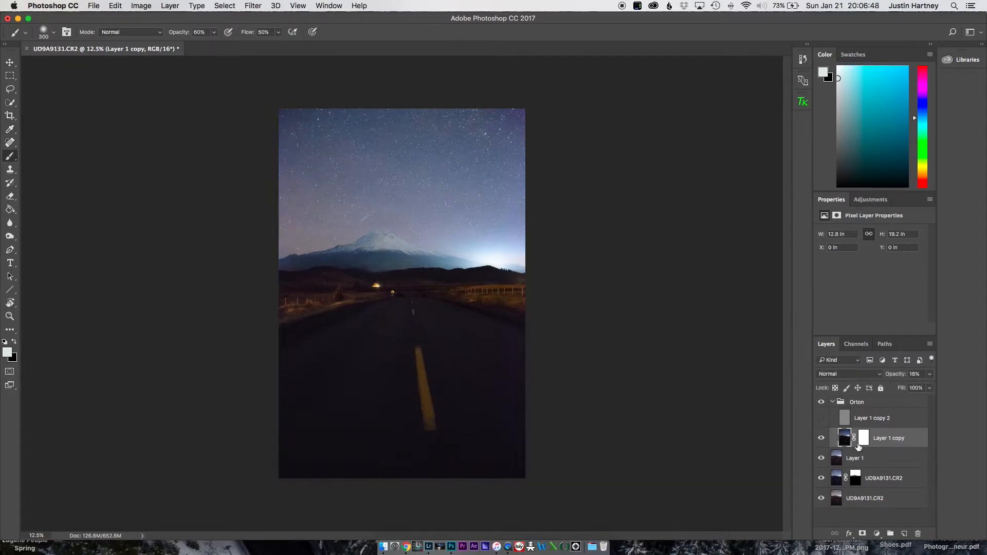
- Mask the Layer 1 copy glow off the fenced foreground fields and turn on Layer 1 copy 2
click(862, 438)
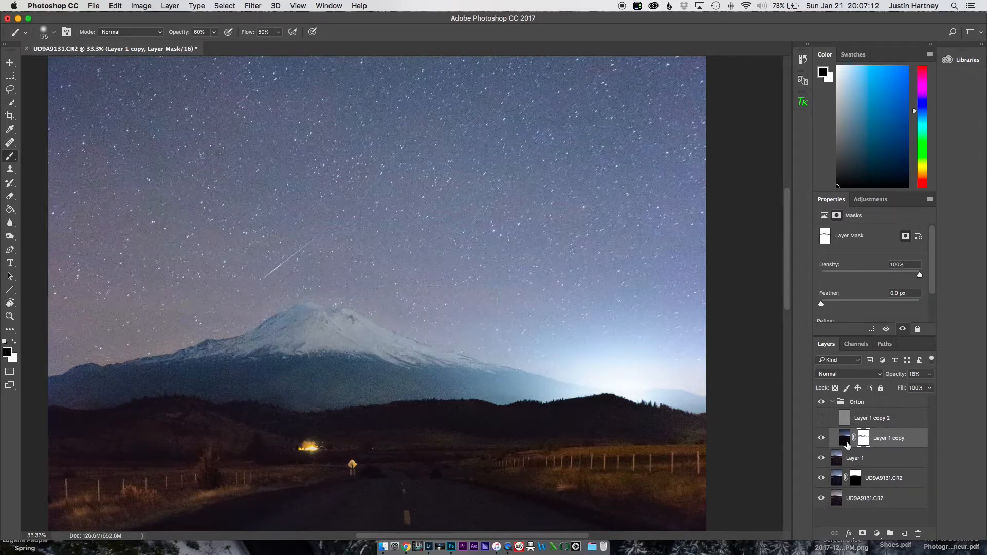
click(821, 438)
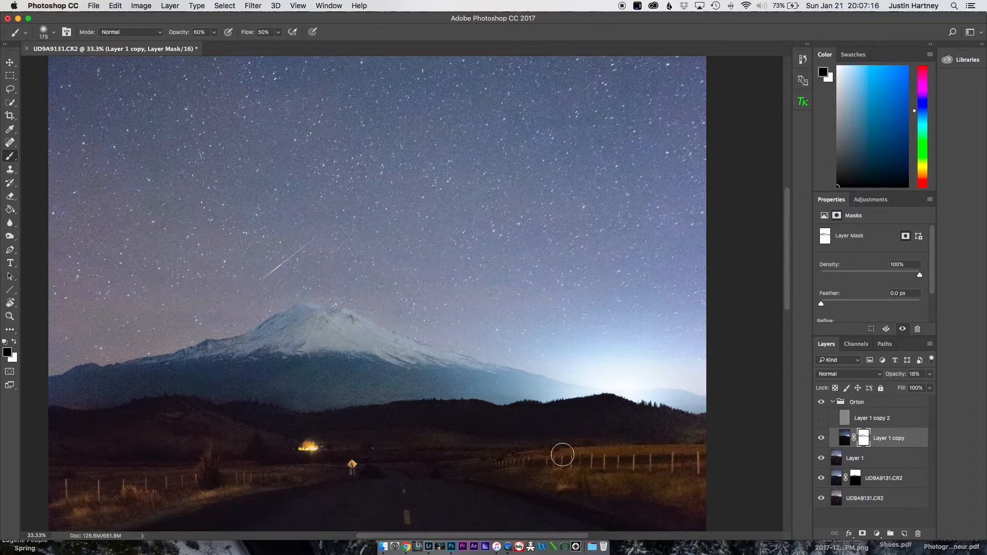
drag(563, 455, 290, 324)
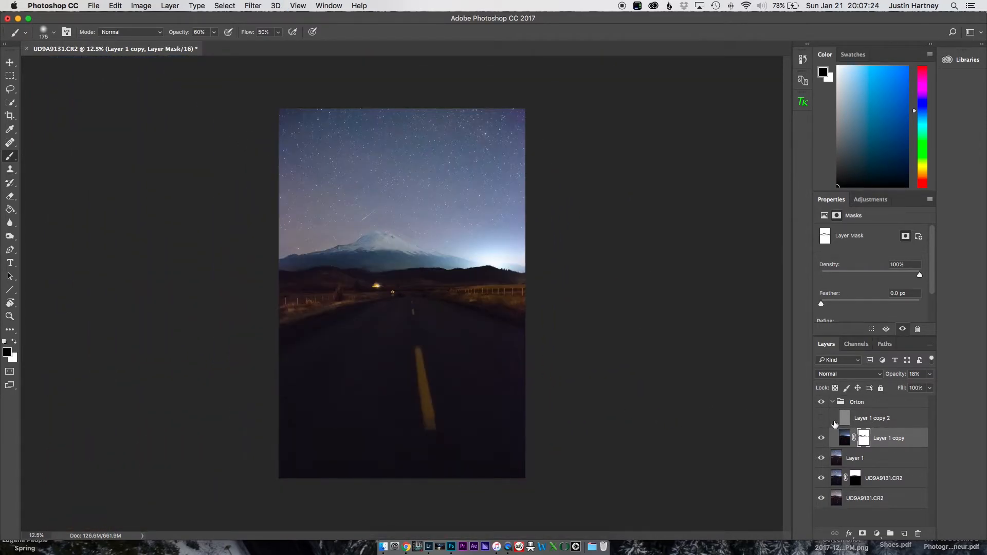
click(872, 417)
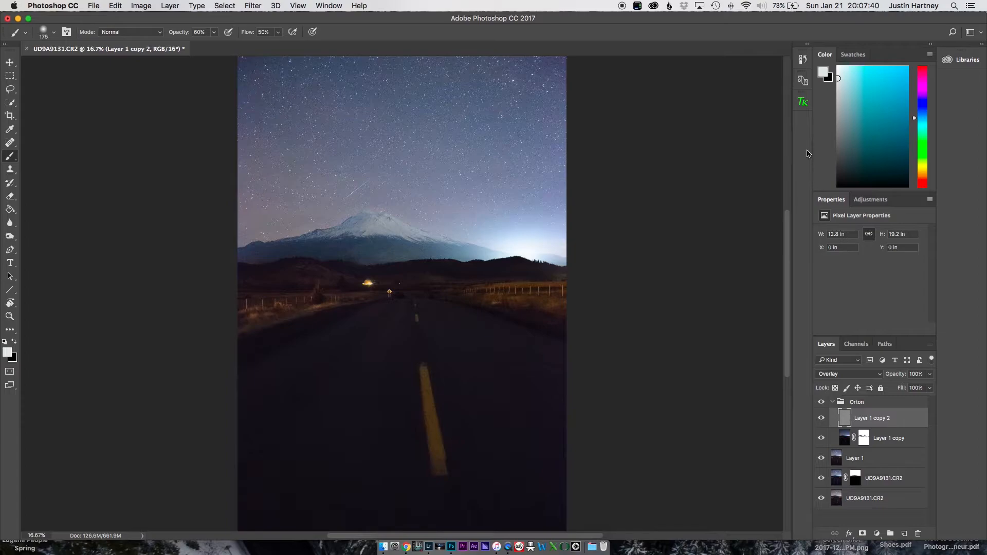
- Generate the Lights luminosity channels with TK Actions and go to the Channels list
click(803, 102)
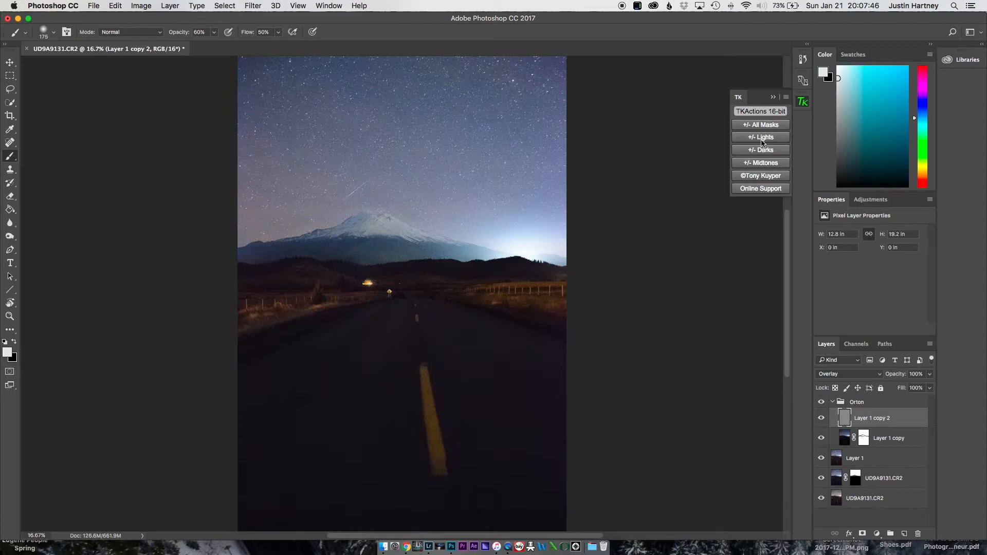
click(761, 137)
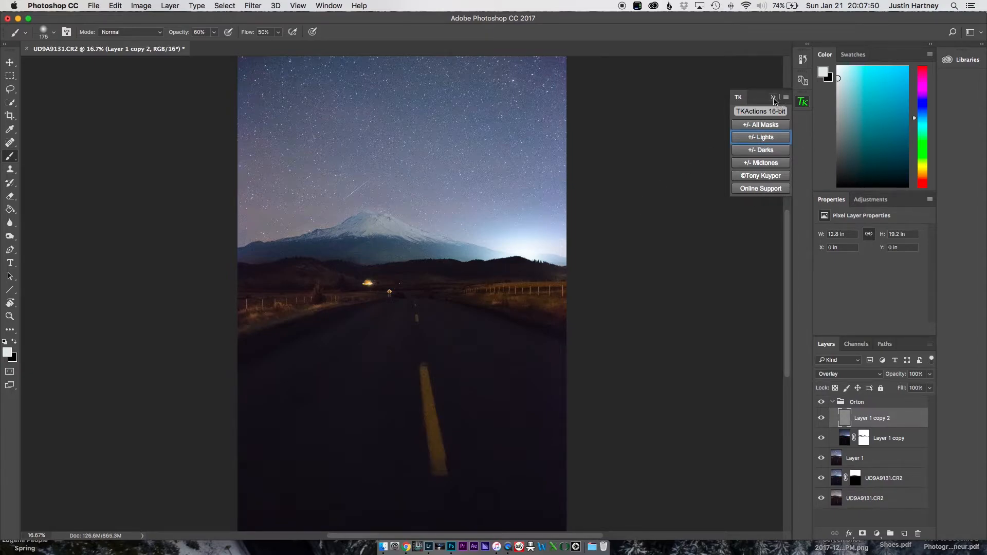
click(773, 98)
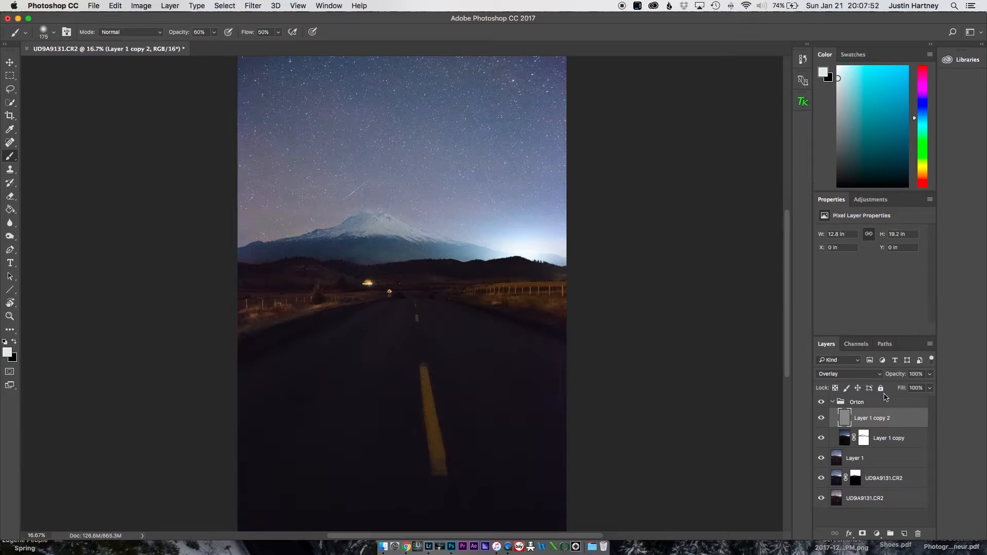
click(856, 343)
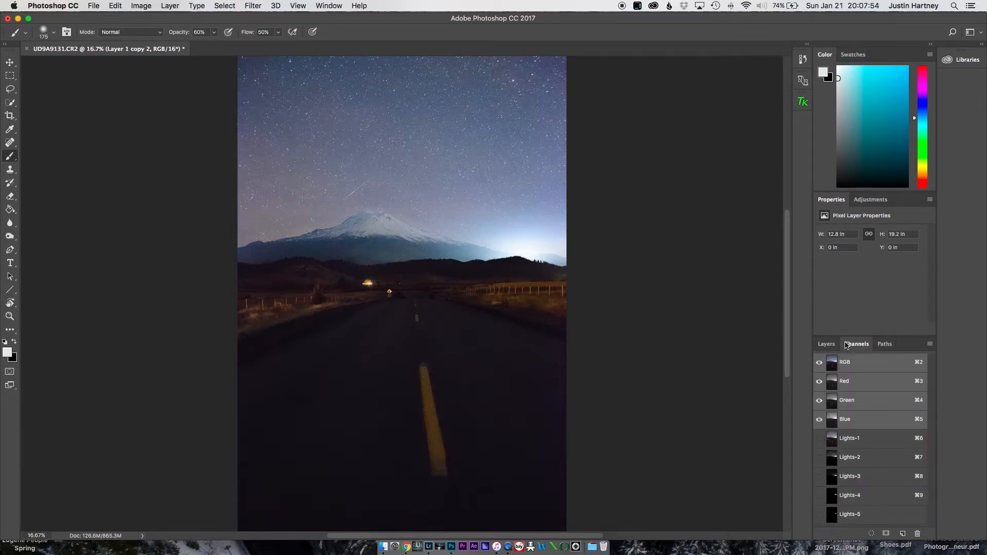
- Preview Lights-2 and Lights-3, load Lights-3 as a selection and return to the colour composite in Layers
click(850, 456)
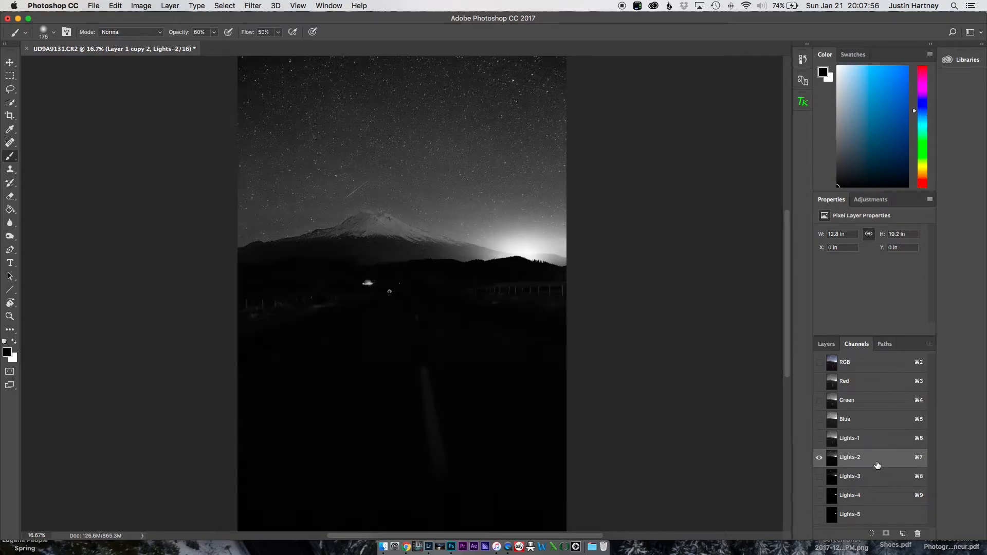
click(849, 476)
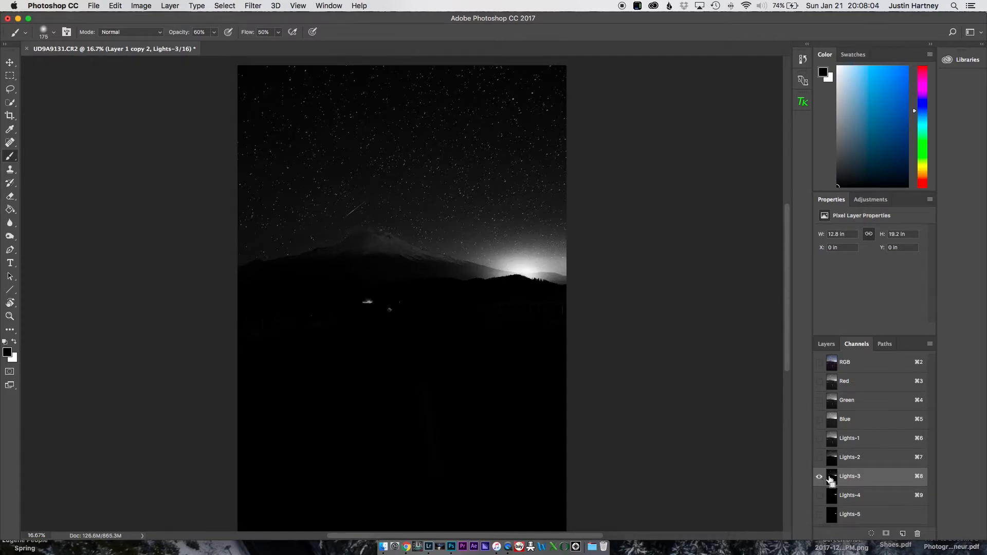
click(819, 476)
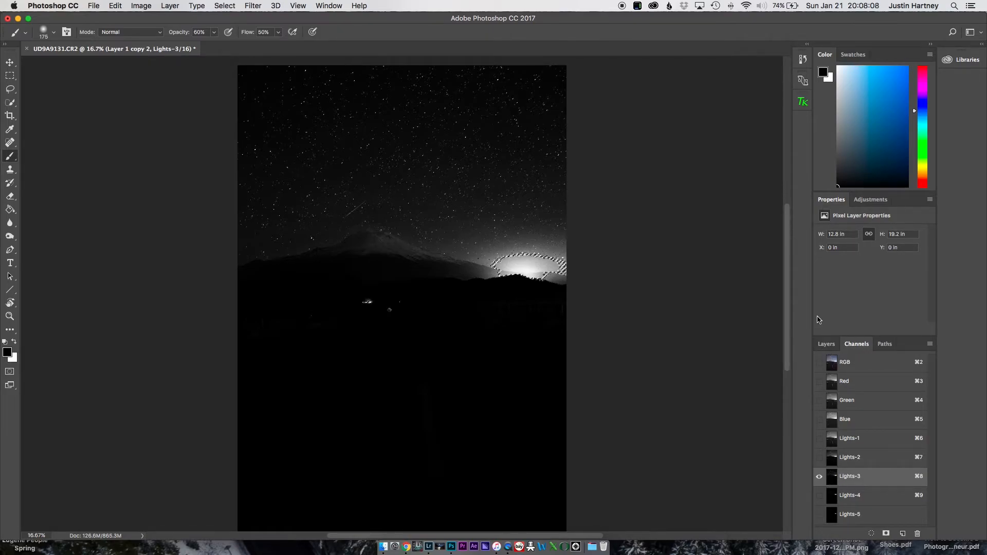
click(825, 344)
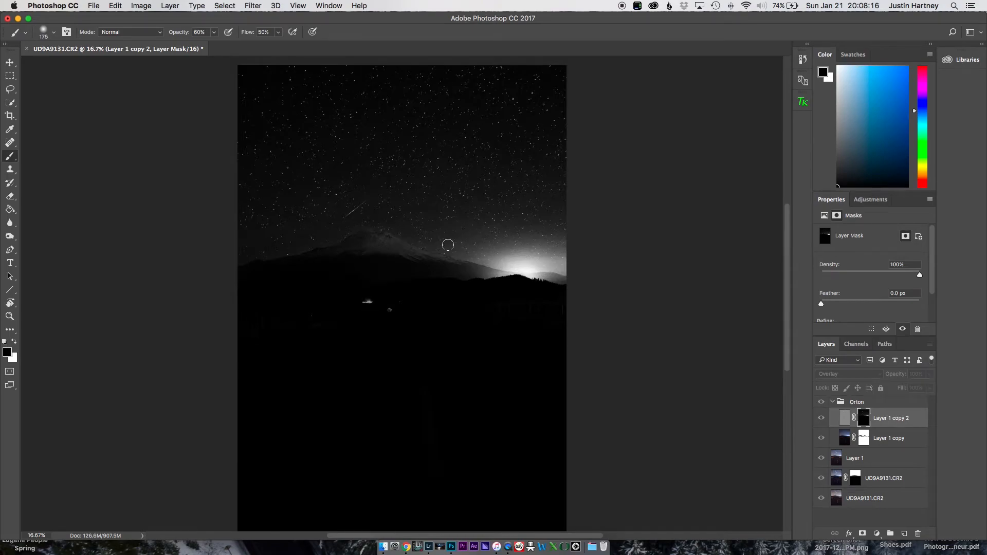
click(844, 417)
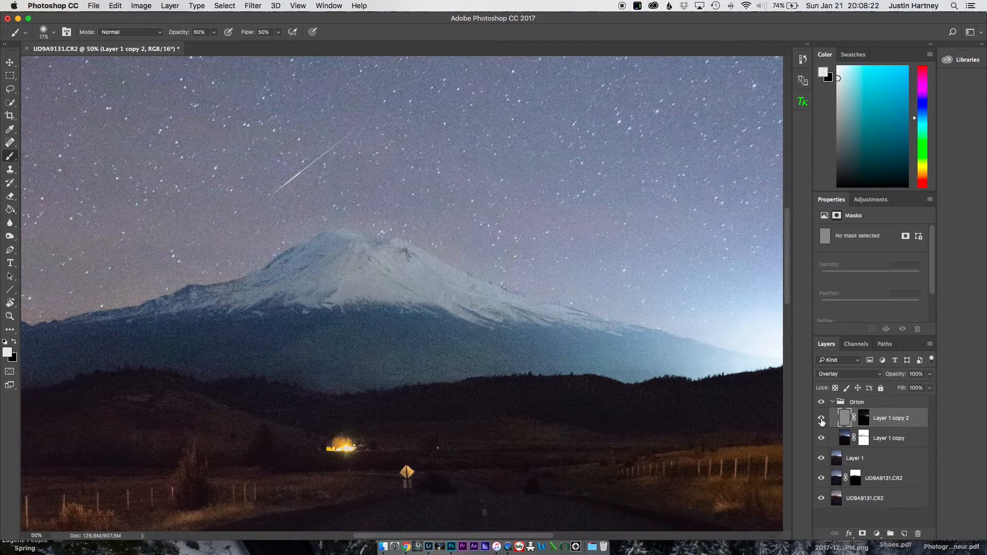
- Compare the composite with the glow layers hidden, then show the adjustment layer choices
click(821, 419)
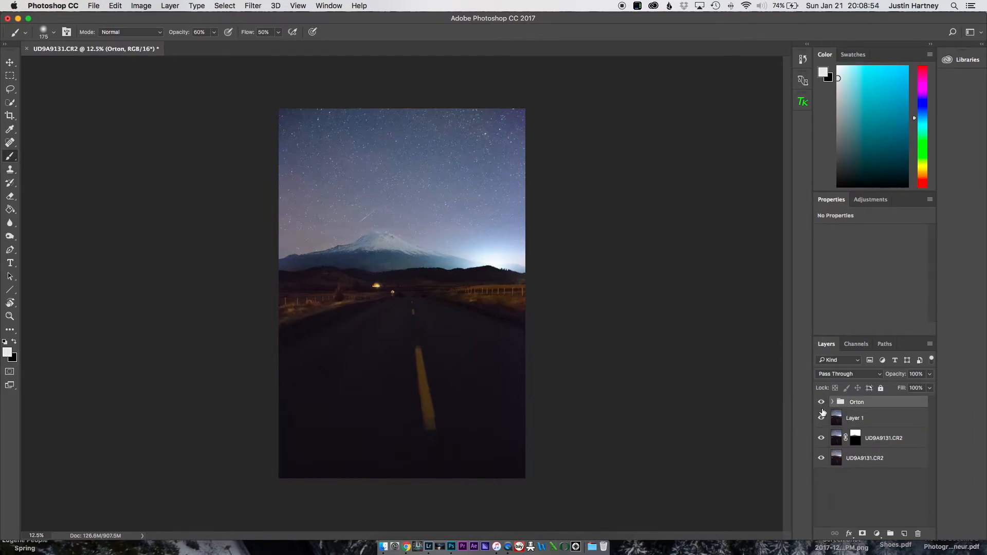
click(820, 402)
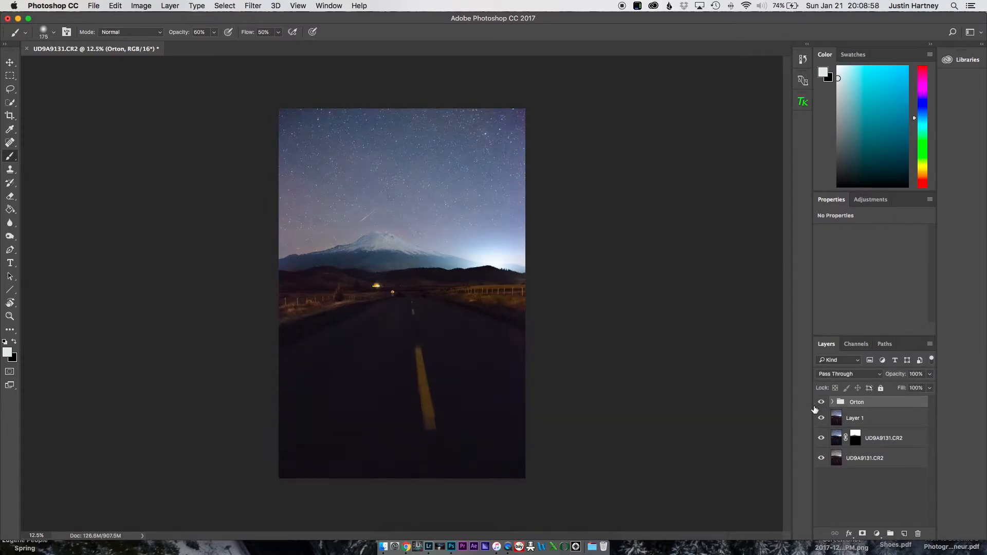
mouse_move(857, 353)
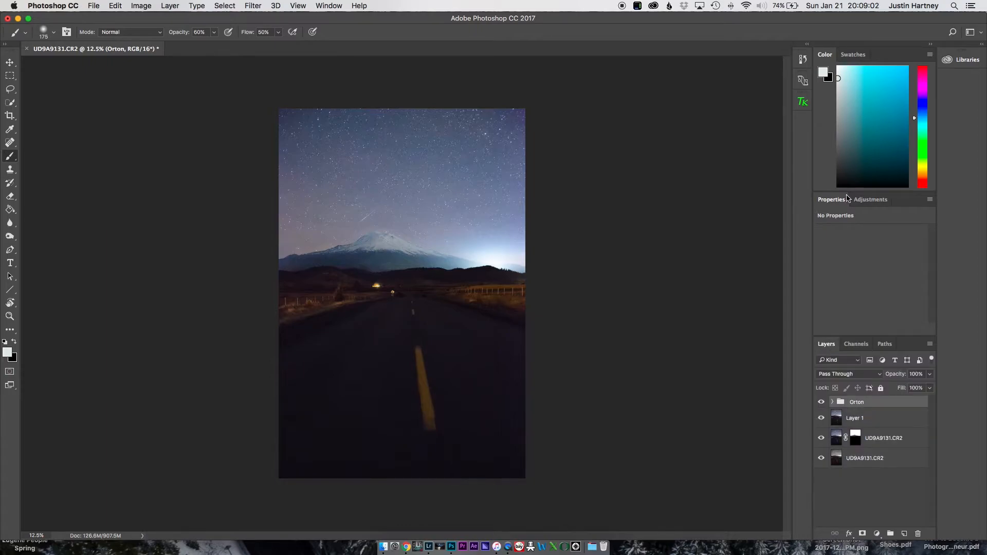
click(871, 199)
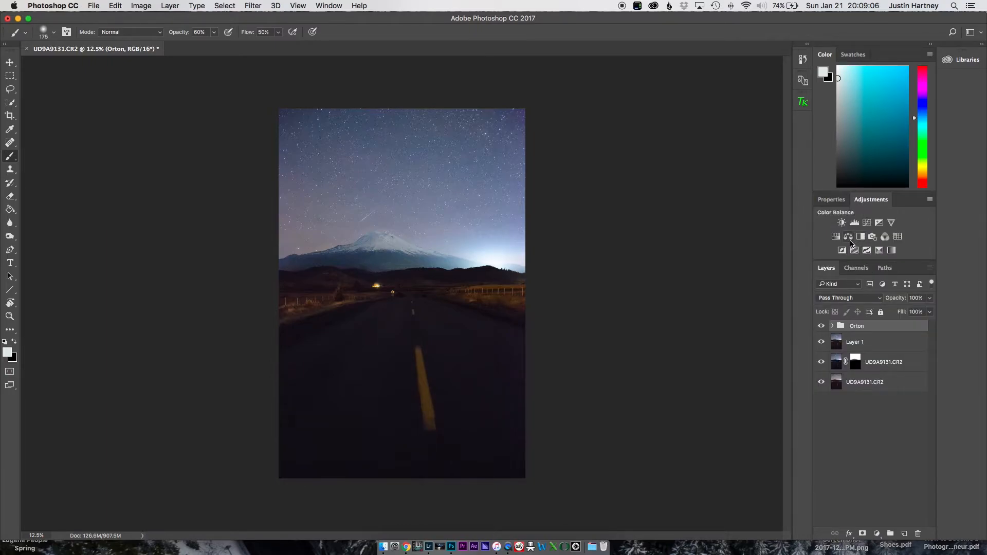
- Add a Color Balance adjustment layer and shift the midtones toward blue at +14
click(849, 223)
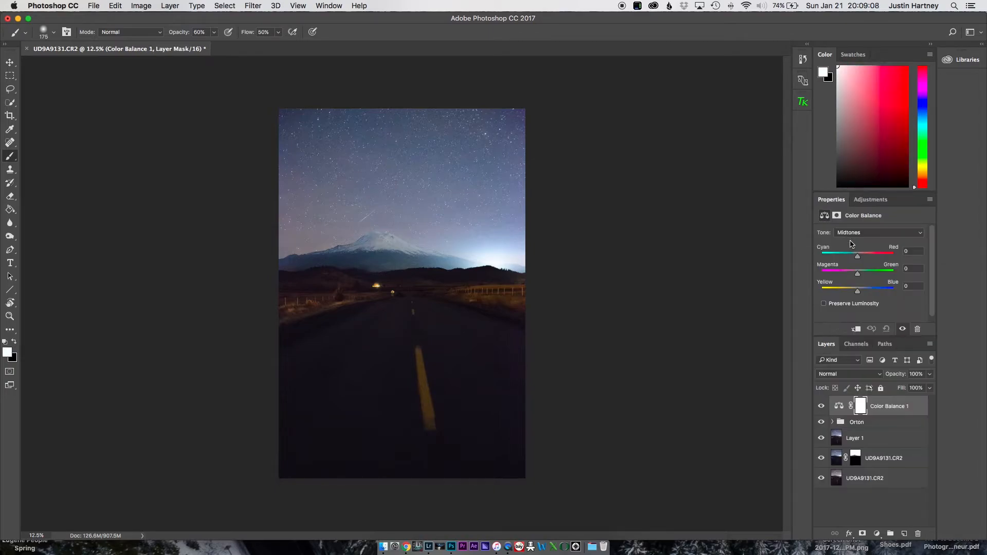
click(298, 6)
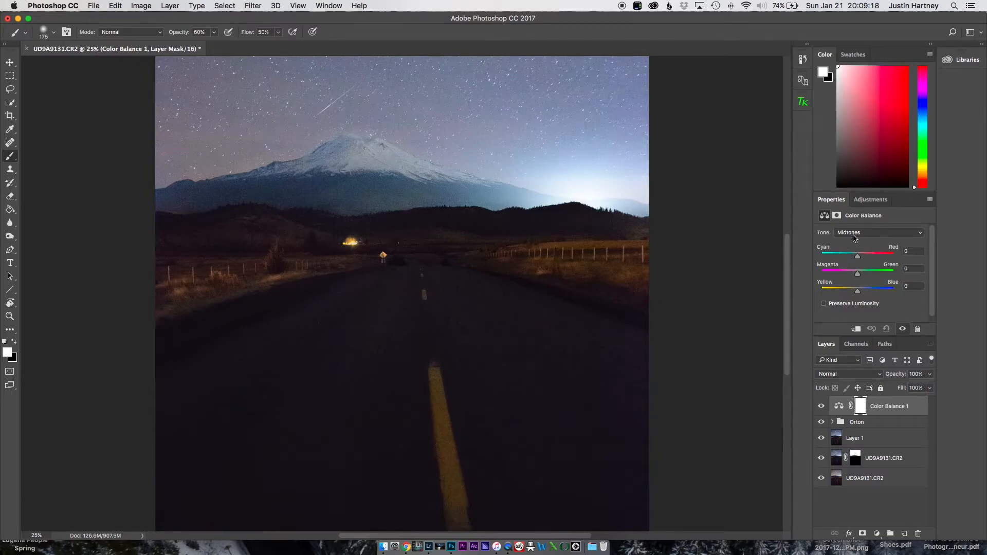
mouse_move(586, 222)
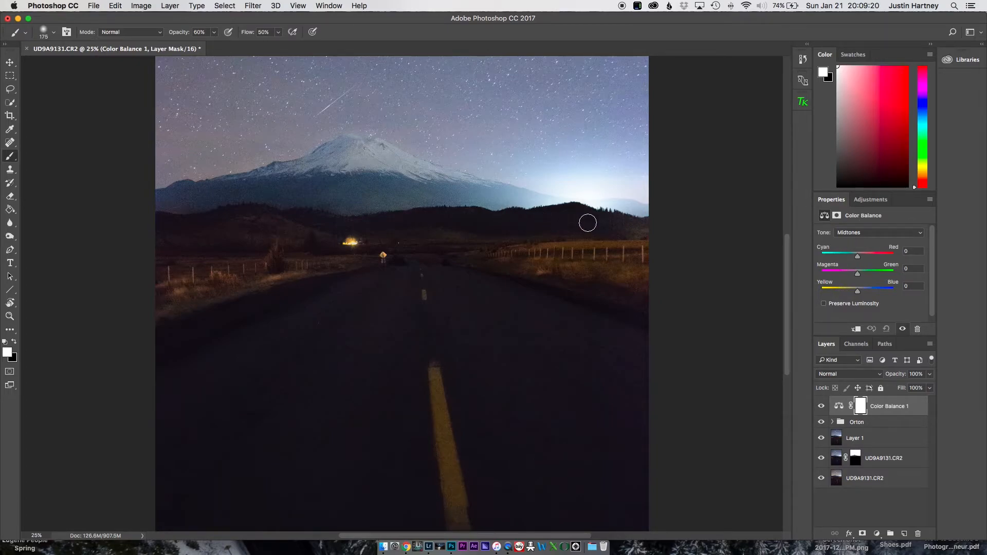
drag(856, 290, 858, 290)
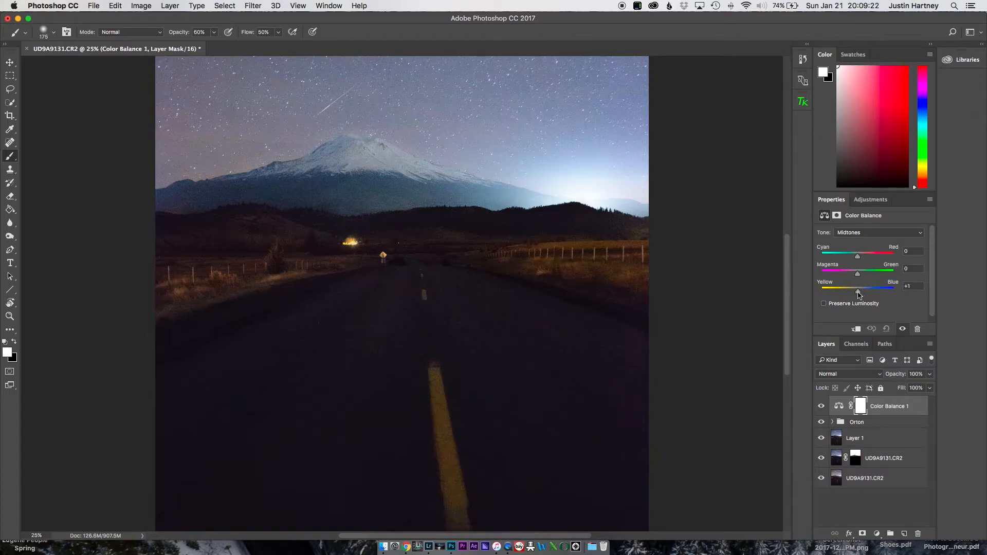
drag(857, 288, 865, 288)
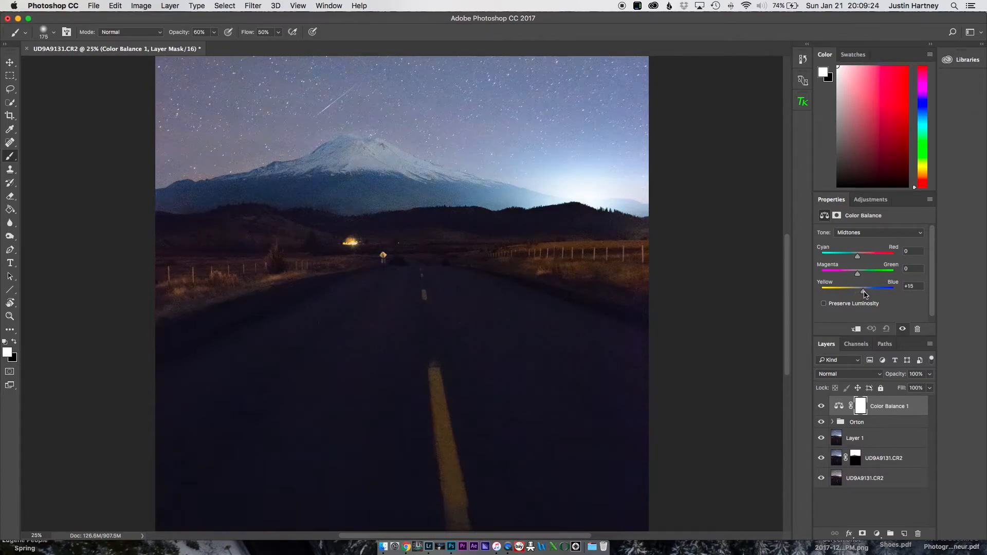
drag(864, 291, 860, 290)
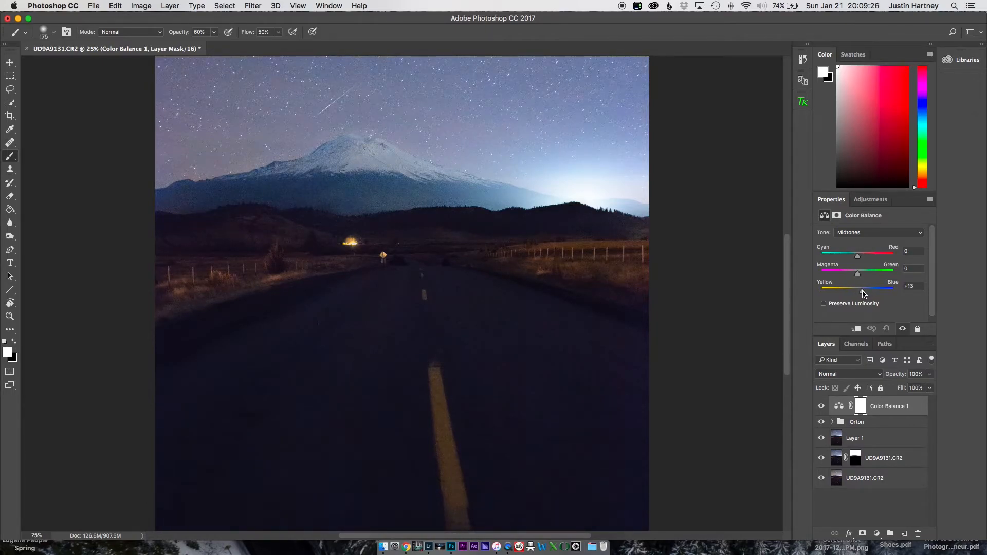
drag(856, 289, 863, 289)
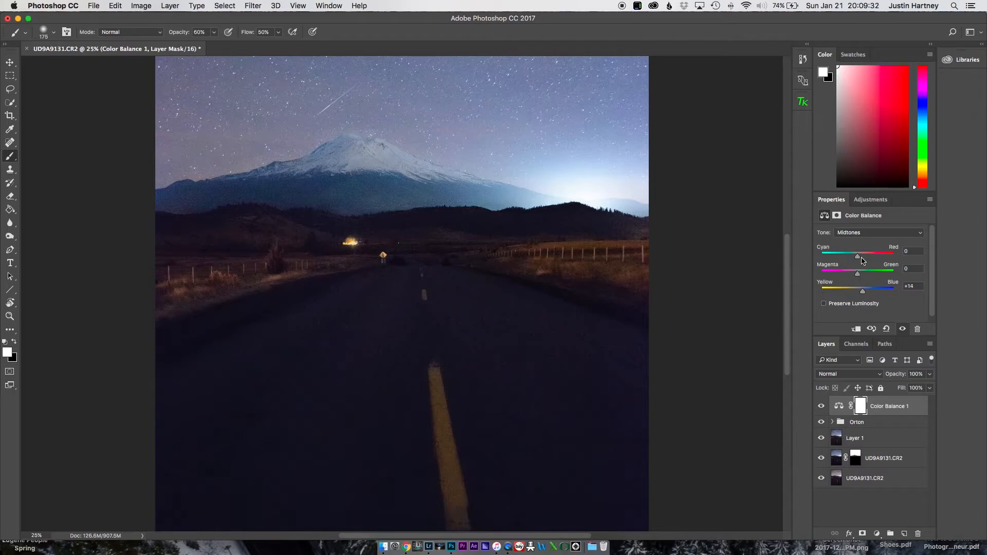
- Settle the midtones at Cyan/Red +6 and Magenta/Green +1, then move to the highlights
drag(856, 253, 846, 252)
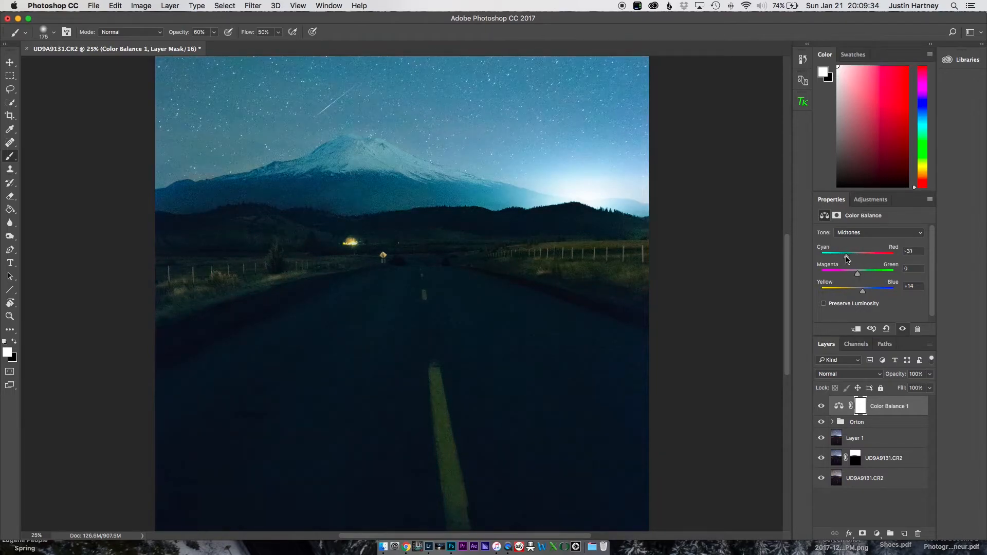
drag(848, 252, 882, 252)
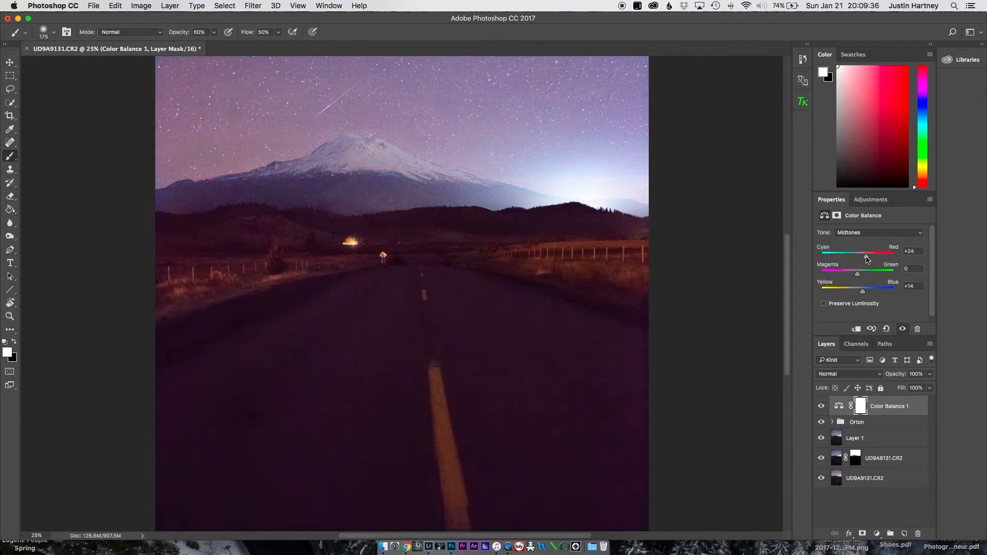
drag(866, 253, 857, 253)
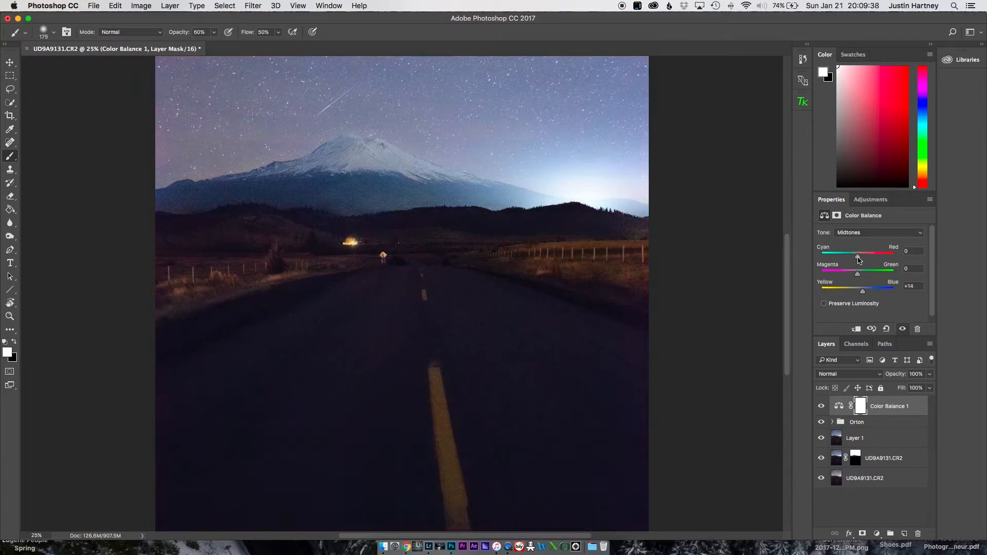
drag(856, 253, 860, 253)
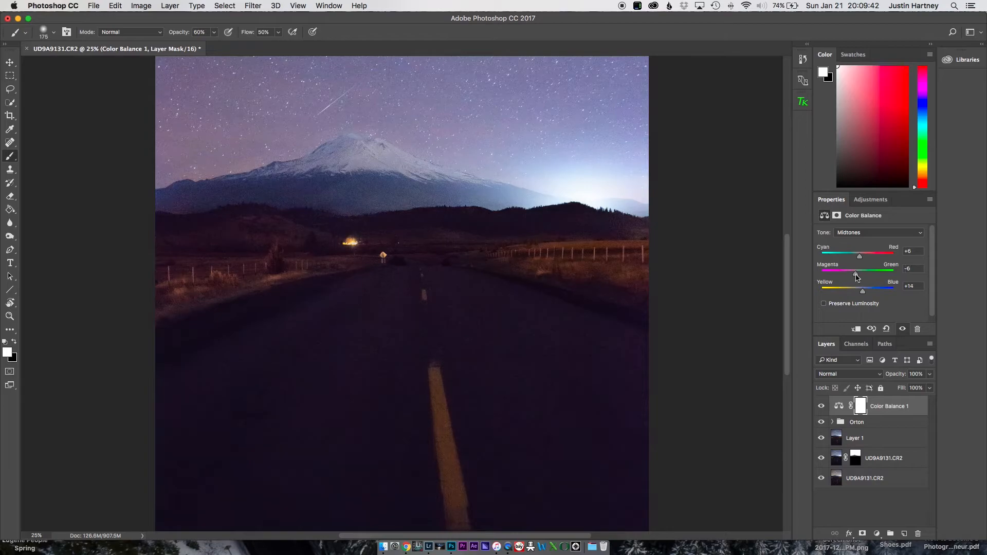
drag(860, 272, 865, 271)
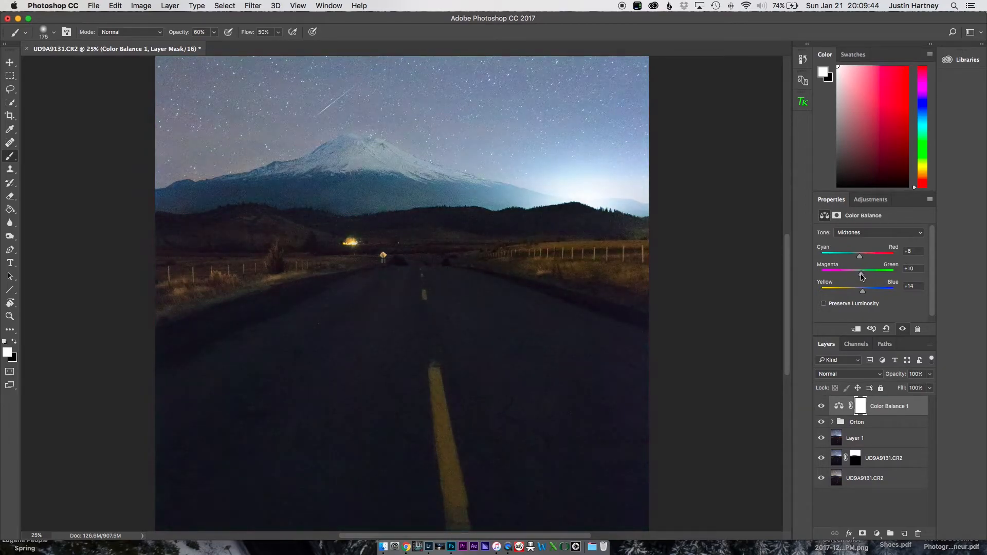
drag(865, 270, 856, 270)
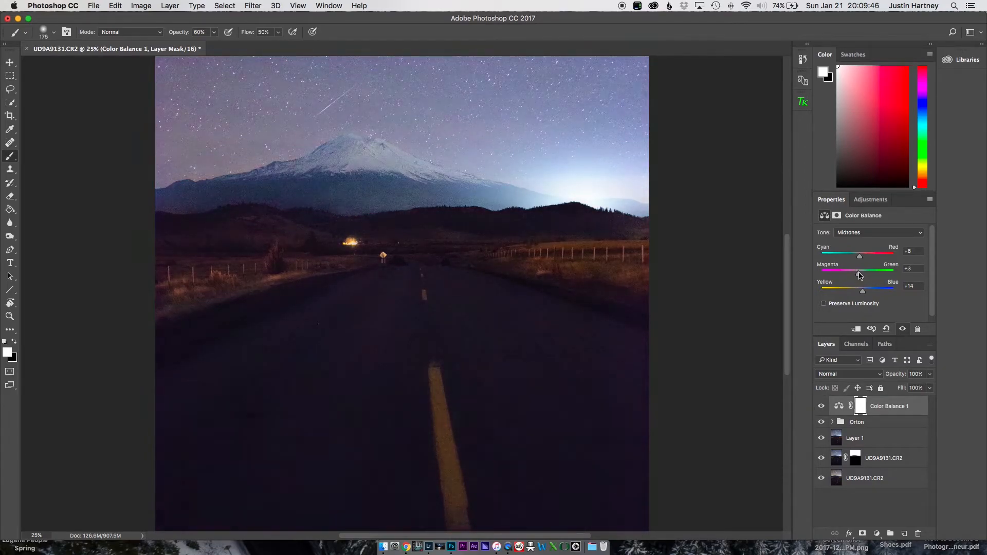
drag(863, 271, 856, 269)
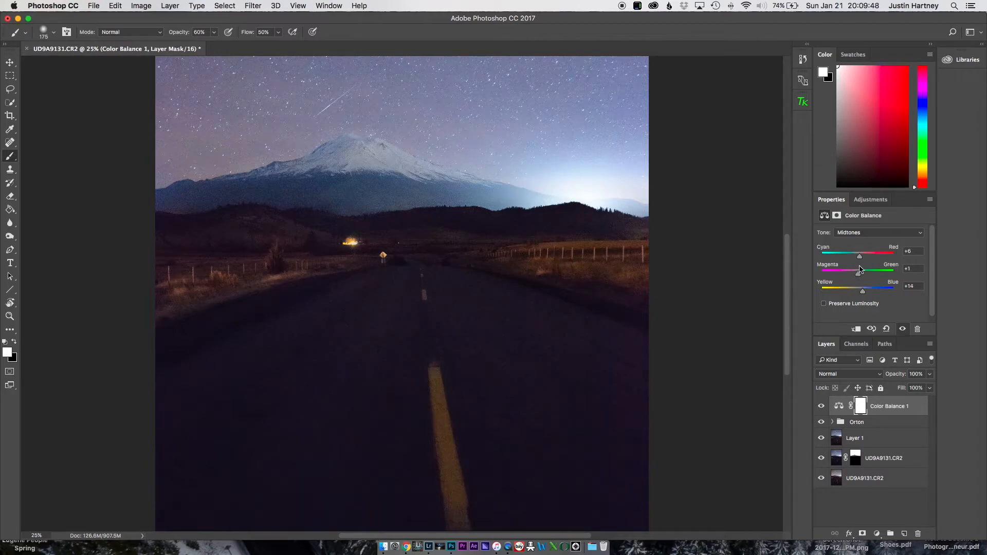
click(878, 232)
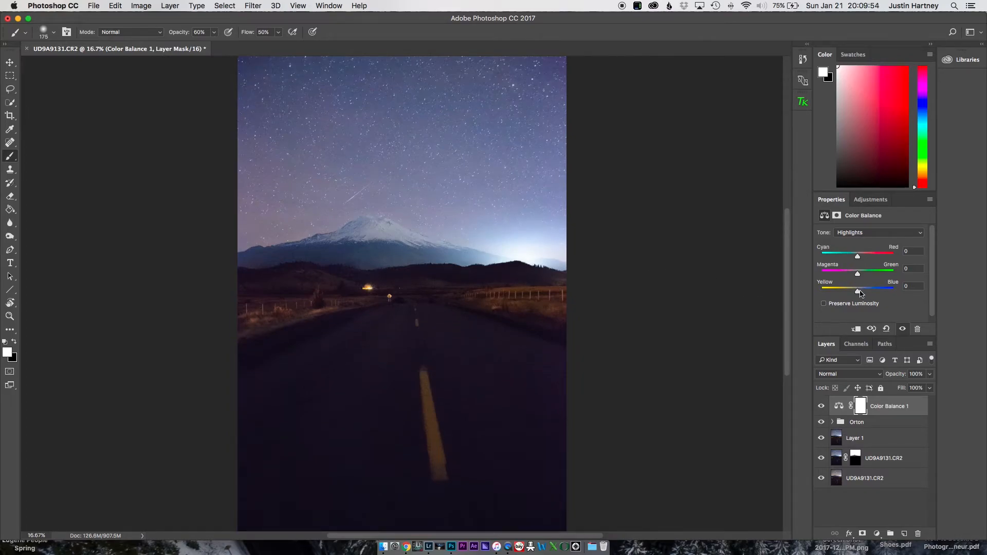
- Set the highlights to Yellow/Blue -18, Magenta/Green -1 and Cyan/Red -7
drag(857, 288, 860, 288)
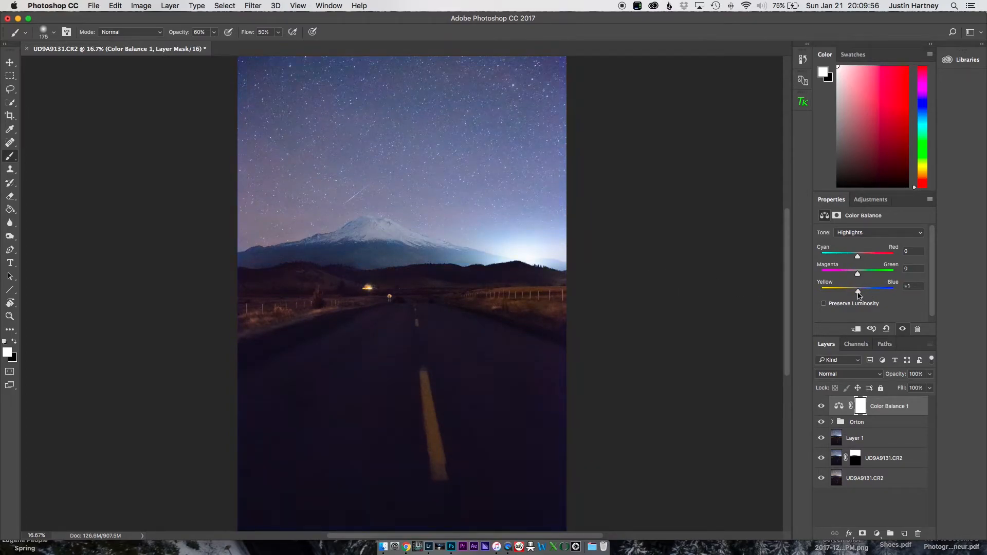
drag(857, 290, 850, 290)
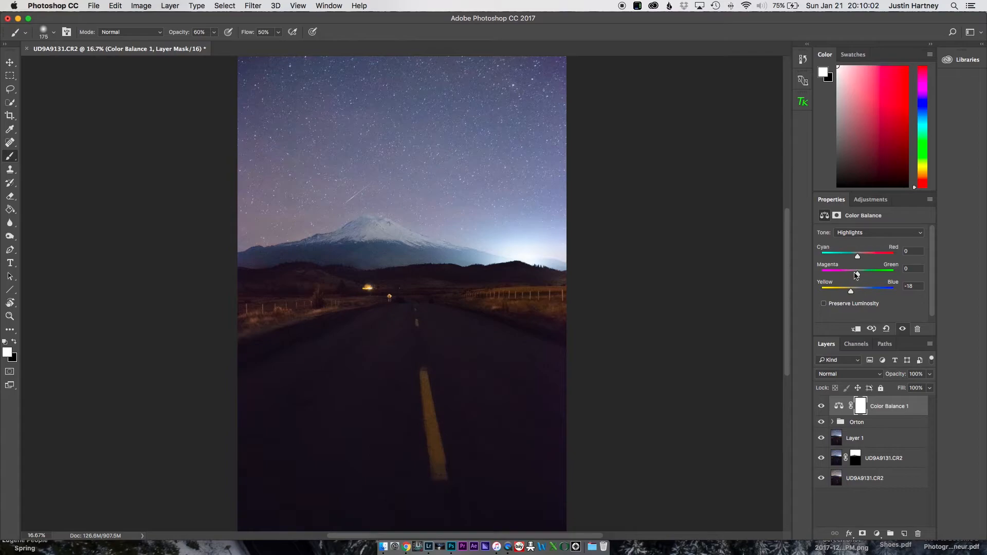
drag(858, 274, 852, 273)
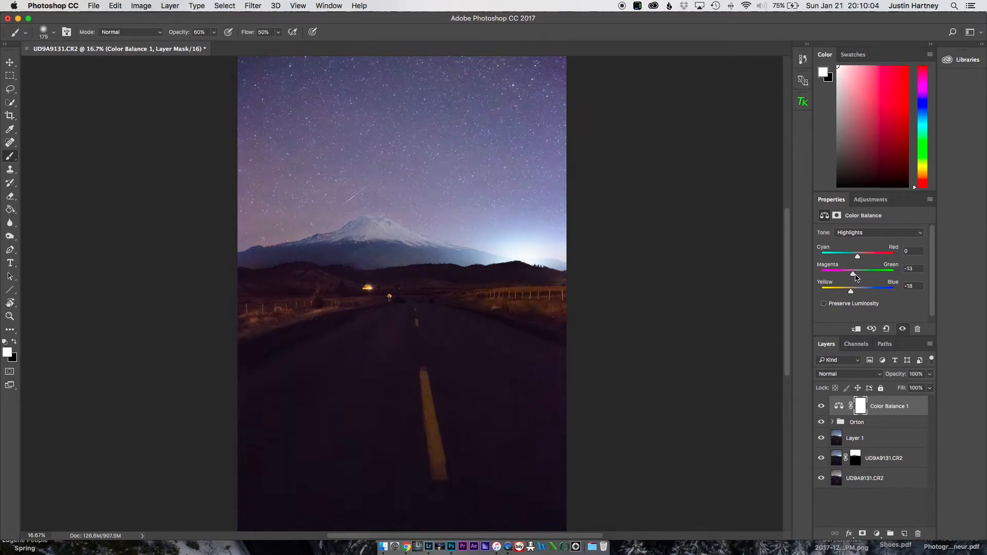
drag(852, 271, 854, 271)
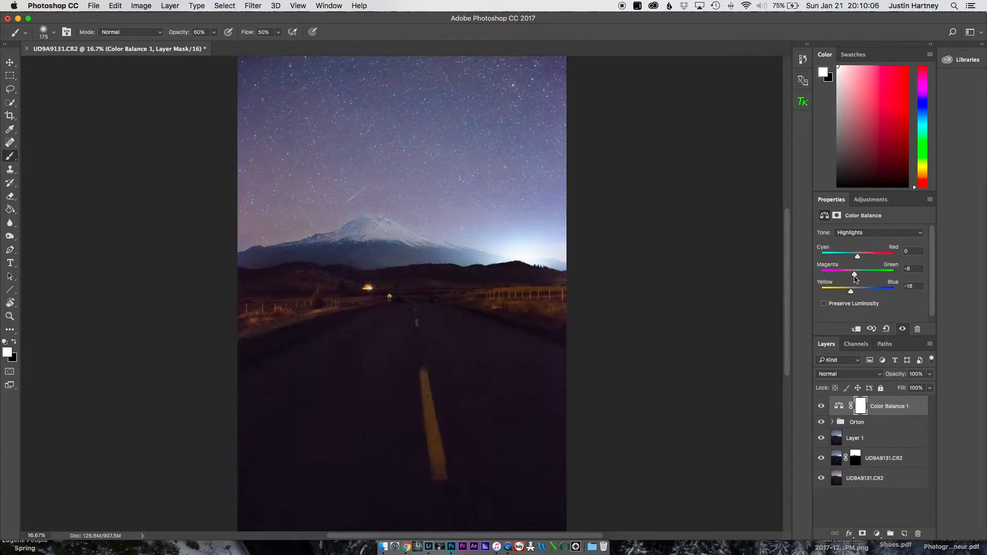
drag(855, 272, 857, 273)
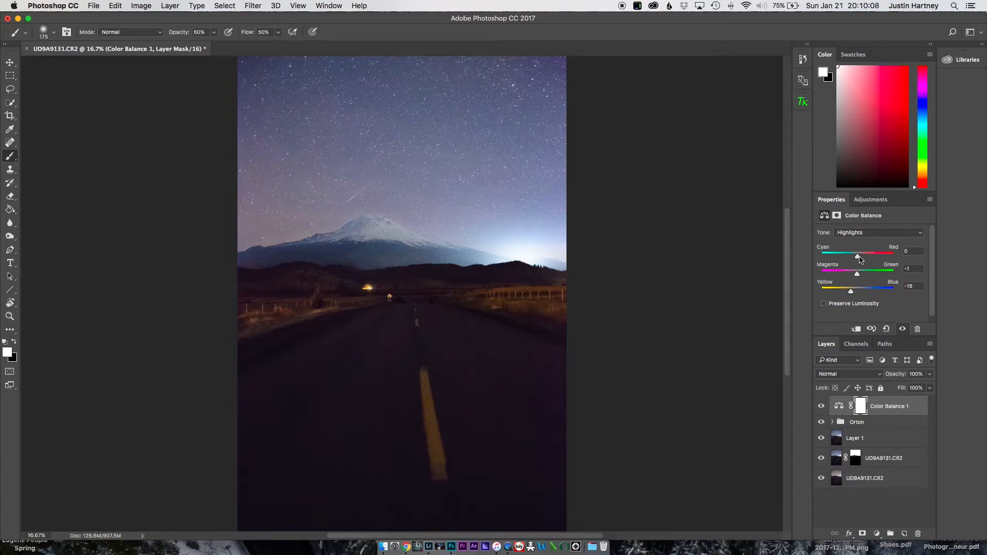
drag(856, 255, 860, 255)
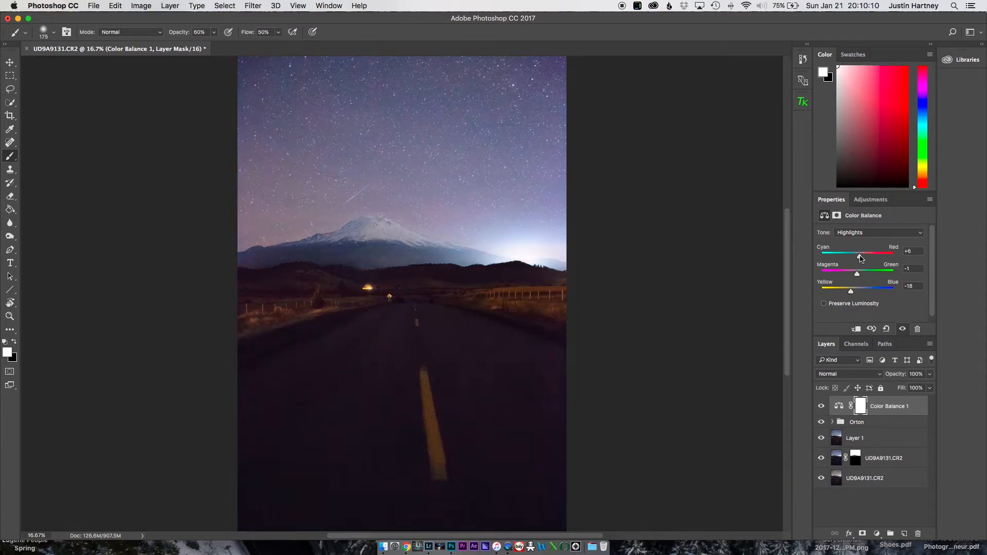
drag(861, 253, 851, 253)
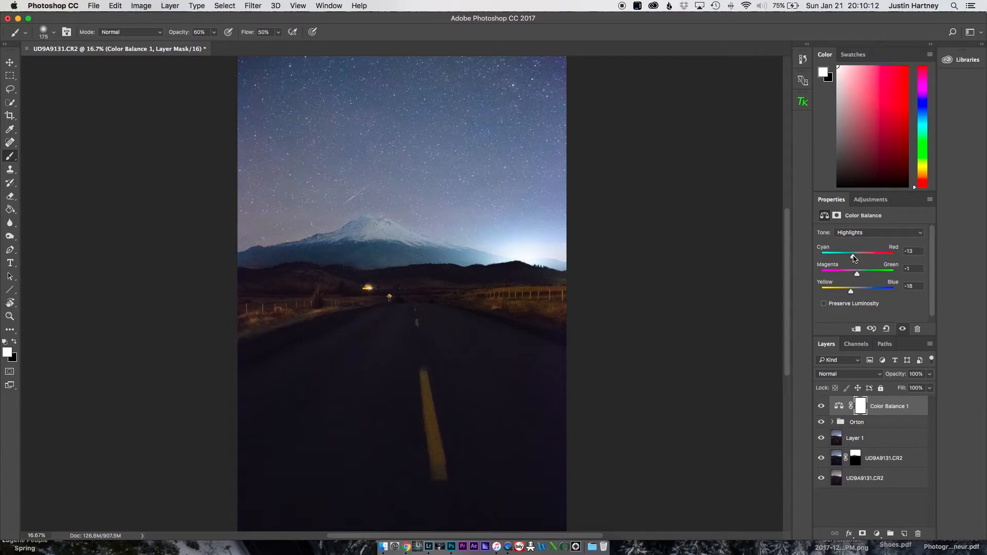
drag(850, 254, 854, 253)
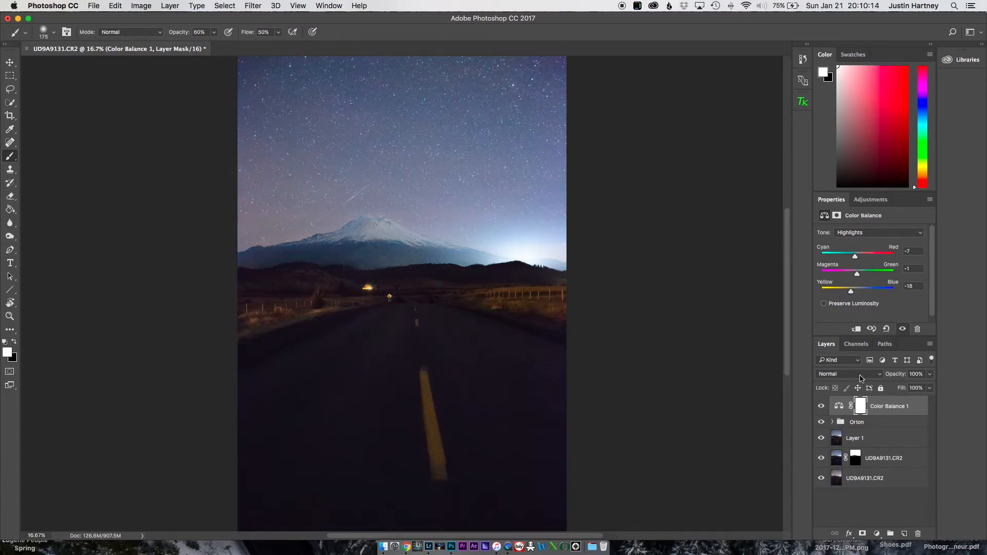
- Shift the Shadows tone to Cyan/Red -6, Magenta/Green -3 and Yellow/Blue -1
click(876, 231)
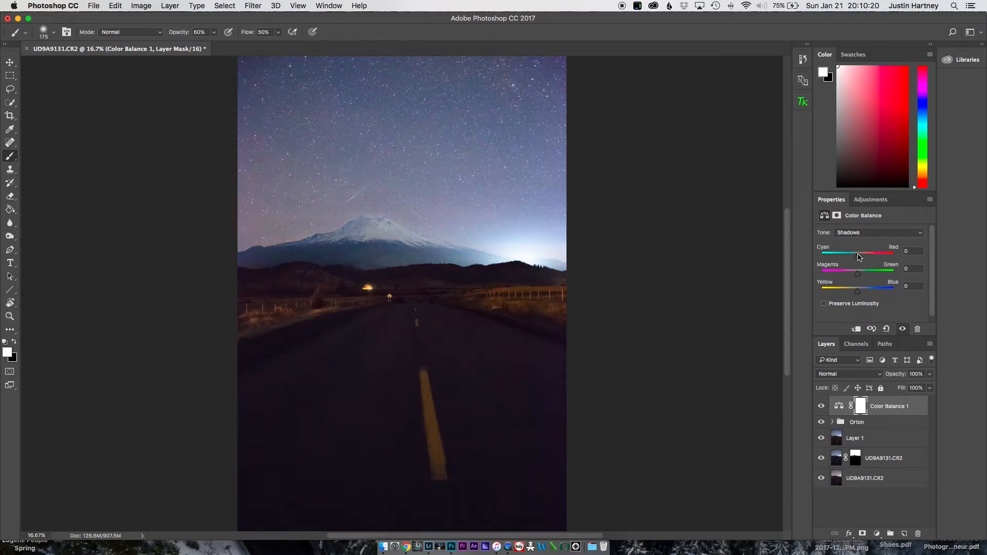
drag(857, 253, 855, 253)
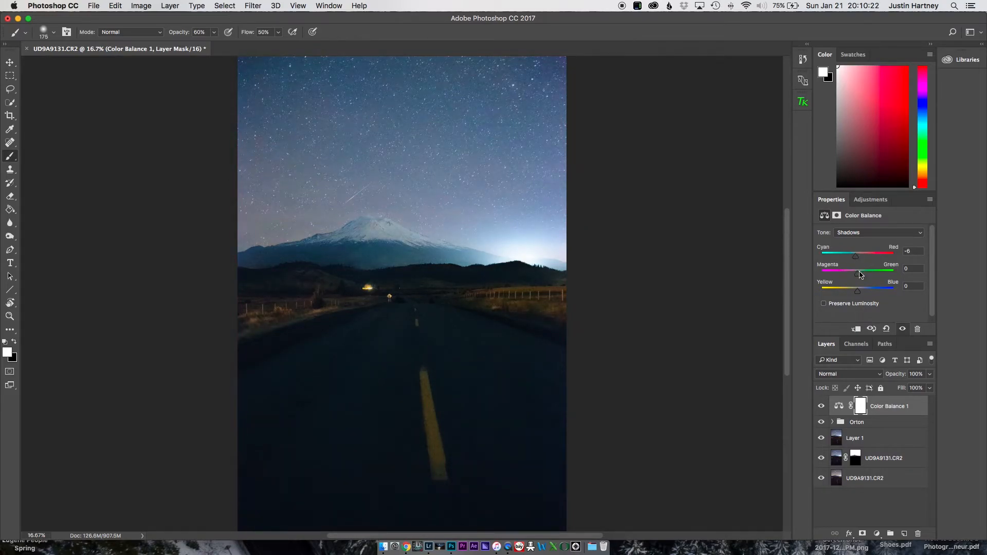
drag(856, 289, 862, 289)
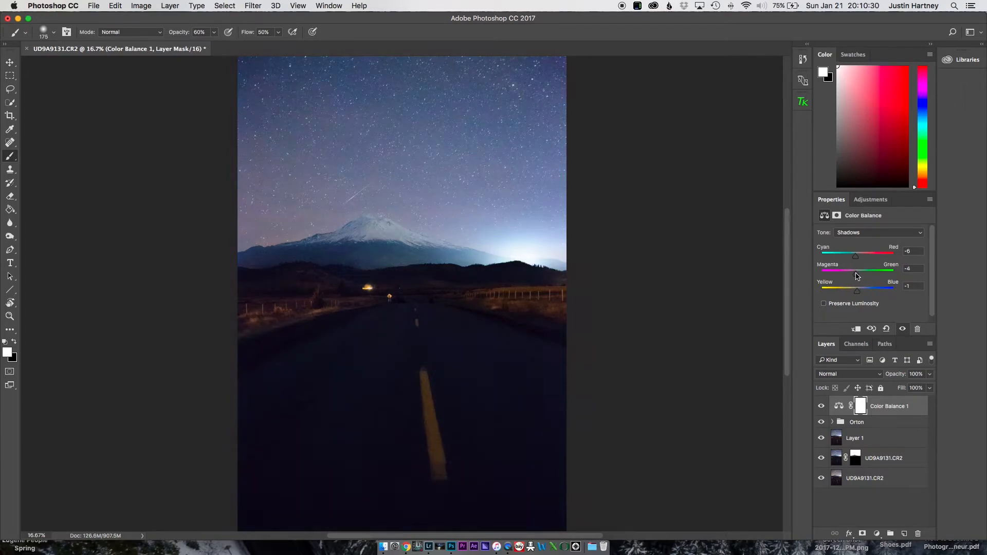
drag(854, 272, 857, 272)
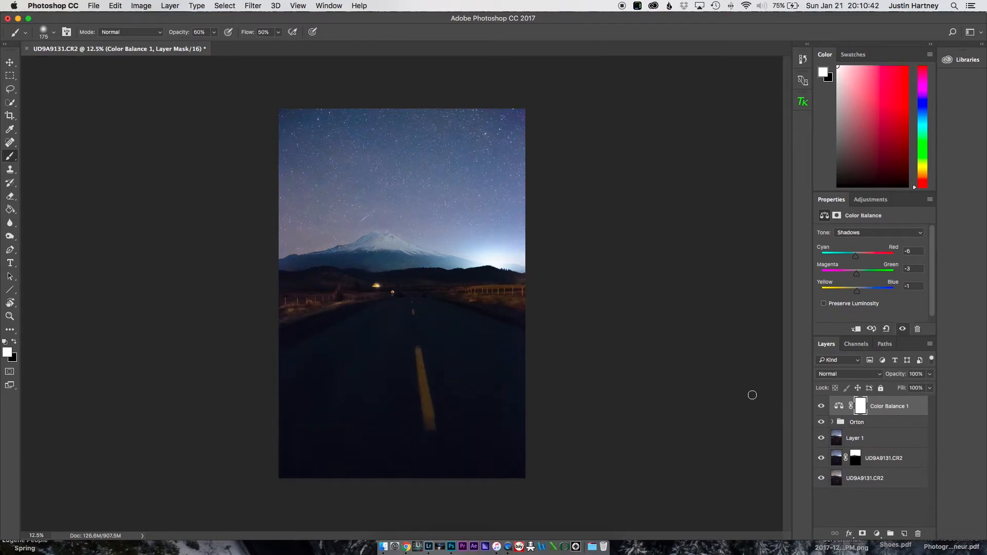
- Save the color-balanced PSD and return to Lightroom Classic's Develop module
key(cmd+s)
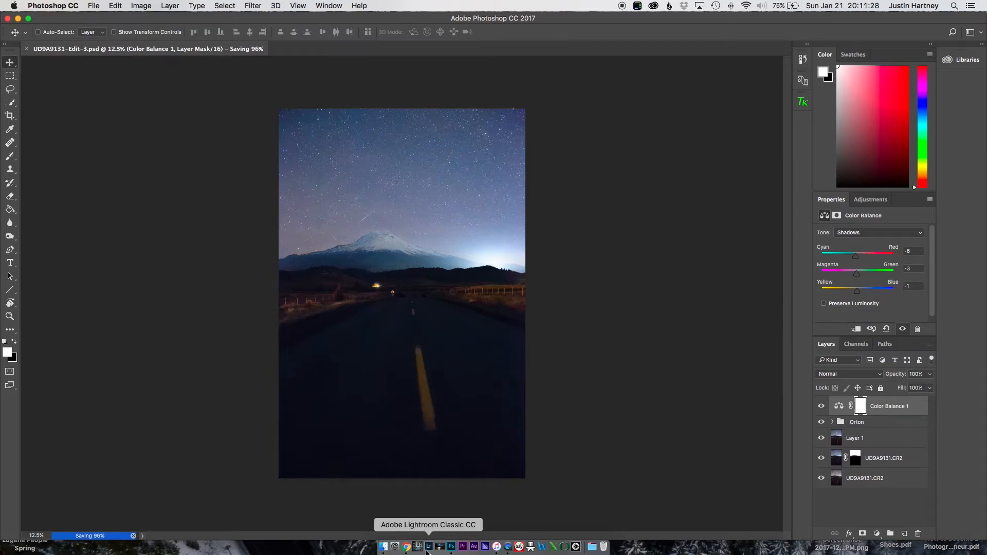
click(428, 546)
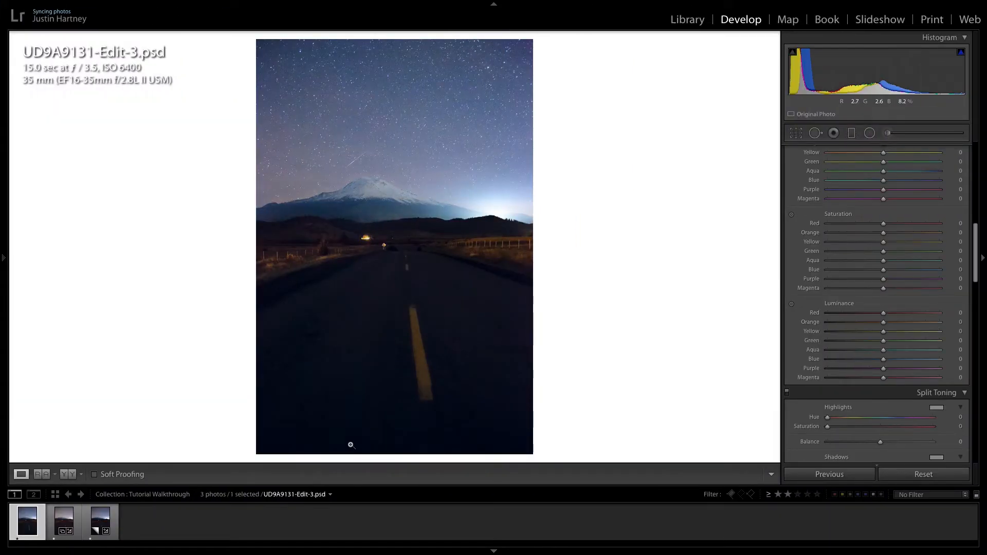
mouse_move(496, 211)
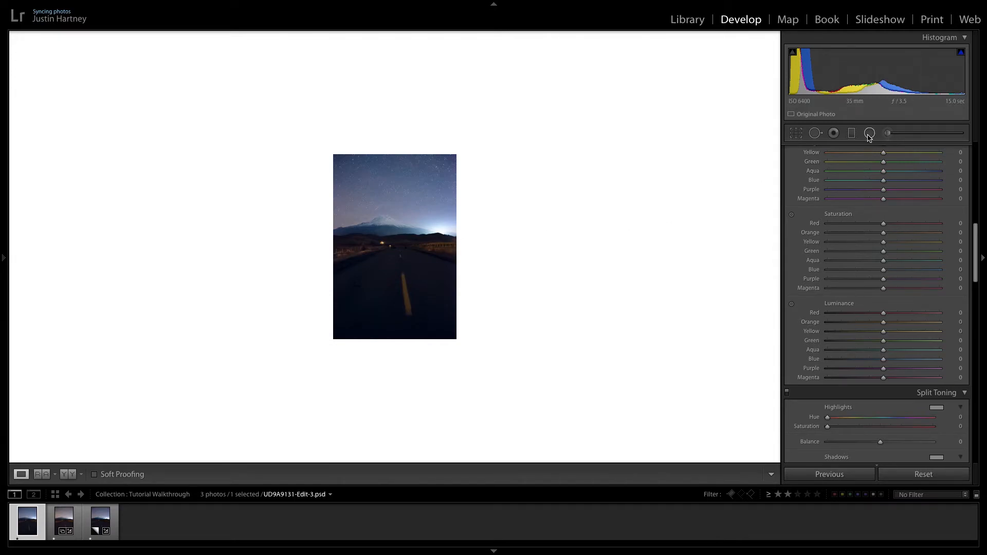
- Start a Radial Filter with Whites reset to 0 and draw a large oval extending beyond the photo
click(868, 133)
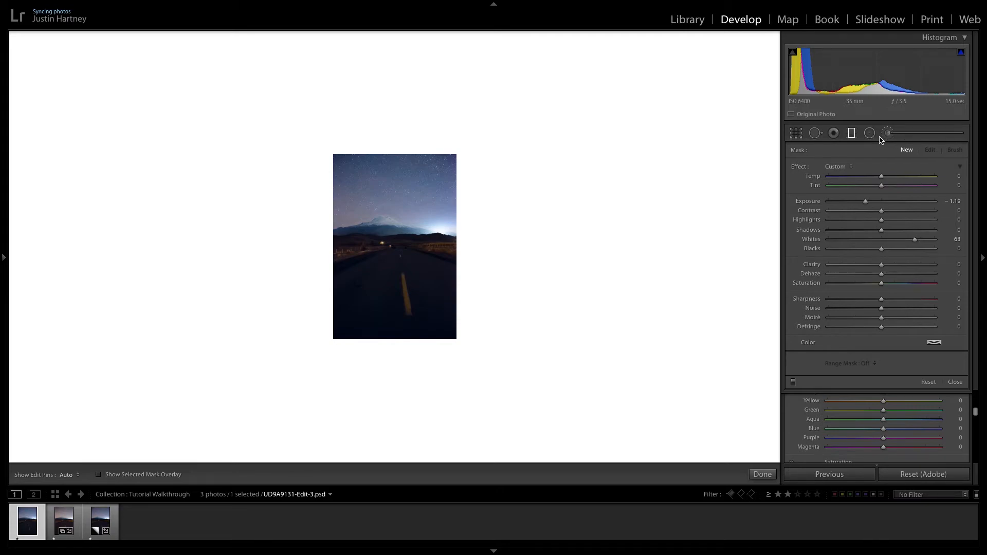
click(868, 133)
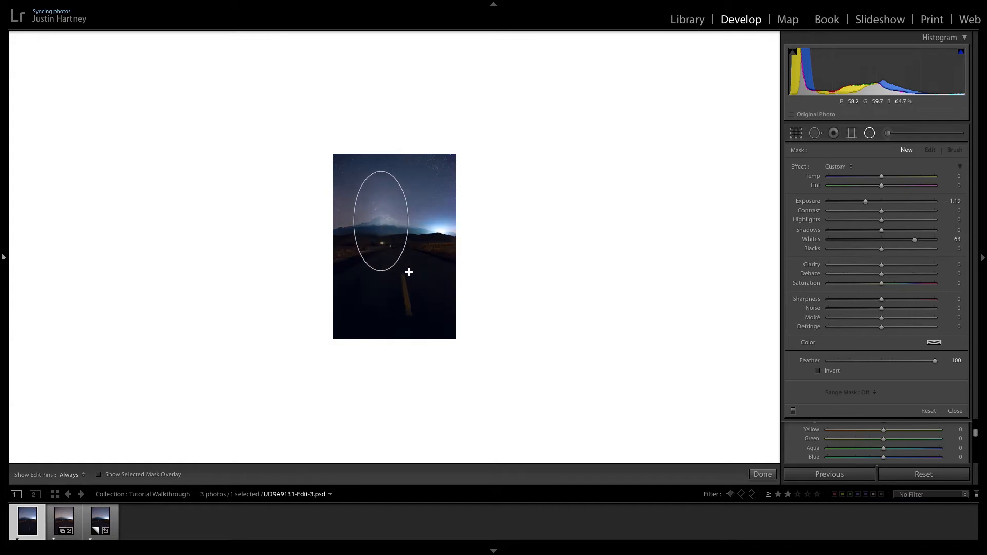
drag(865, 200, 828, 201)
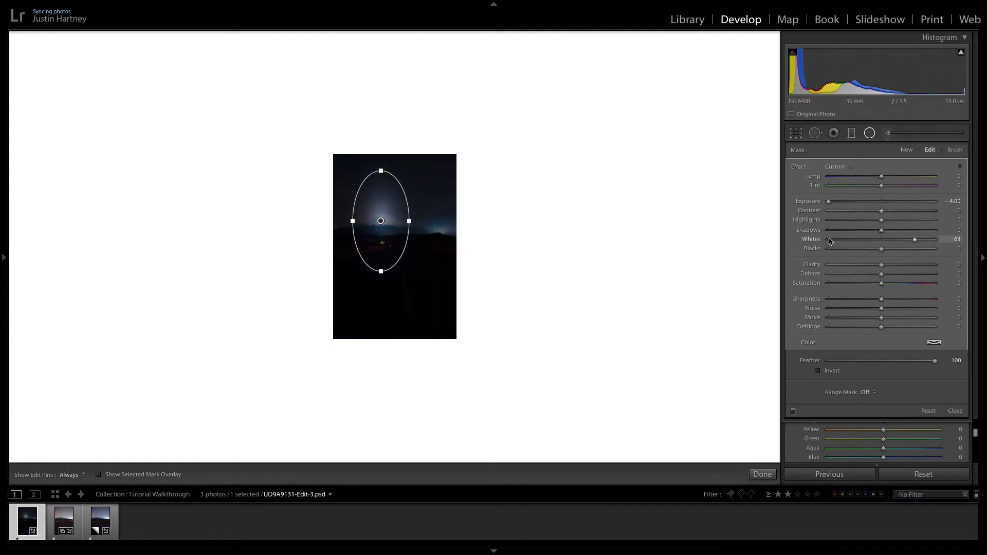
drag(915, 240, 881, 239)
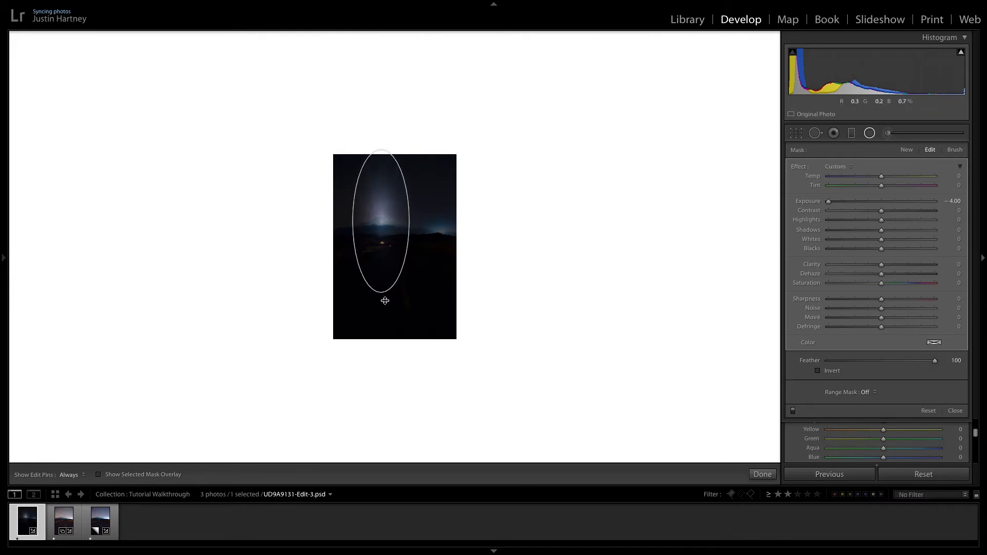
drag(384, 301, 417, 282)
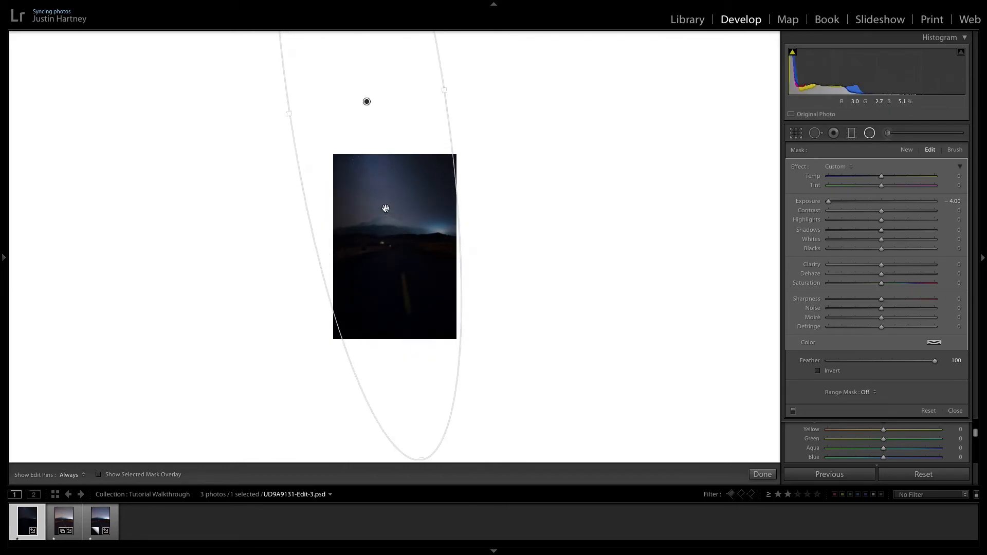
drag(367, 101, 409, 375)
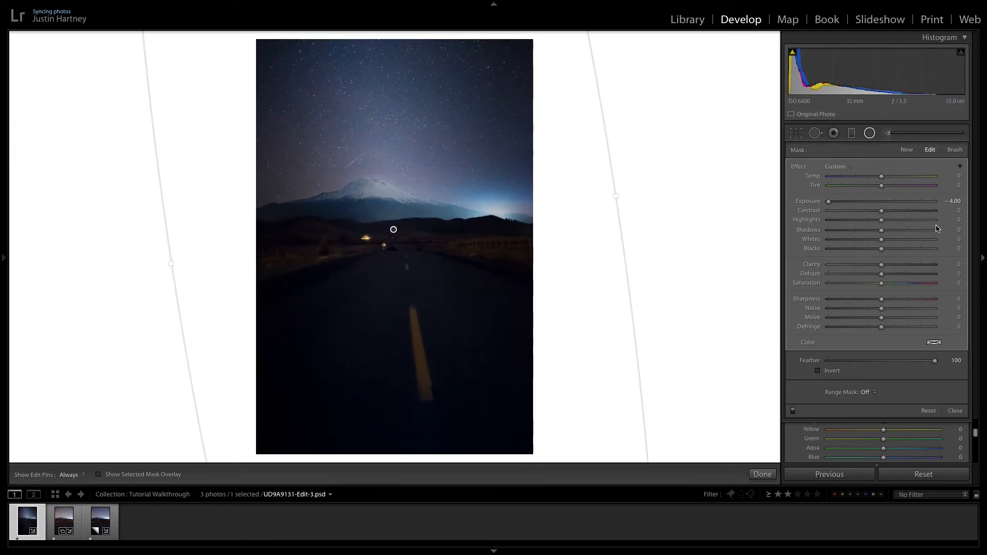
- Lower the vignette's Exposure to about -2.23 to darken the edges
drag(827, 201, 869, 200)
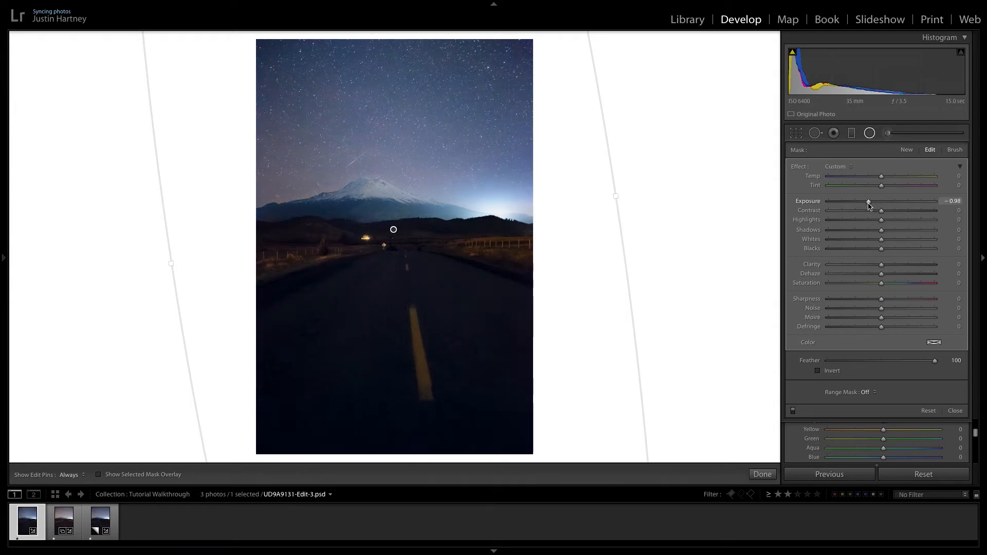
drag(880, 201, 882, 200)
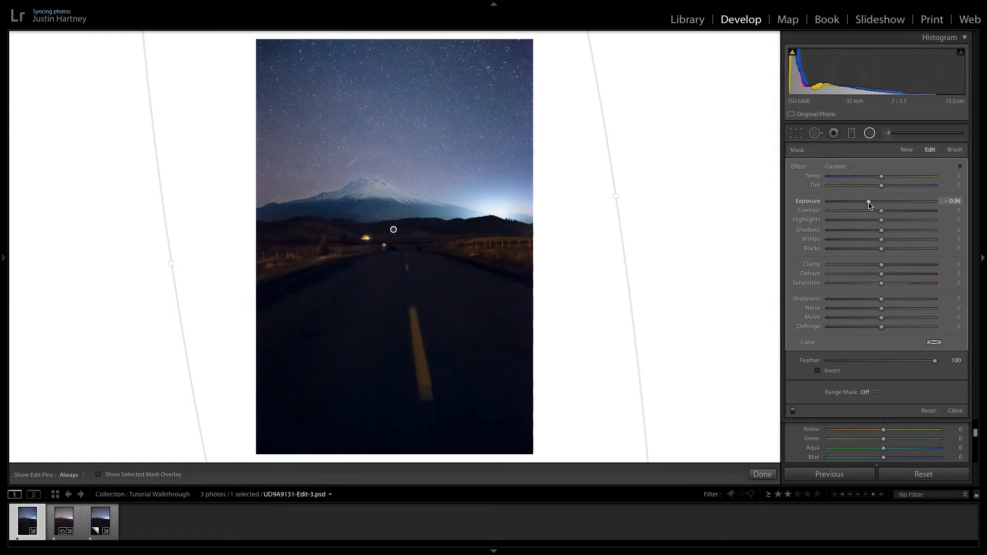
drag(869, 201, 863, 200)
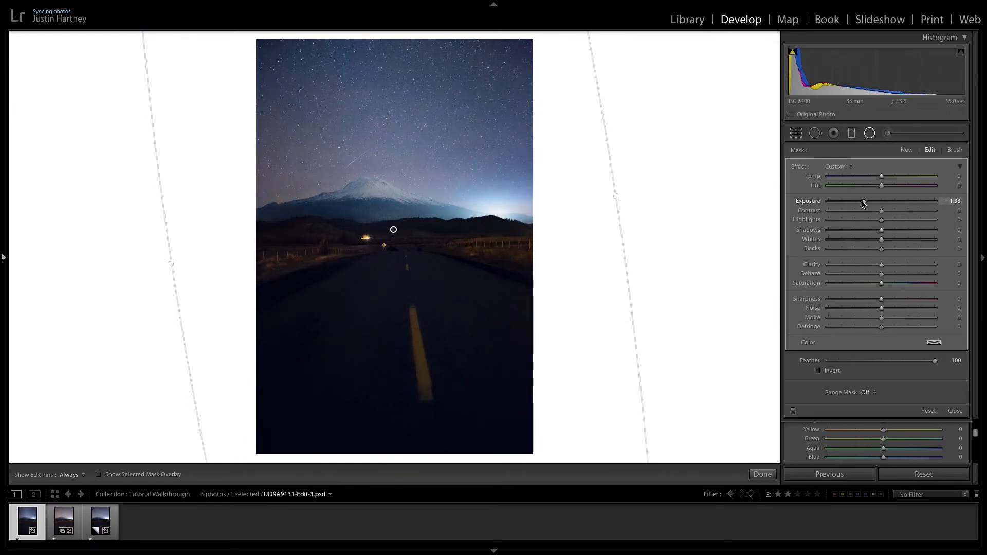
drag(881, 201, 851, 201)
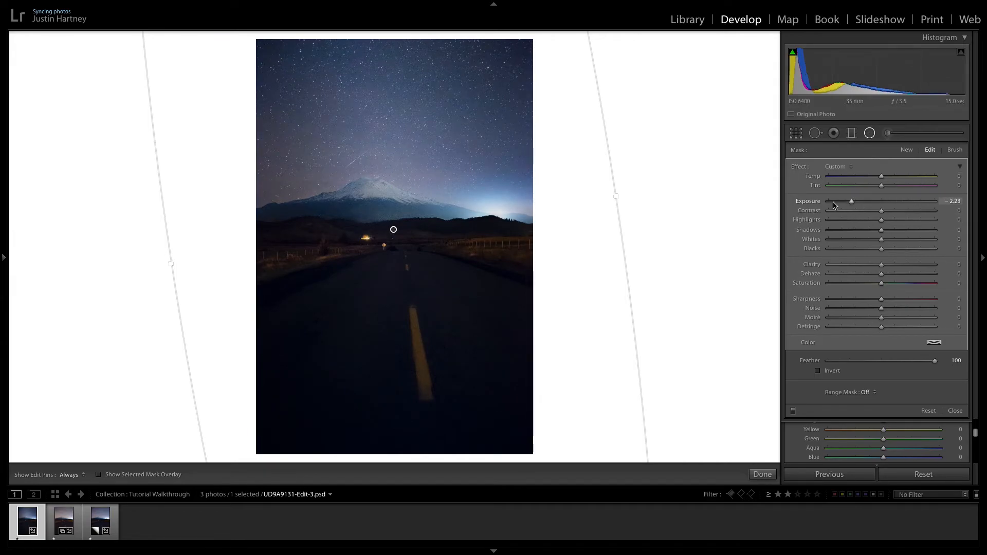
- Refine the vignette mask with a brush at Flow 10 over the road area
click(954, 150)
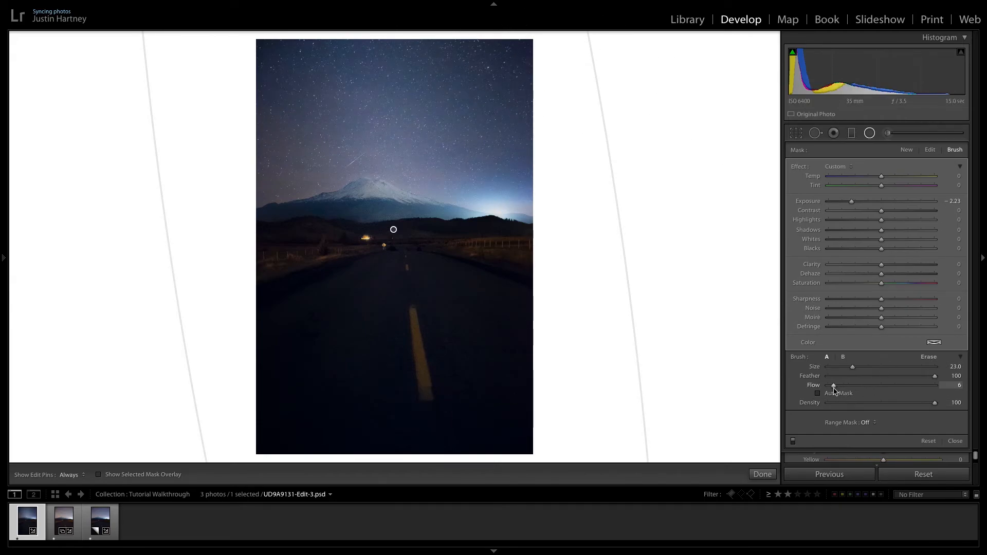
drag(830, 385, 837, 384)
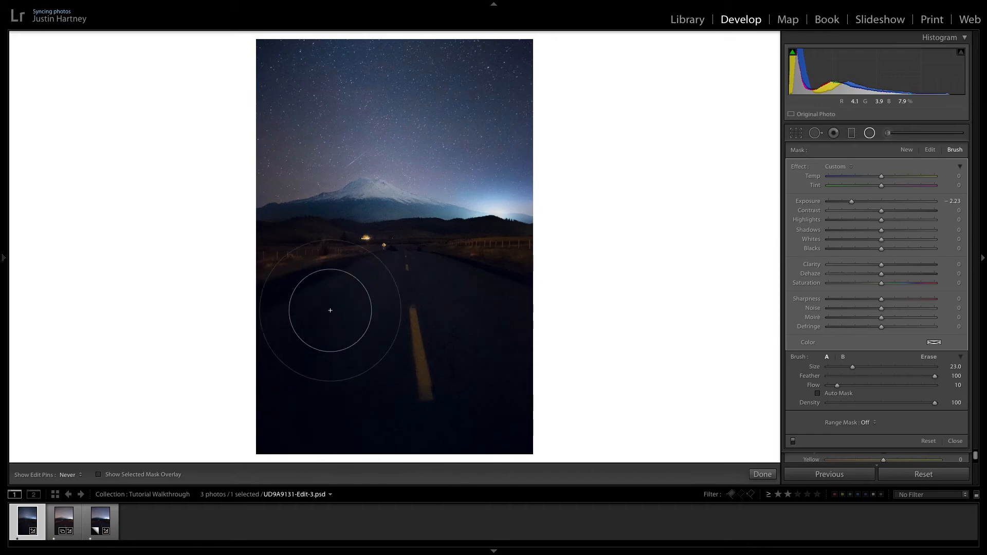
mouse_move(489, 399)
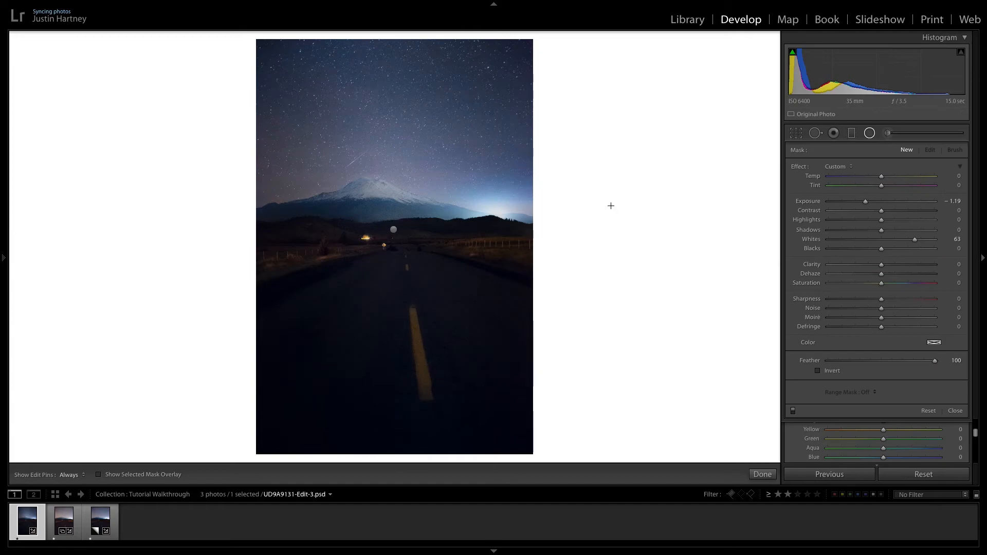
- Add an inverted oval filter over road and sky with Whites 7 and Exposure +4.00
drag(865, 201, 887, 202)
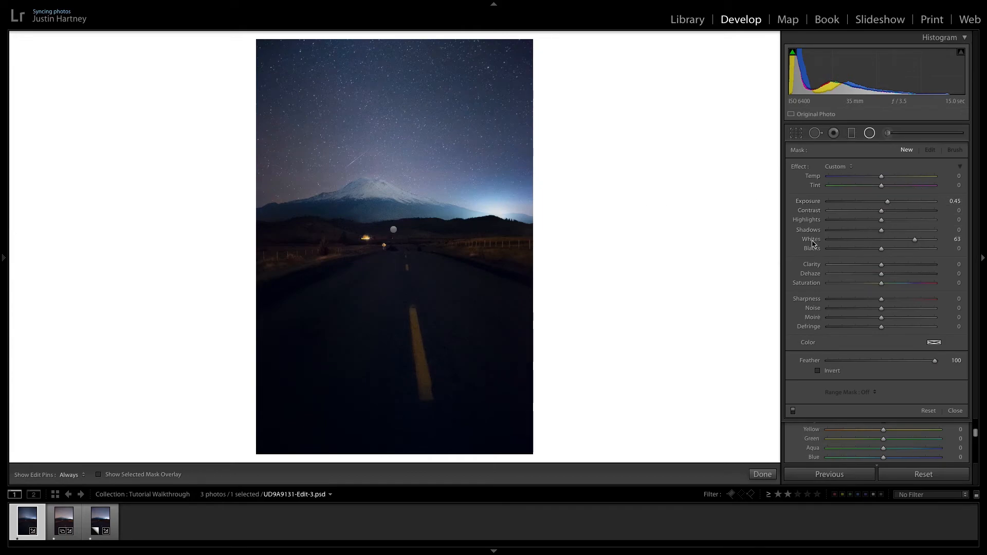
drag(914, 240, 884, 240)
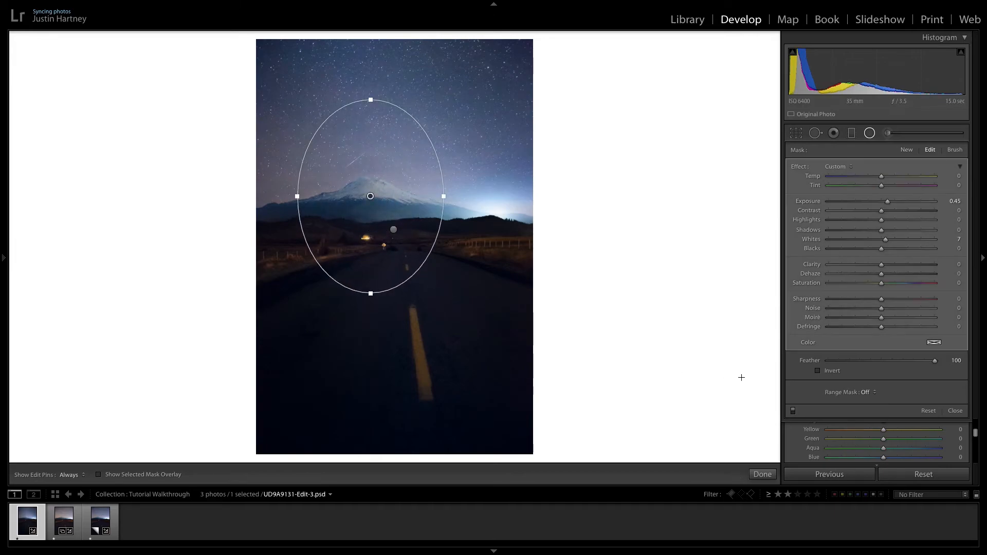
click(819, 370)
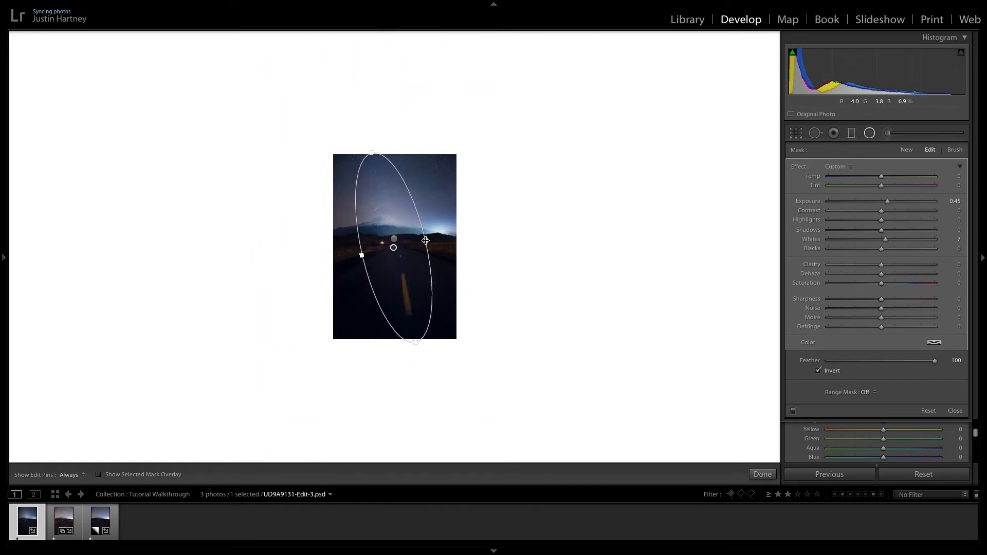
drag(424, 240, 439, 220)
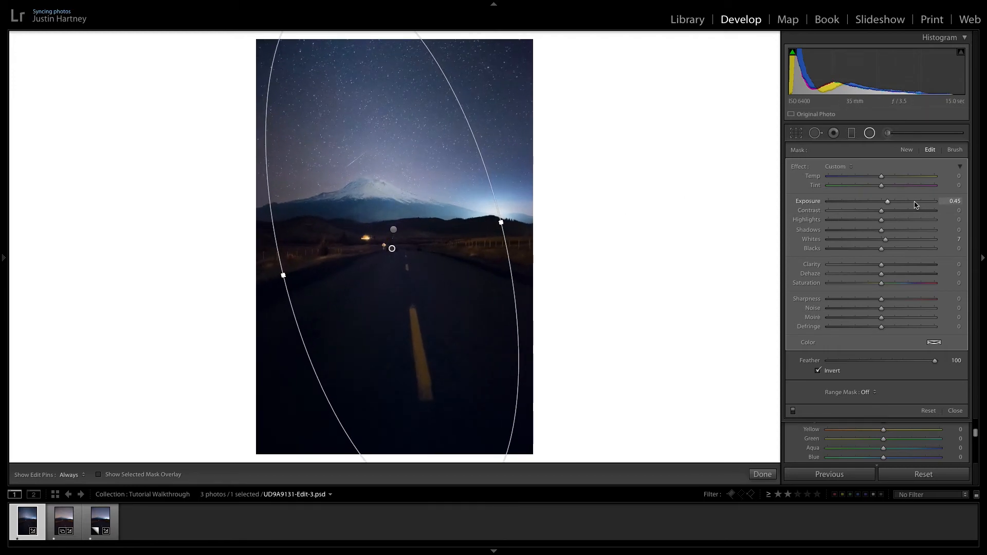
drag(888, 200, 919, 200)
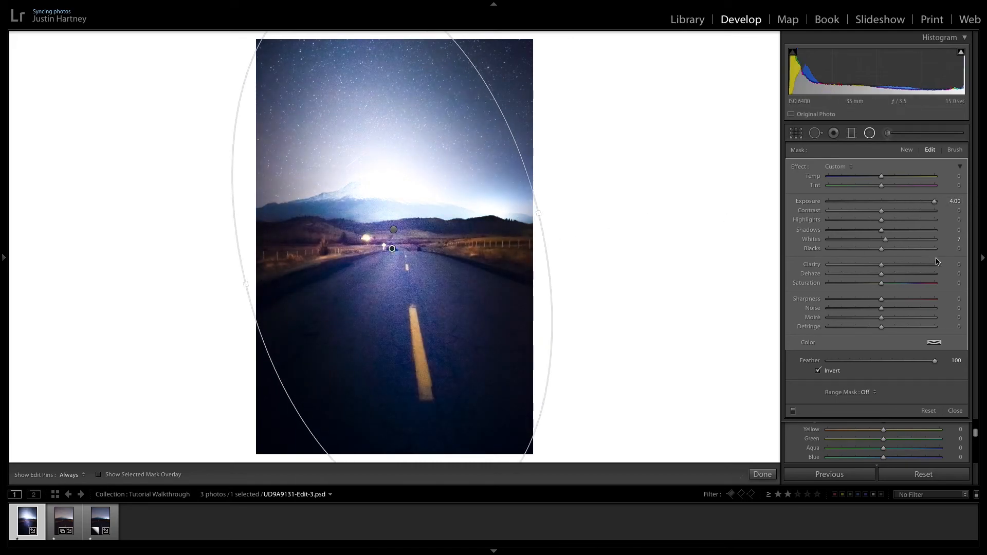
- Erase some glow from the lower road and ease the filter's Exposure to about +0.29
click(954, 150)
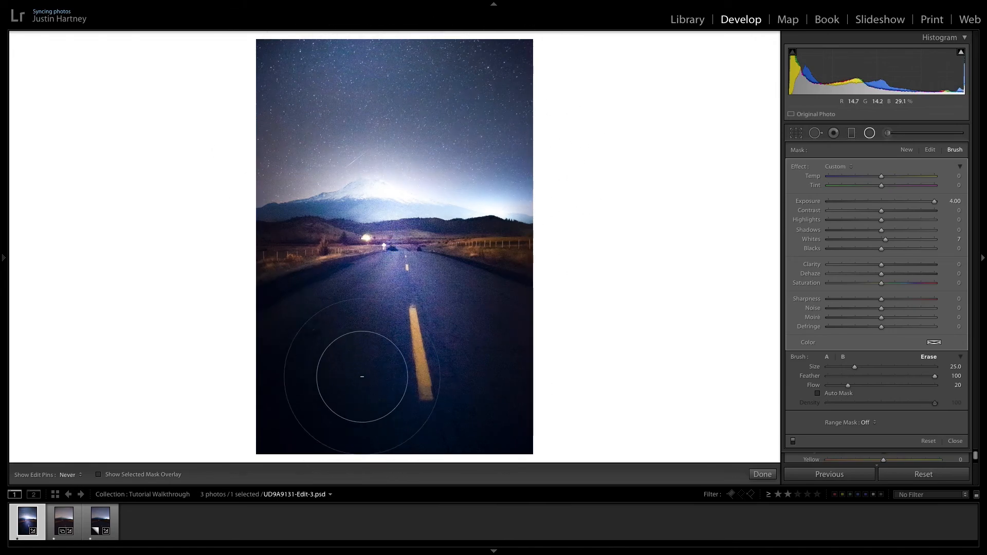
drag(362, 376, 498, 363)
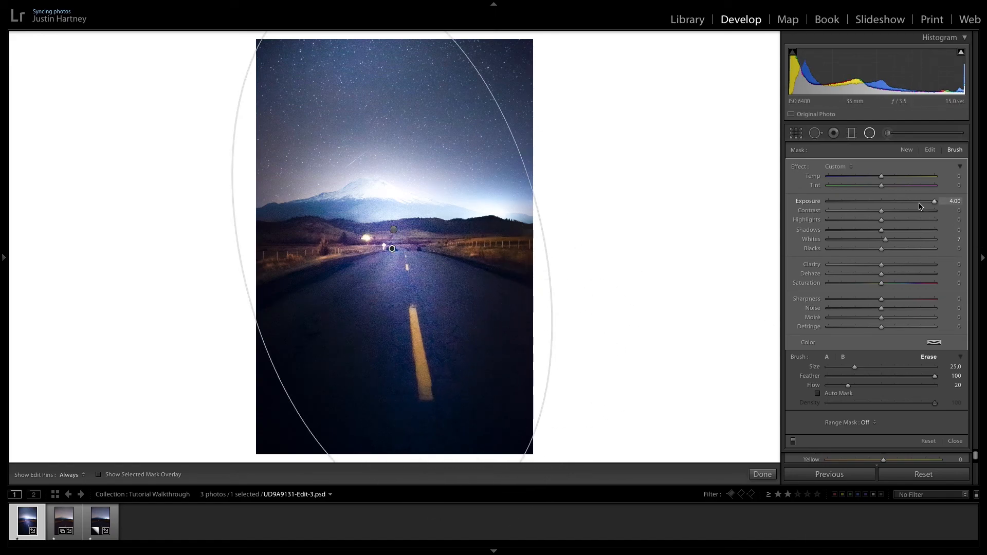
drag(934, 200, 885, 201)
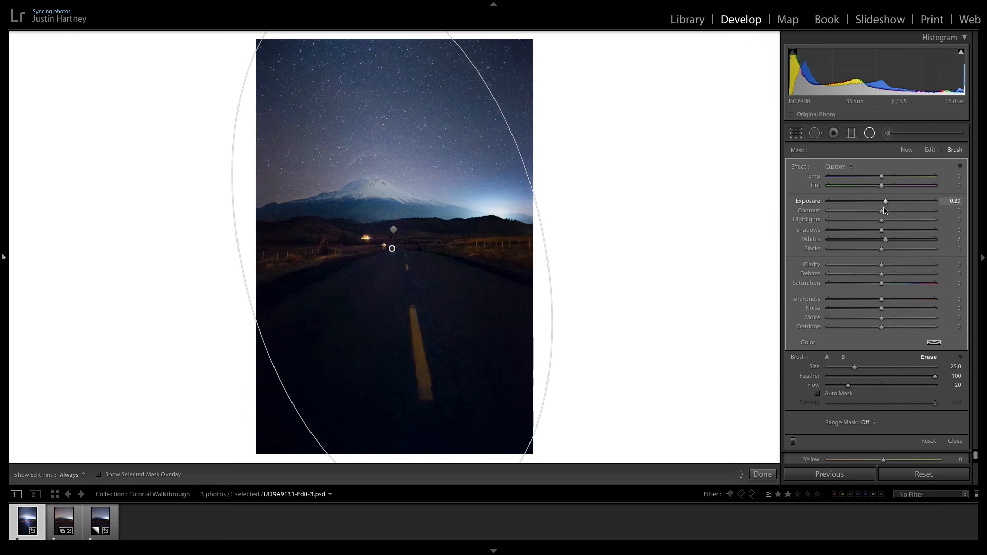
drag(885, 201, 898, 200)
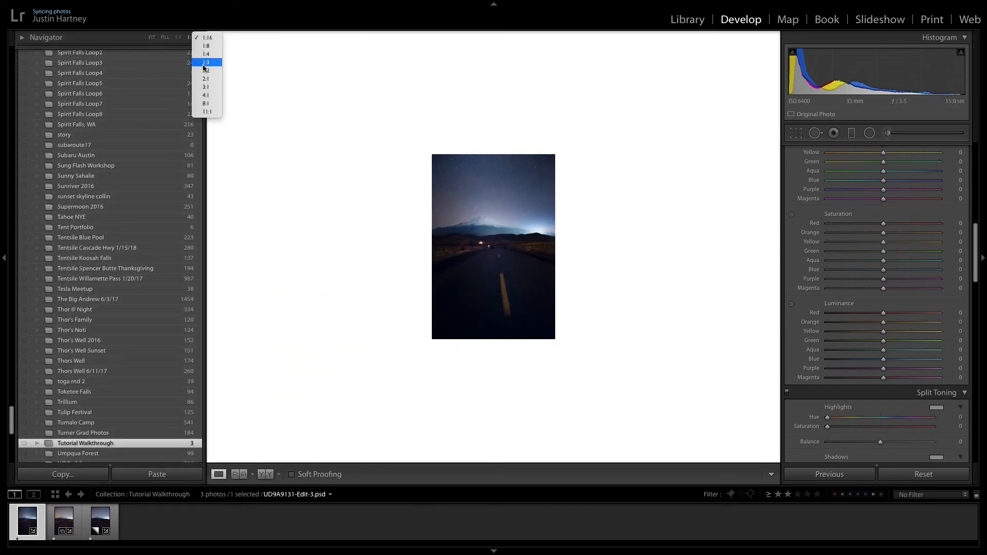
- Zoom to 1:2 and heal hot pixels on the dark road with the Spot Removal tool
click(207, 63)
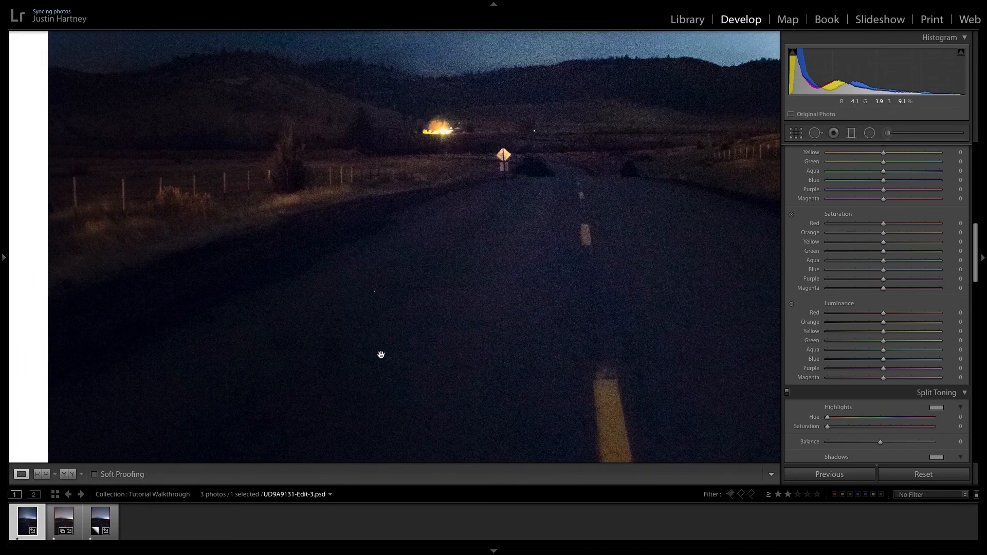
click(815, 133)
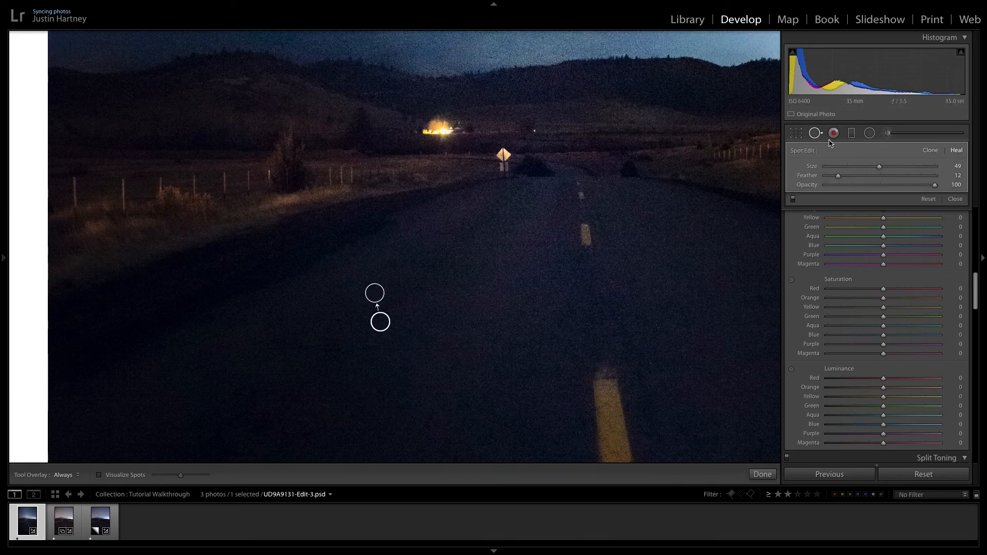
click(814, 133)
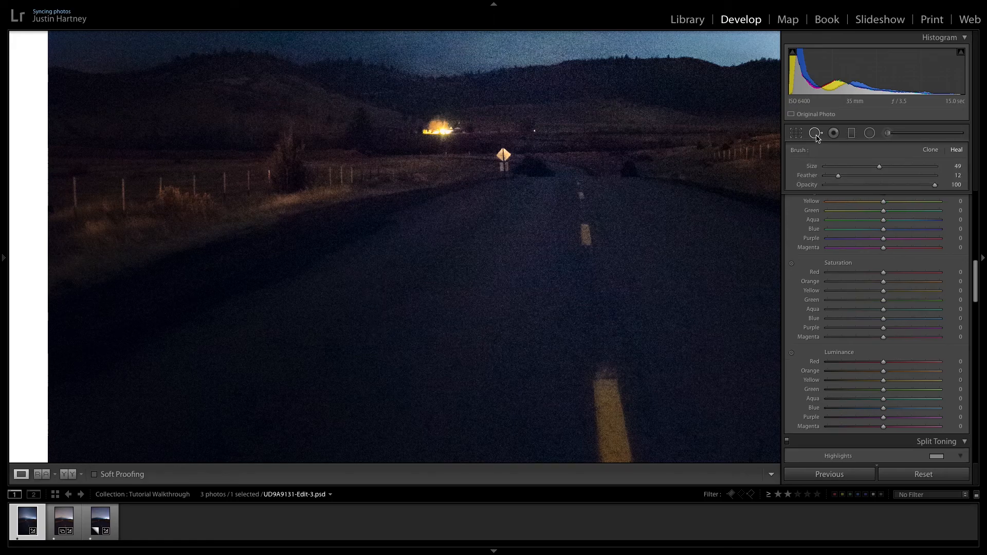
click(814, 133)
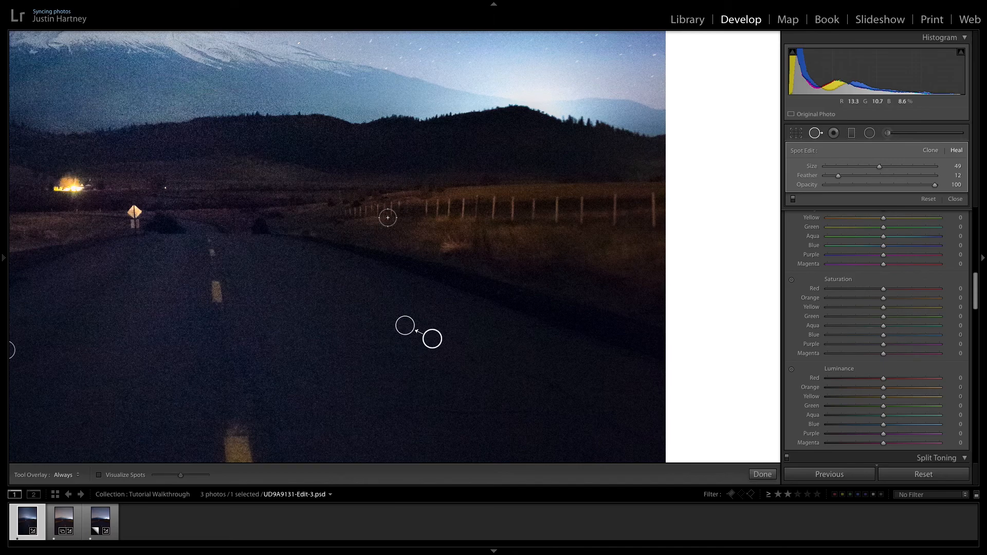
mouse_move(388, 196)
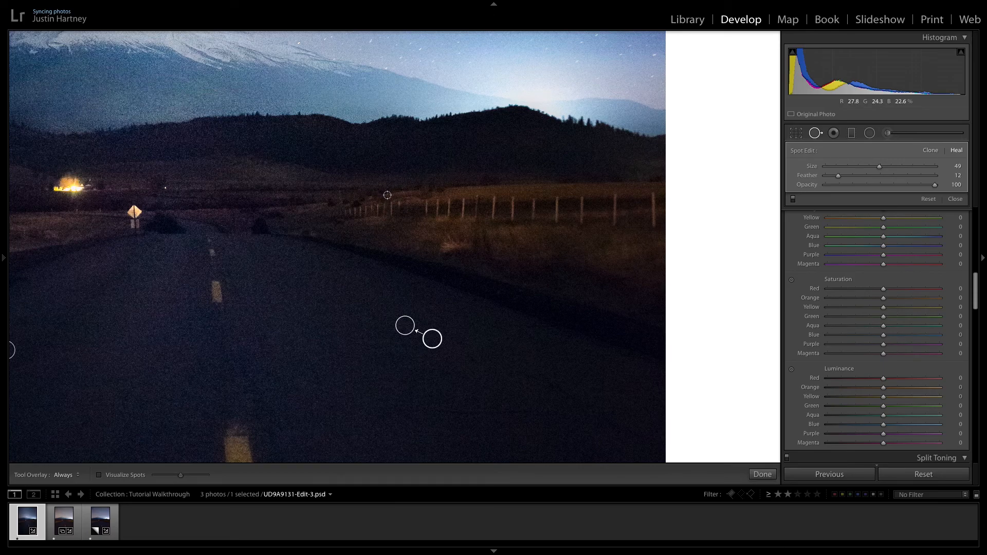